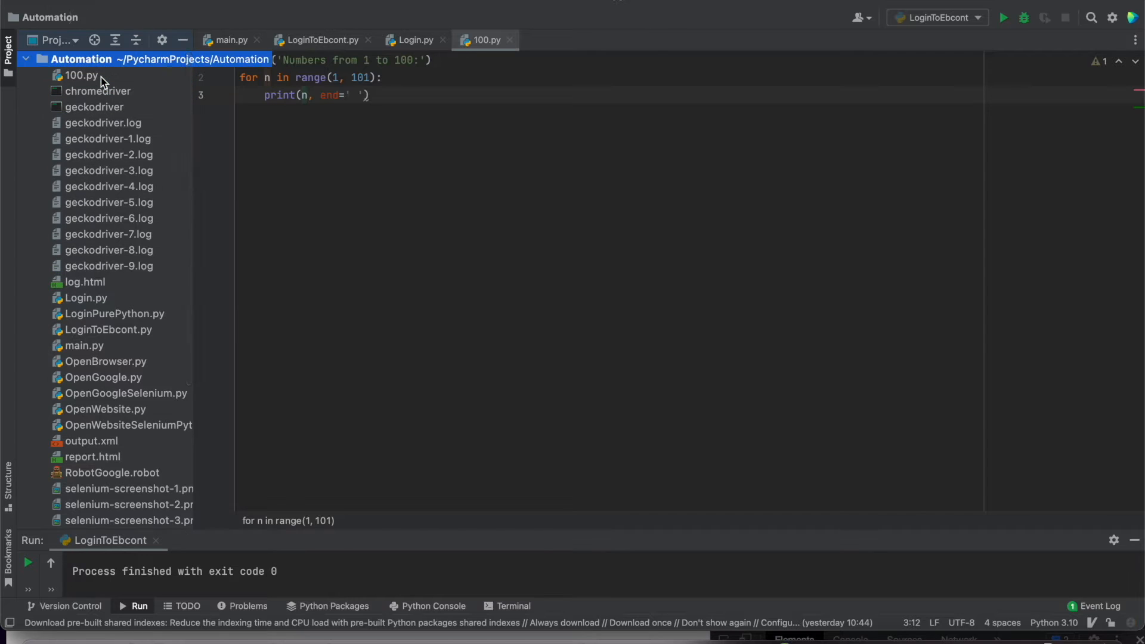
Add a new Python file named LoginGmail to the Automation project
right_click(79, 59)
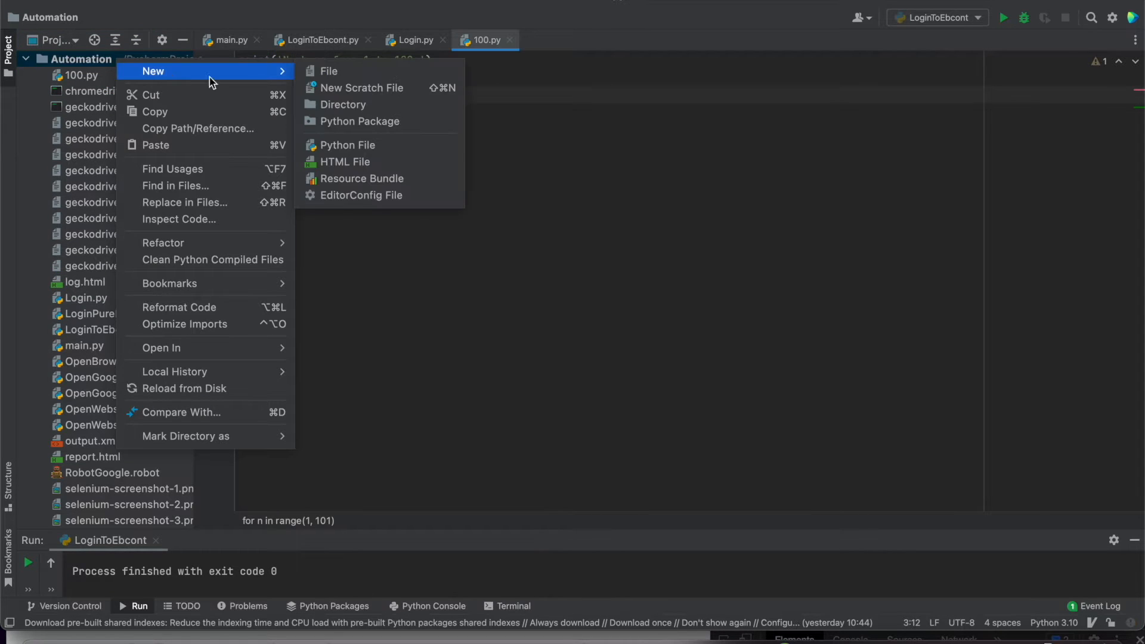
click(348, 143)
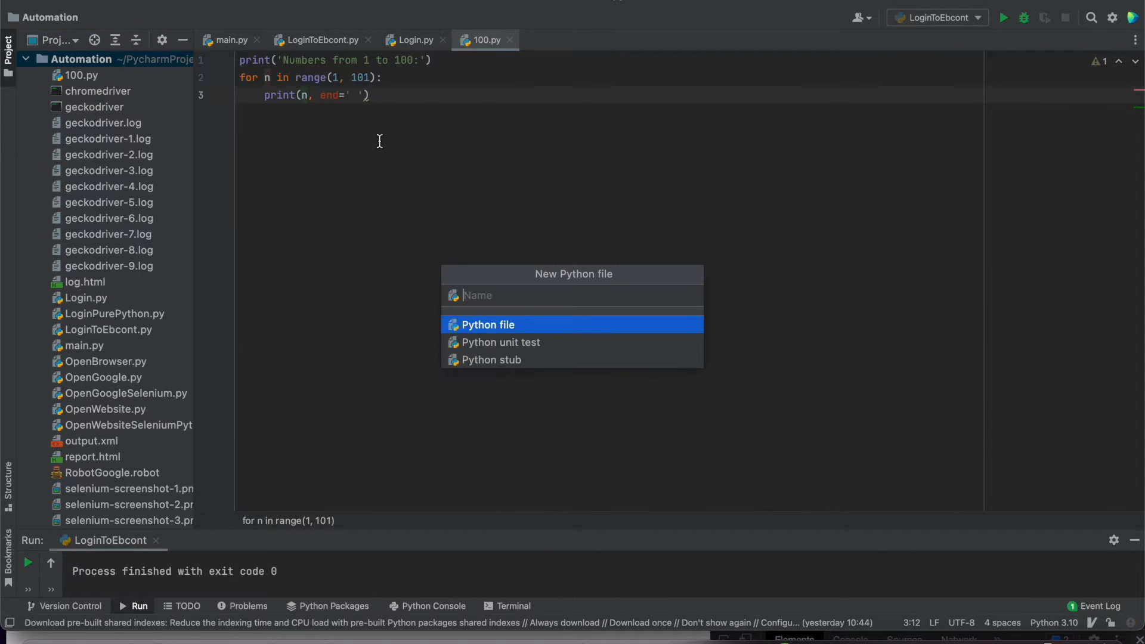
text(LoginGmail)
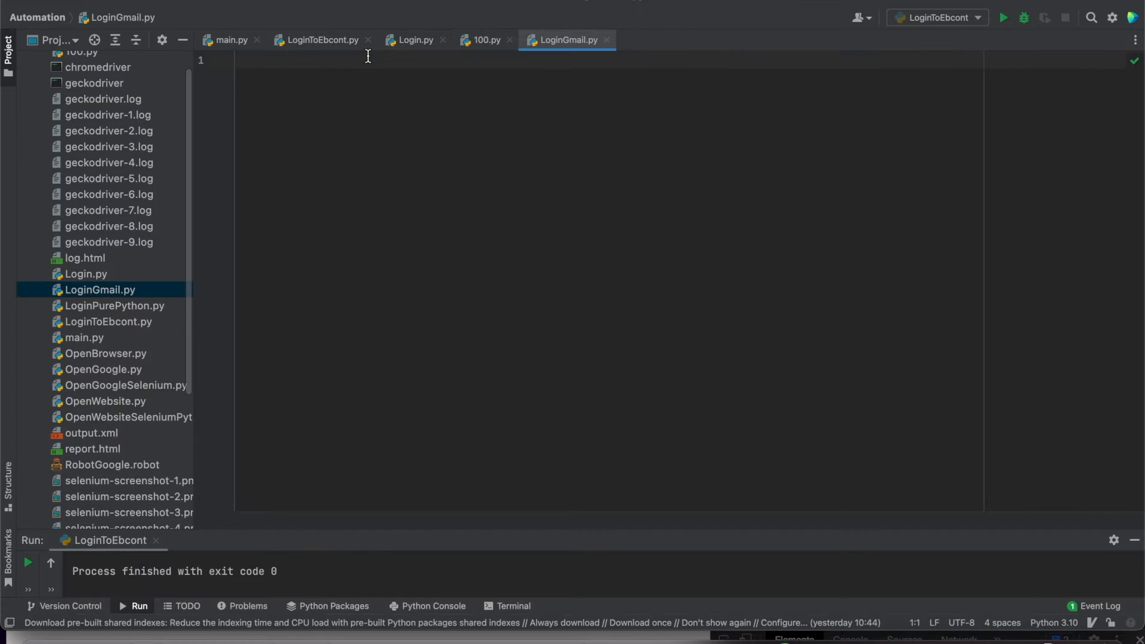
Import webdriver from selenium, sleep from time, and By from selenium.webdriver.common.by
text(f)
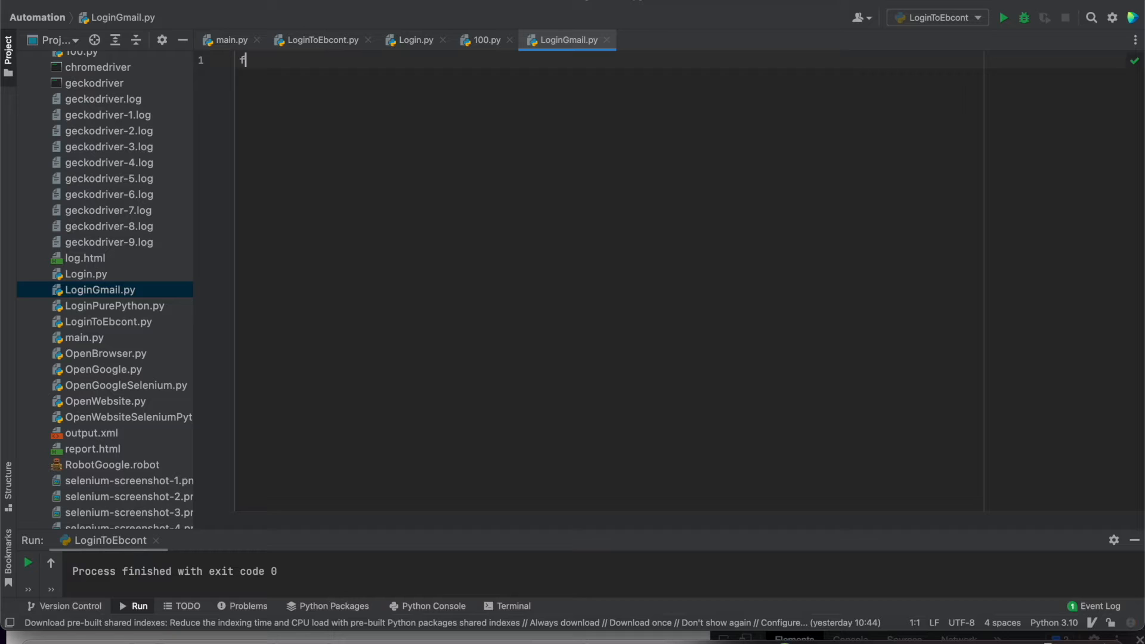
text(from selenium)
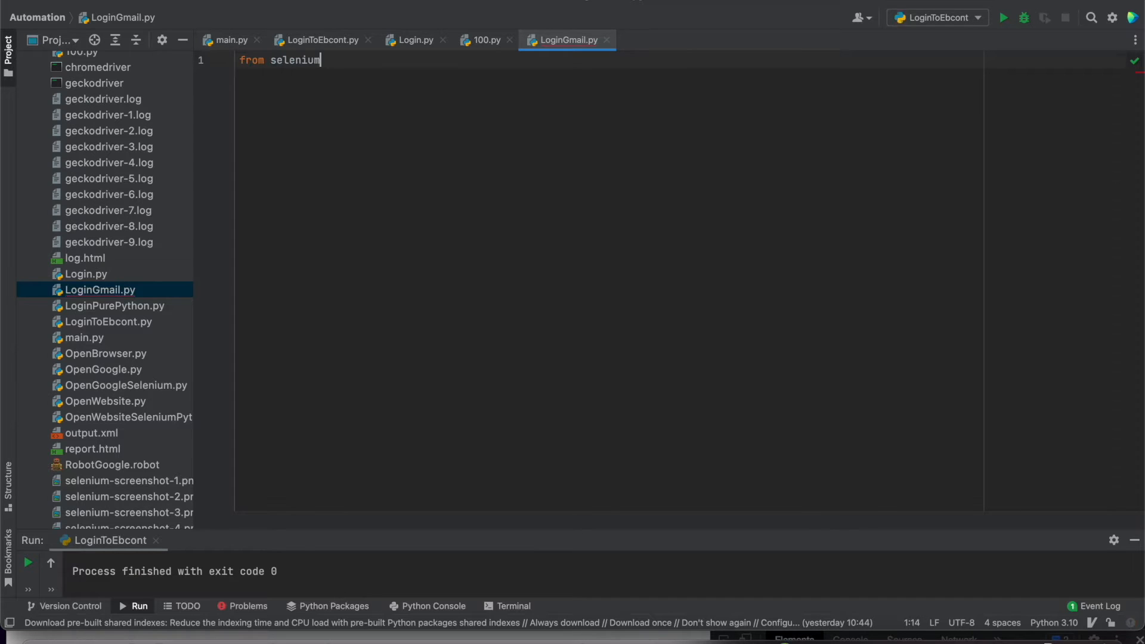
text(import w)
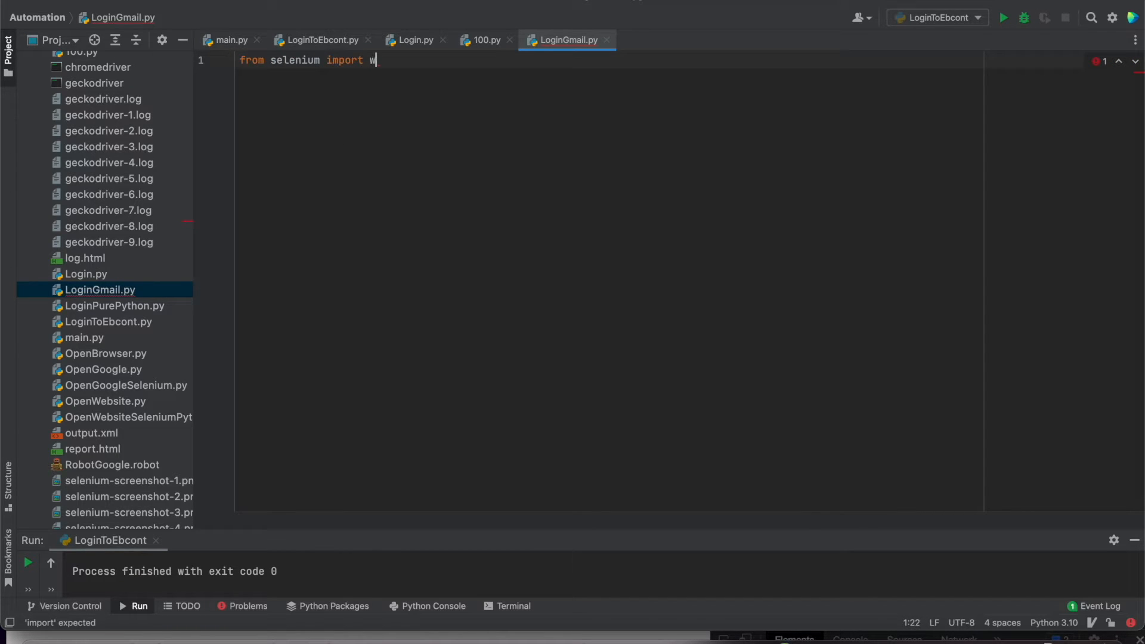
text(ebdriver)
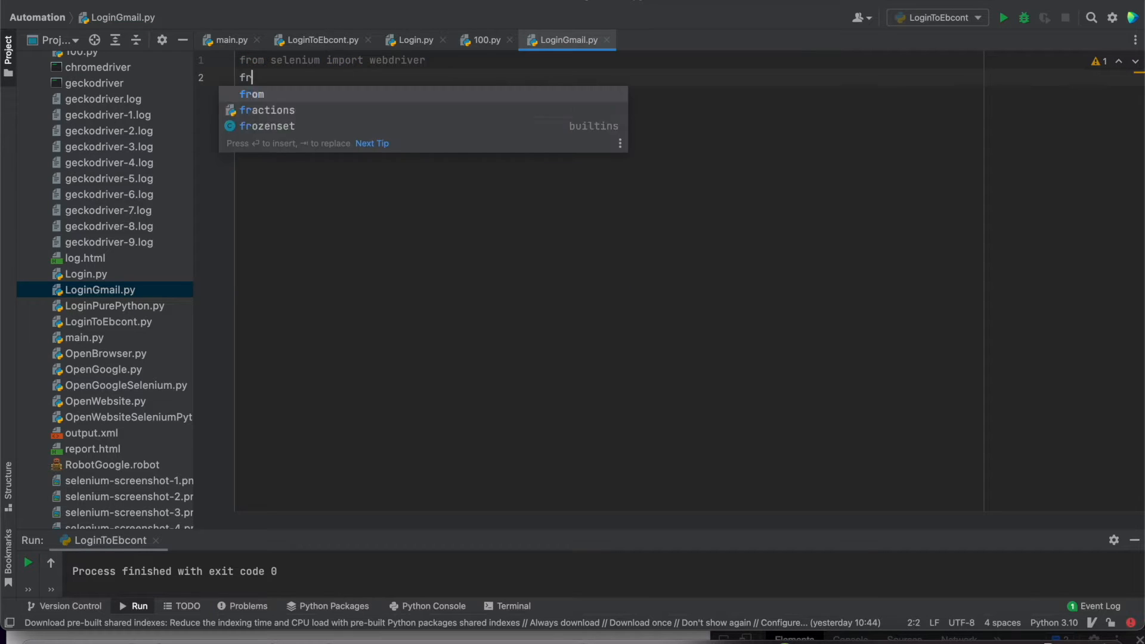
text(from time)
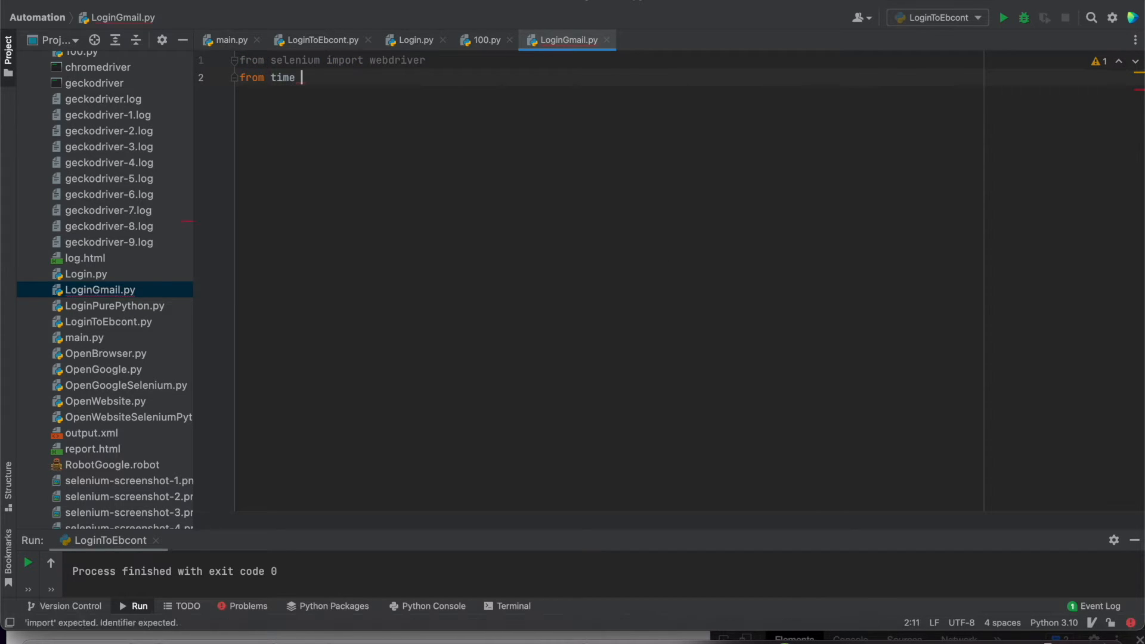
text(import sleep)
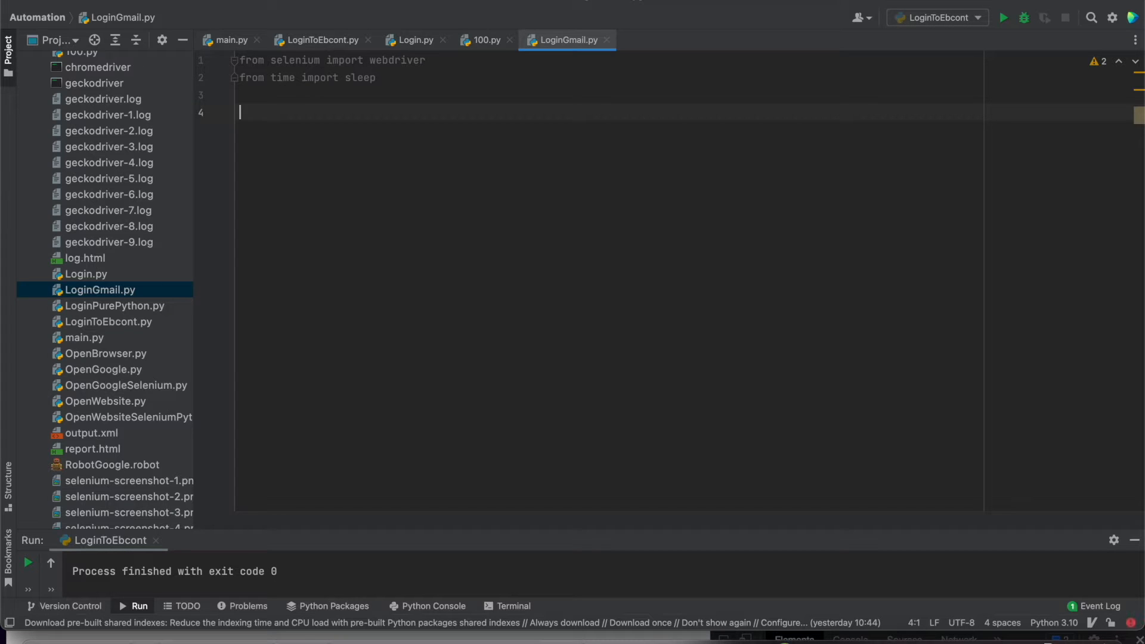
text(from selenium.)
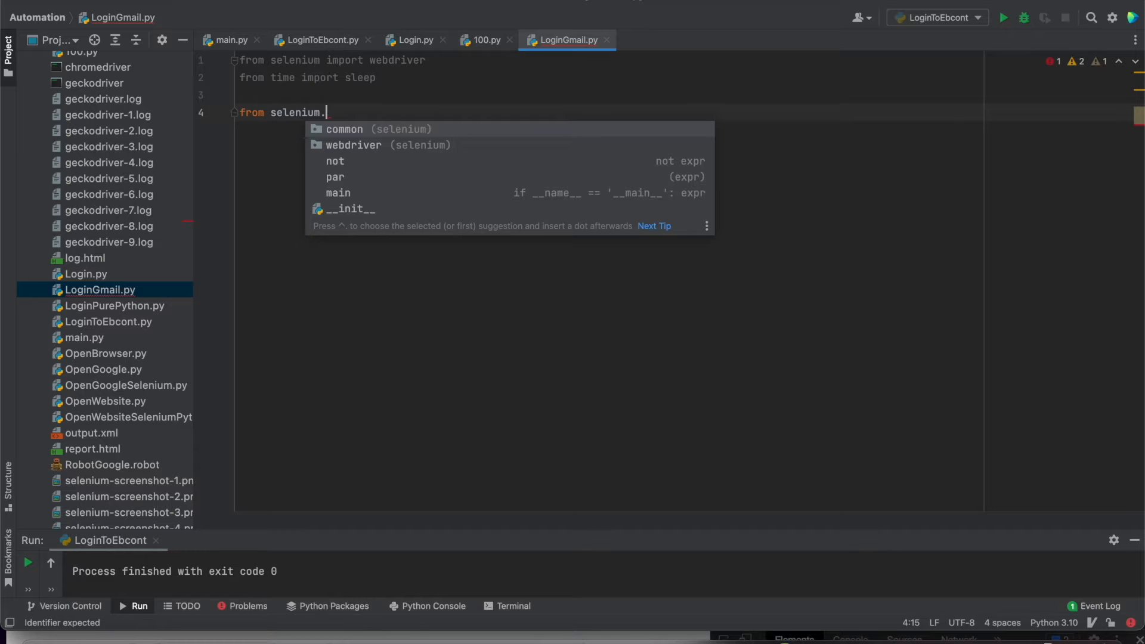
text(webdriver.)
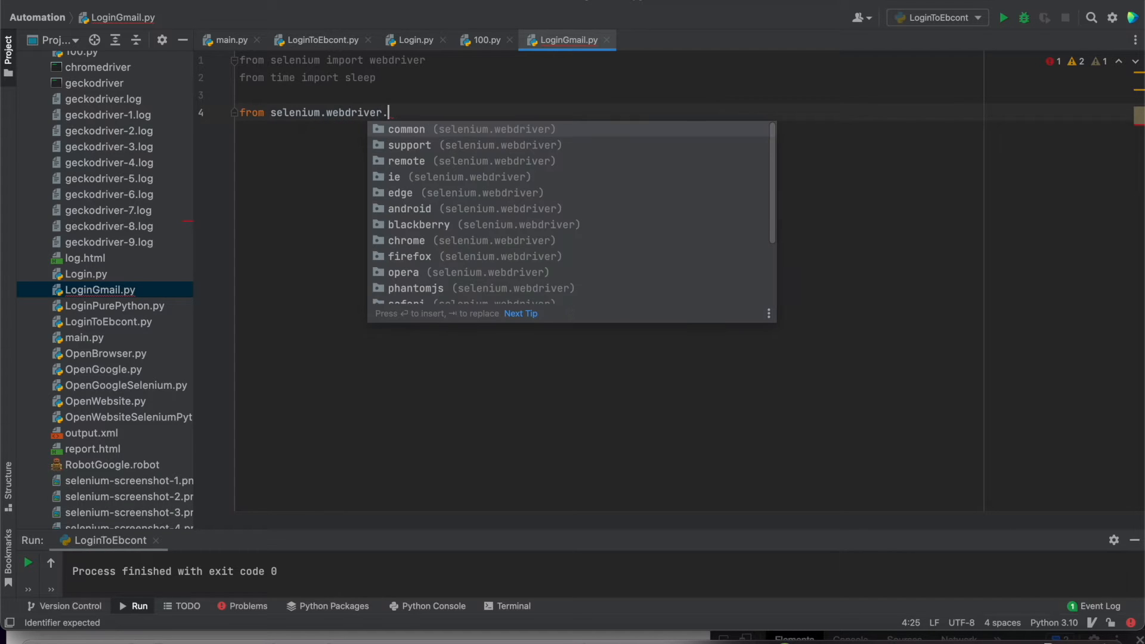
click(406, 129)
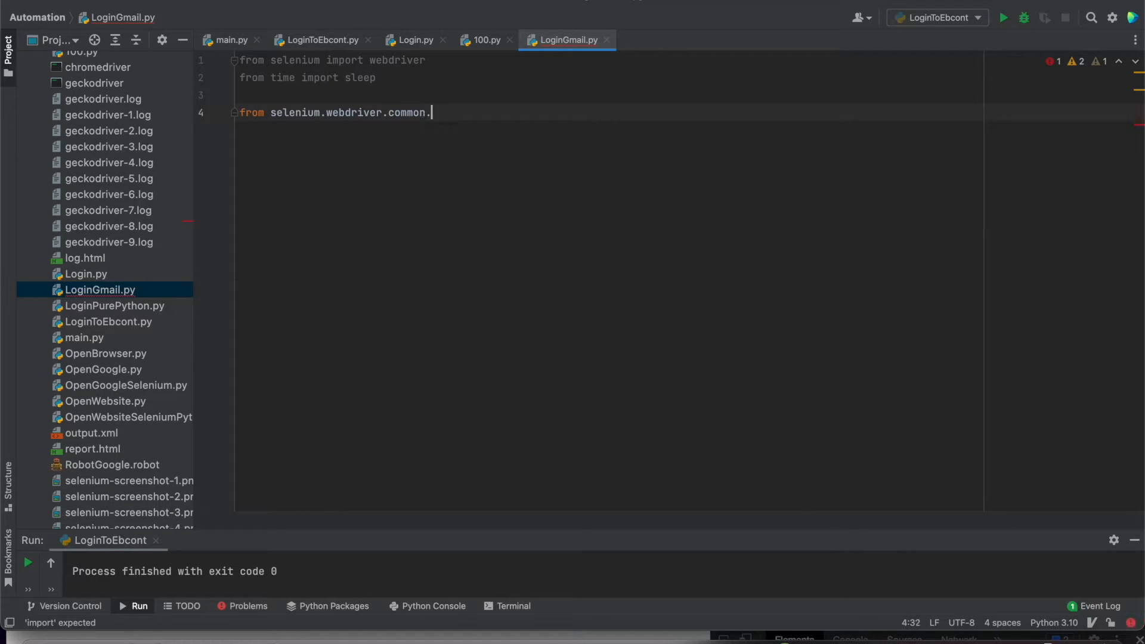
text(by import By)
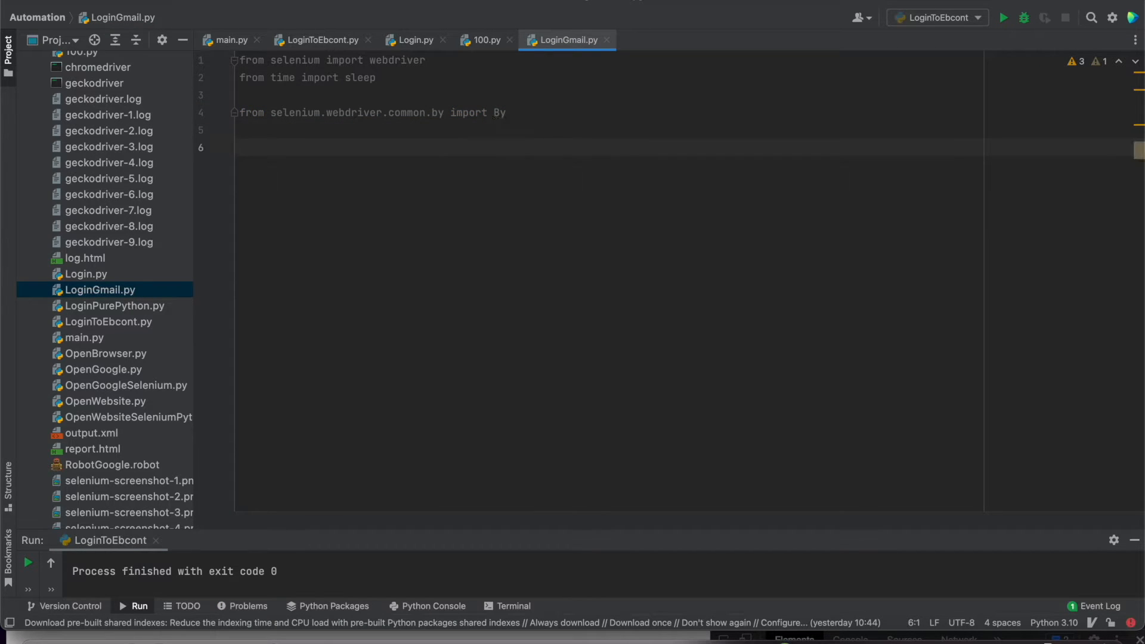
Assign the Gmail test account's email address to a username variable
text(username = ")
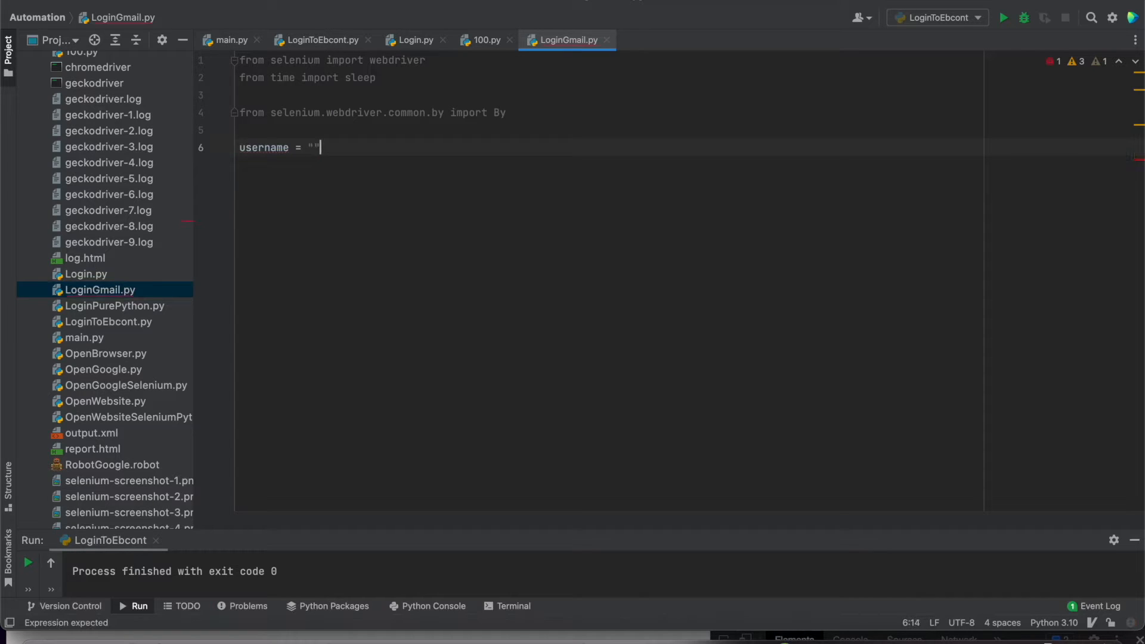
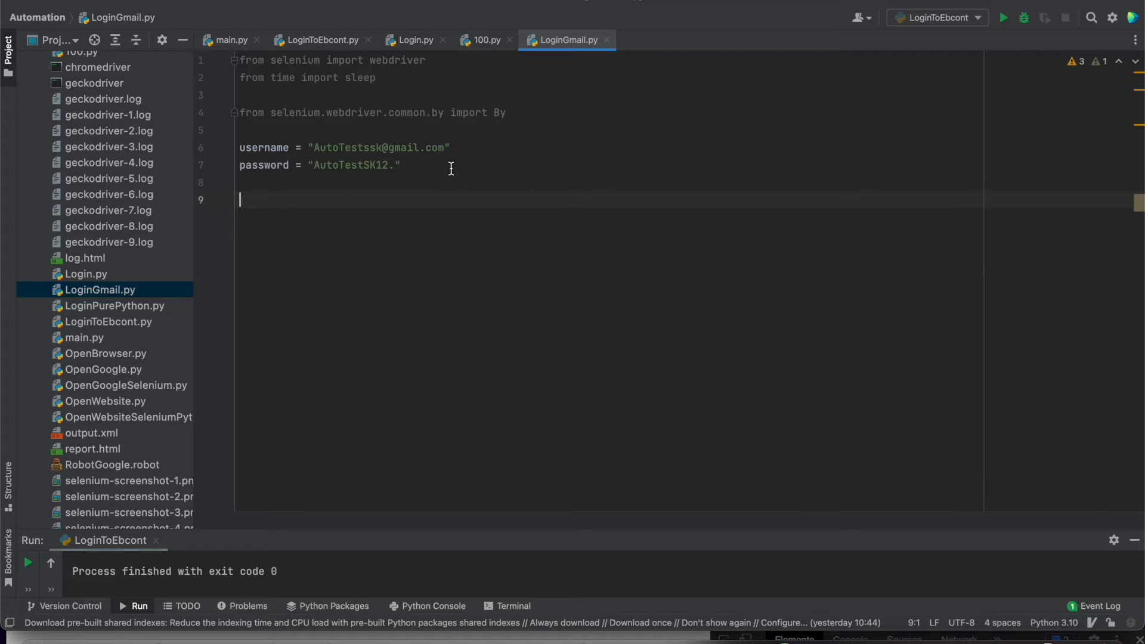
Add the password string variable and begin a url variable on line 9
click(400, 165)
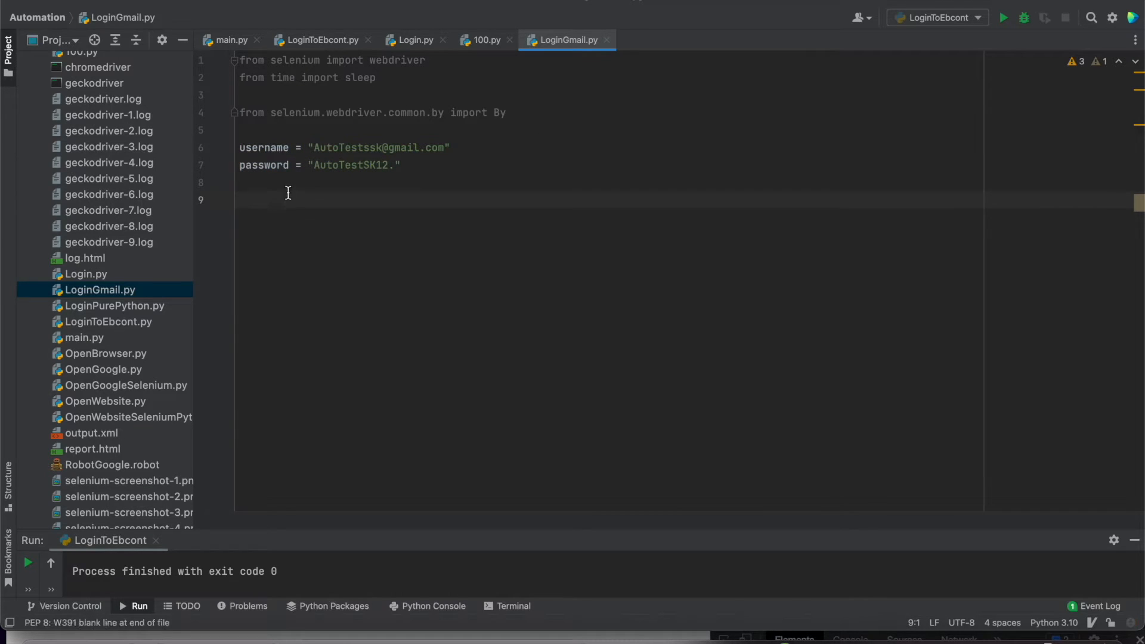
click(241, 201)
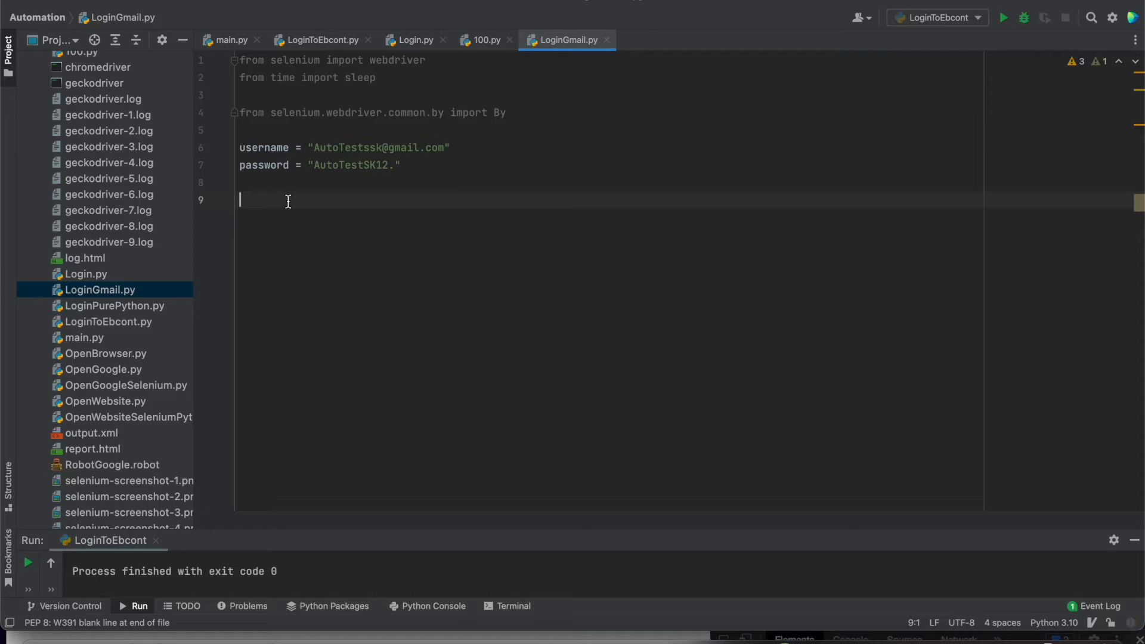
text(url)
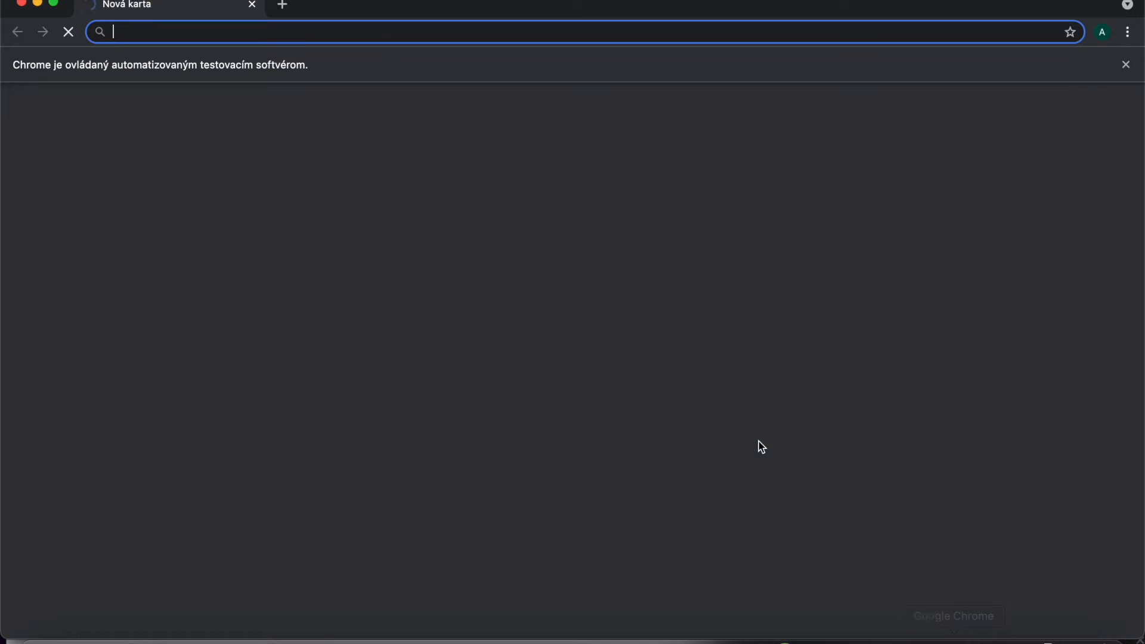
Open Gmail in Chrome and sign out via the profile avatar to reach sign-in
text(gmail.com)
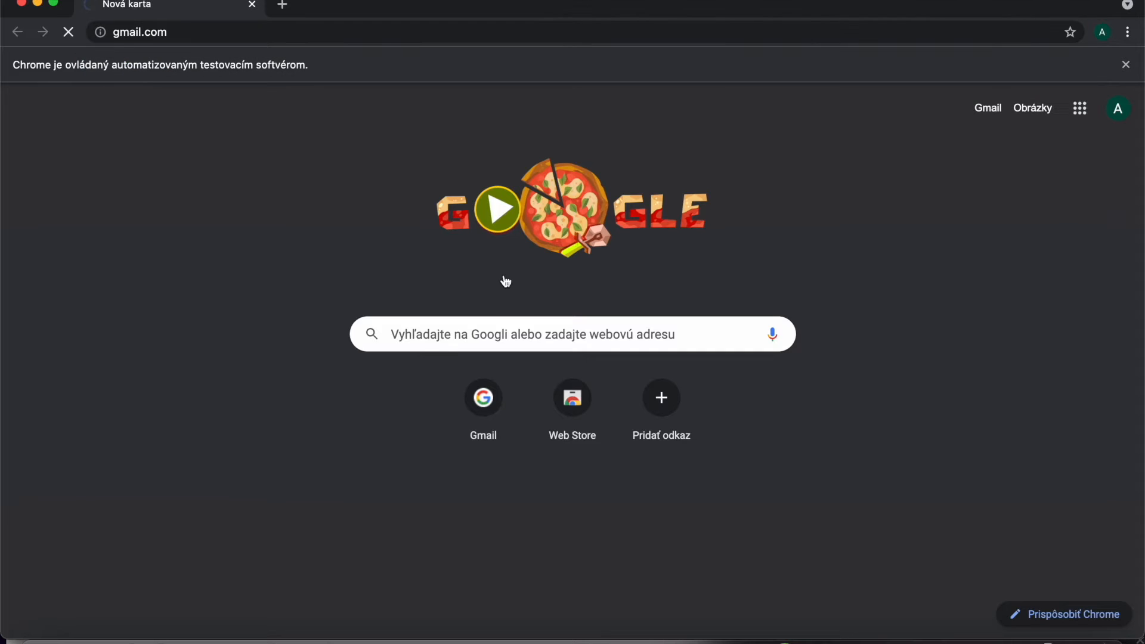
click(482, 398)
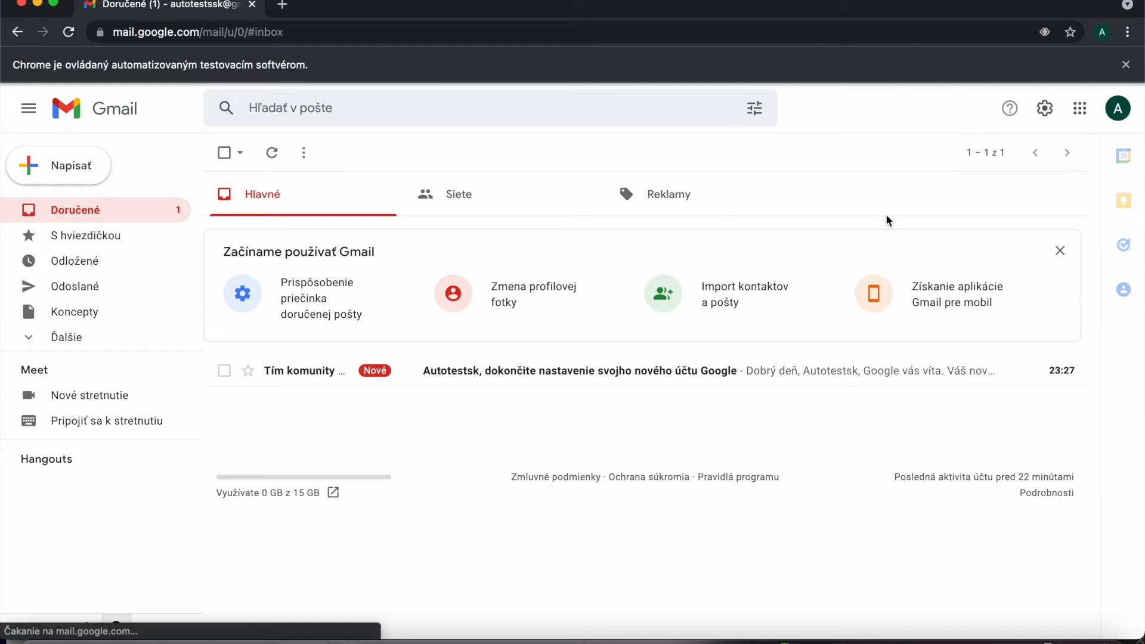
click(1116, 108)
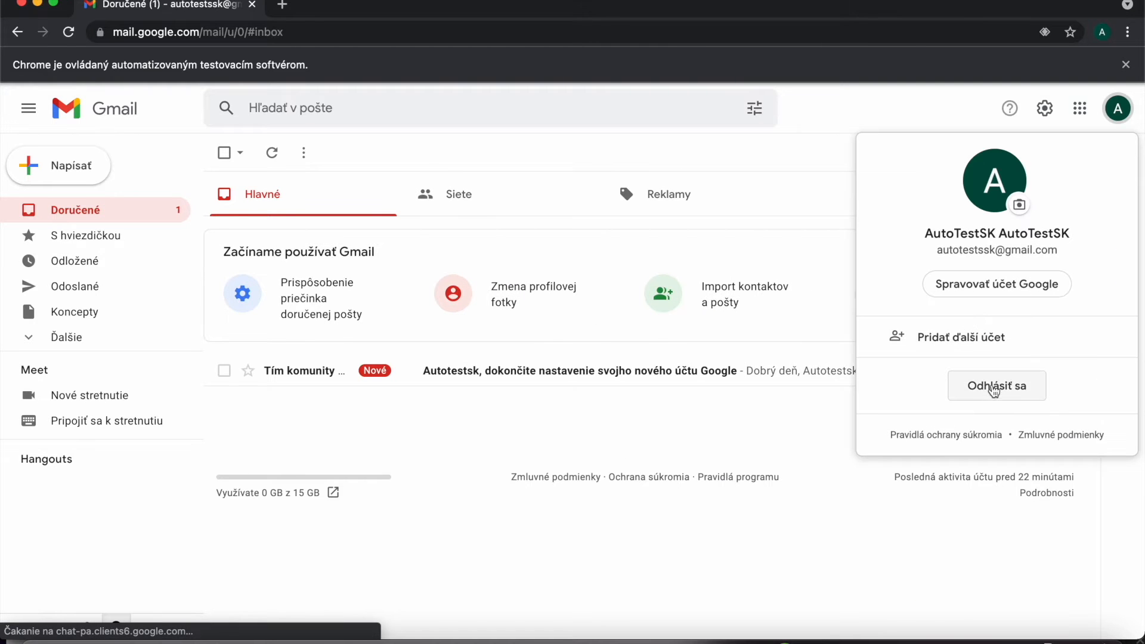
mouse_move(550, 260)
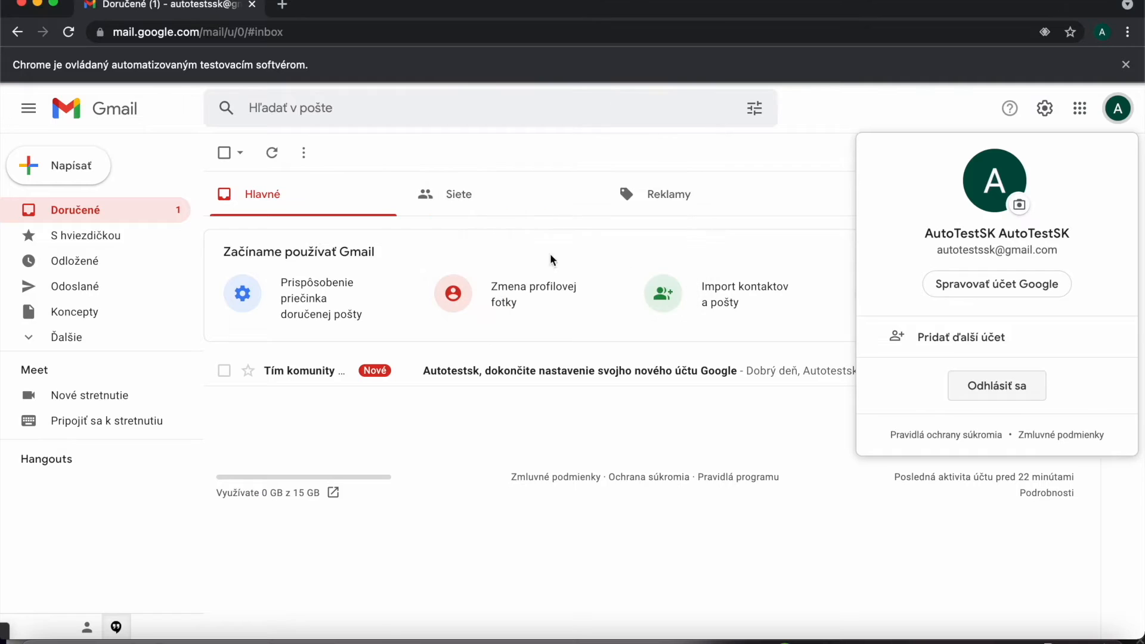
click(995, 386)
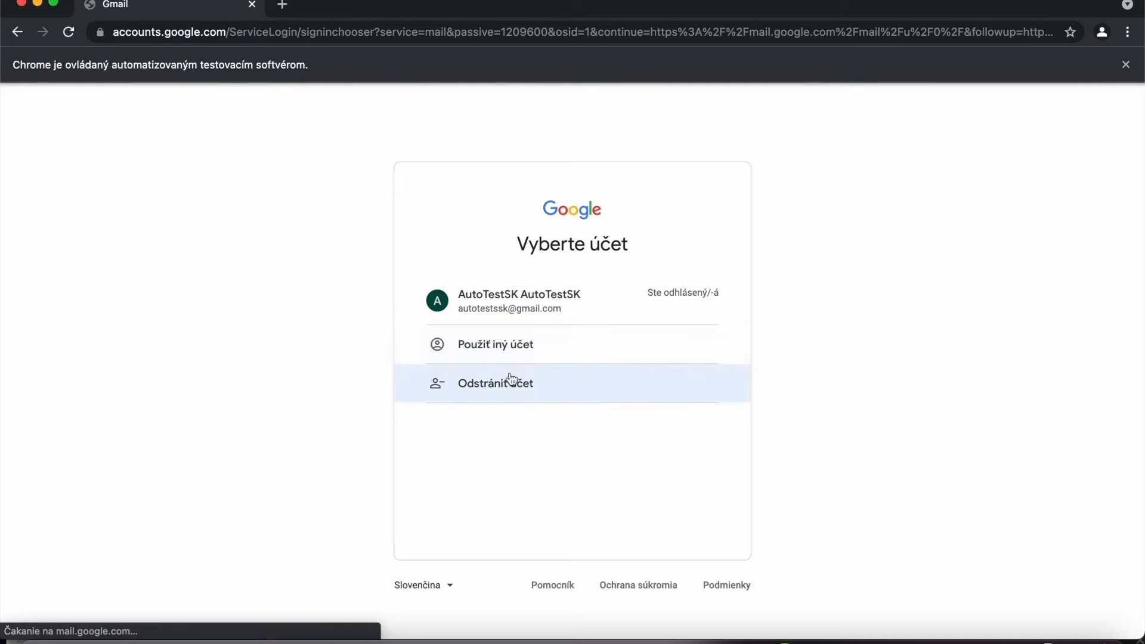
click(495, 344)
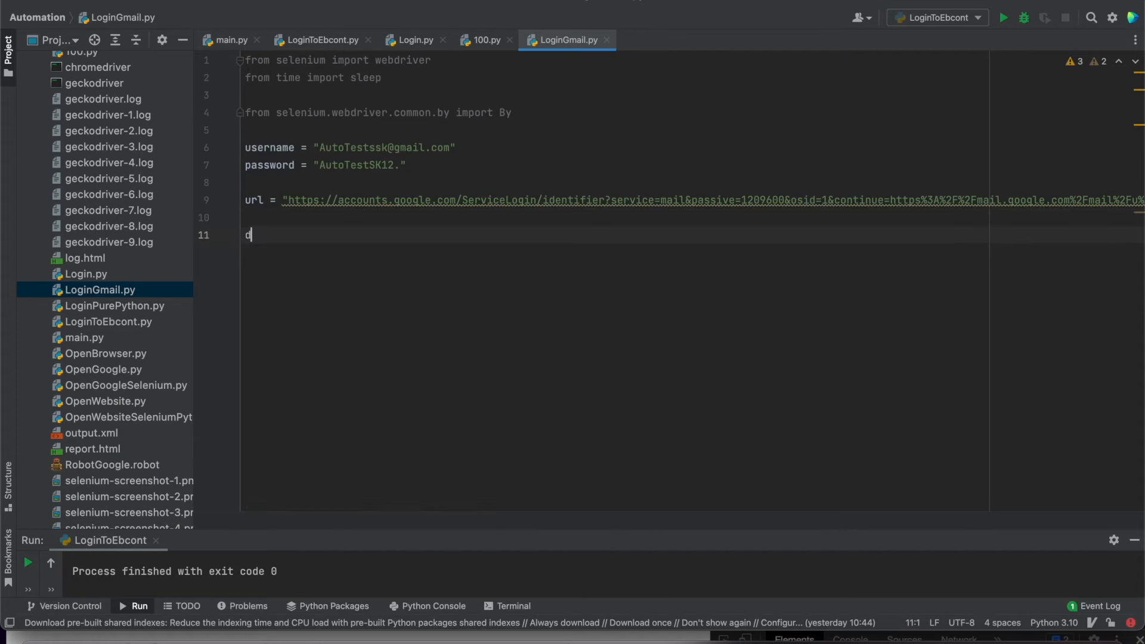
Assign driver = webdriver.Chrome() with the chromedriver path under /Users/serge
text(river.)
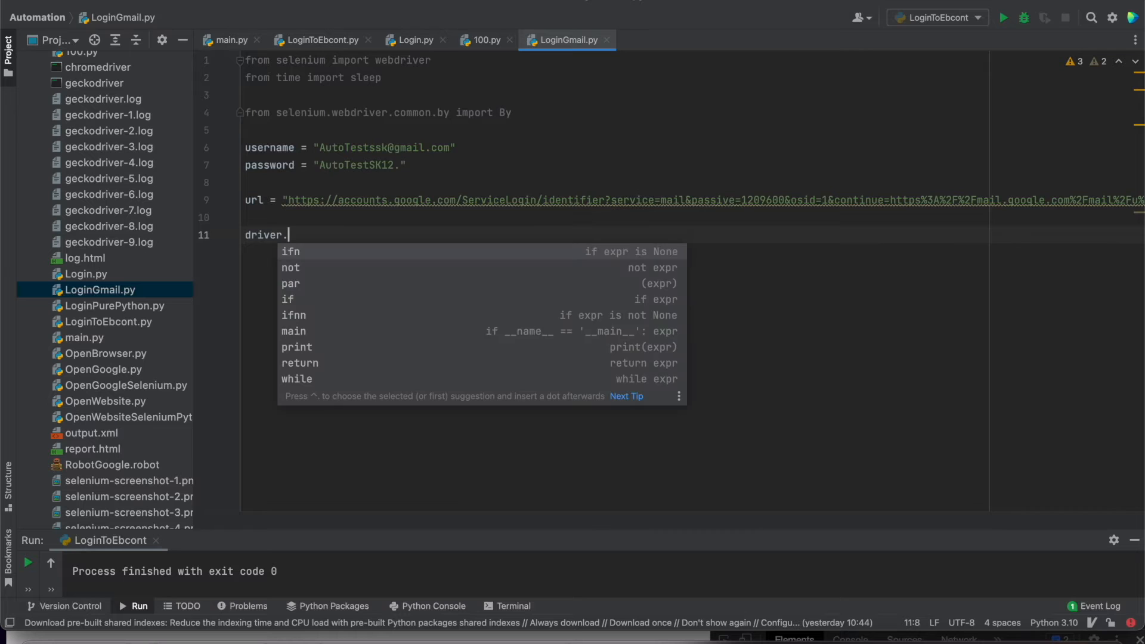
text(= webdriver.)
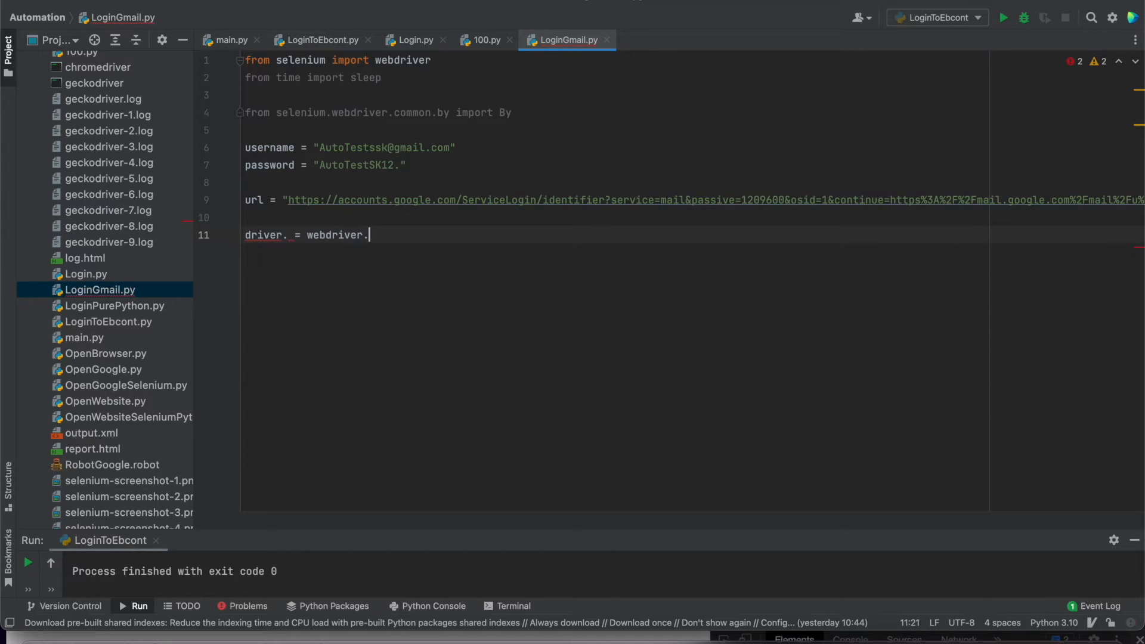
text(chr)
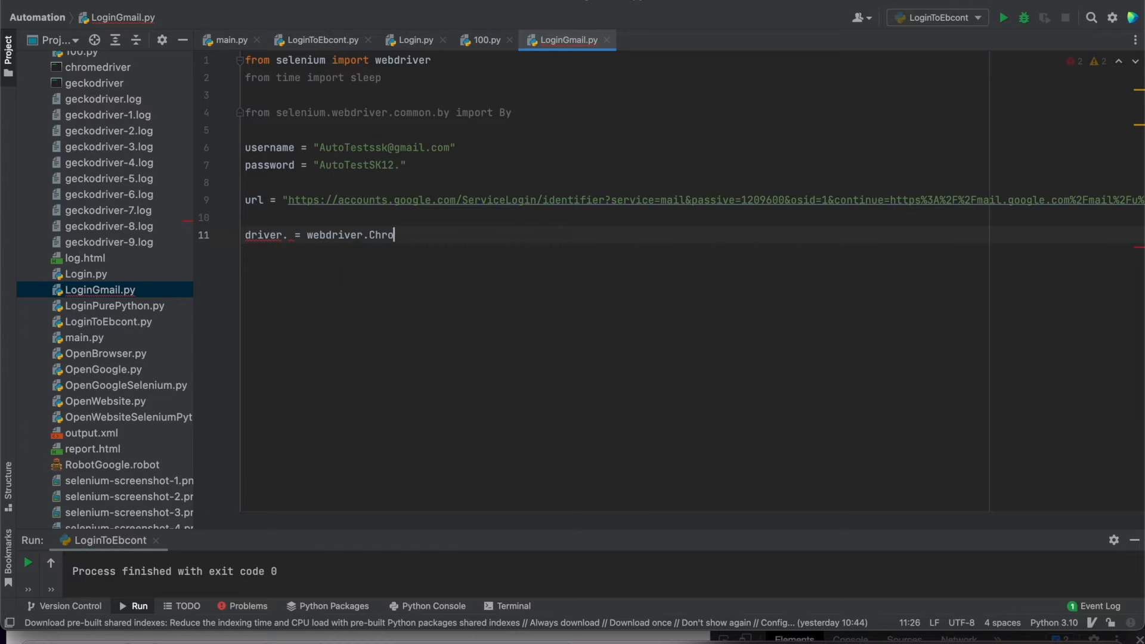
text(me())
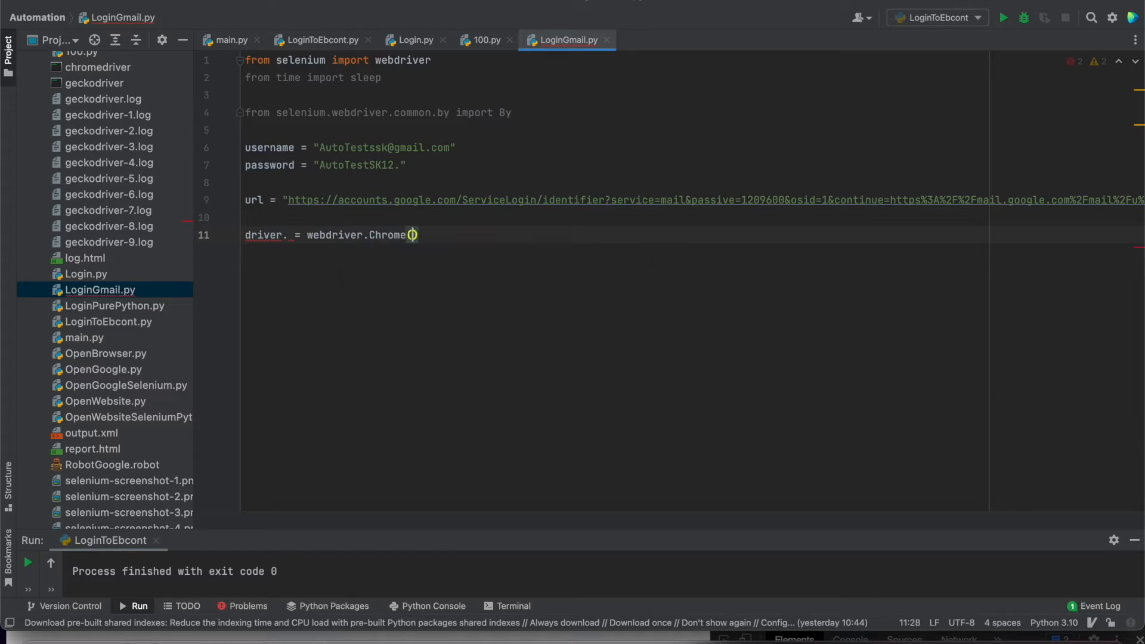
text("")
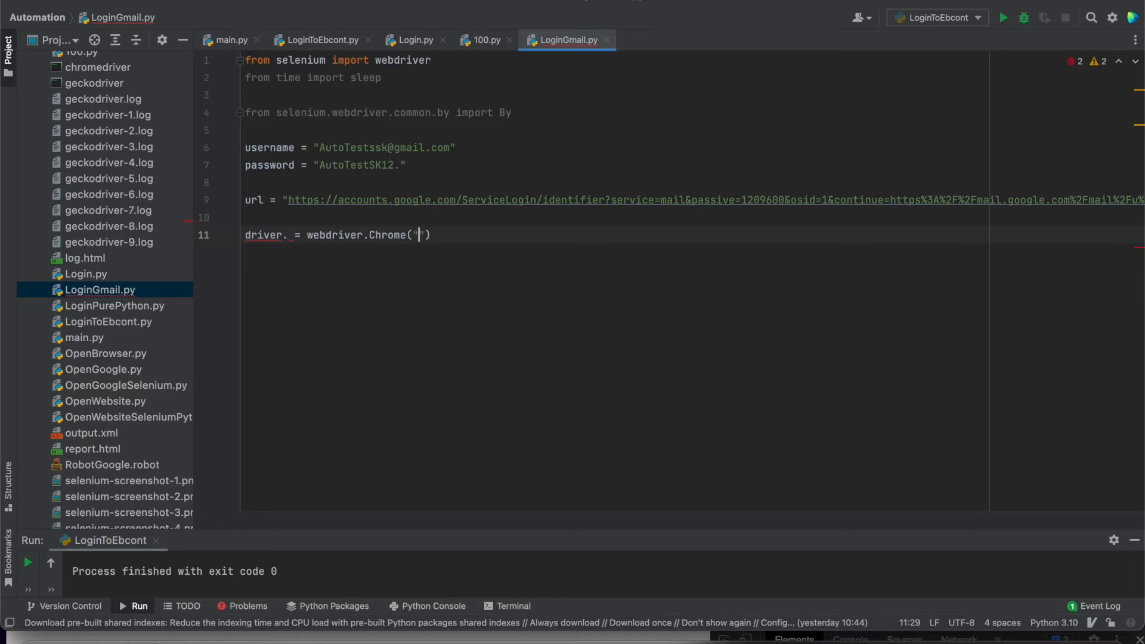
text(/Users/)
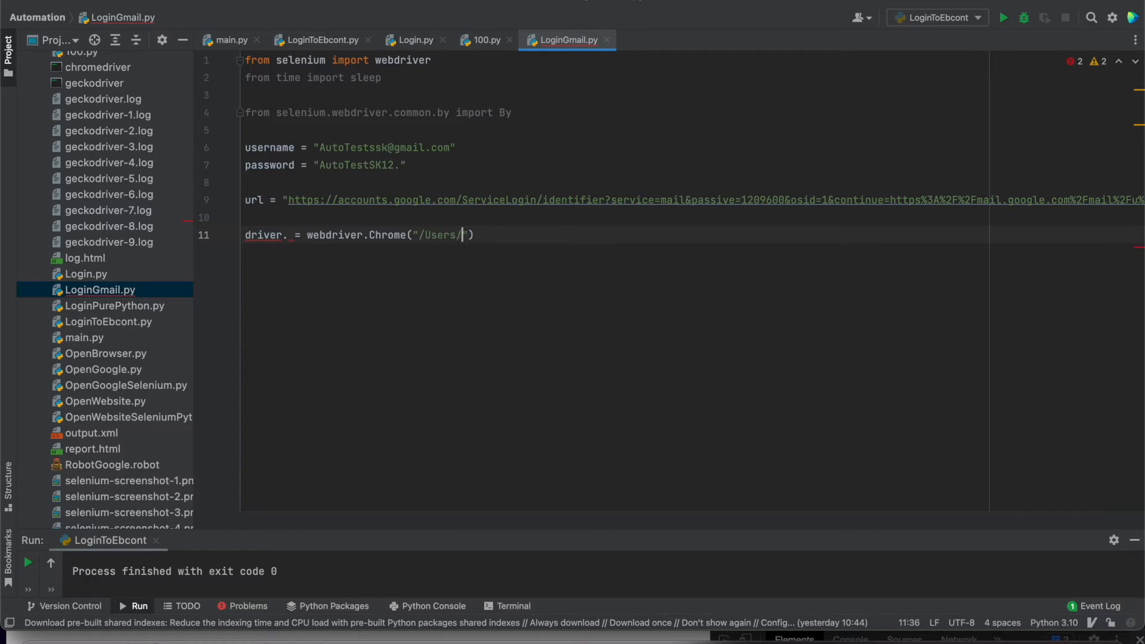
text(sergejstrajnak/Downloads/chromedriver)
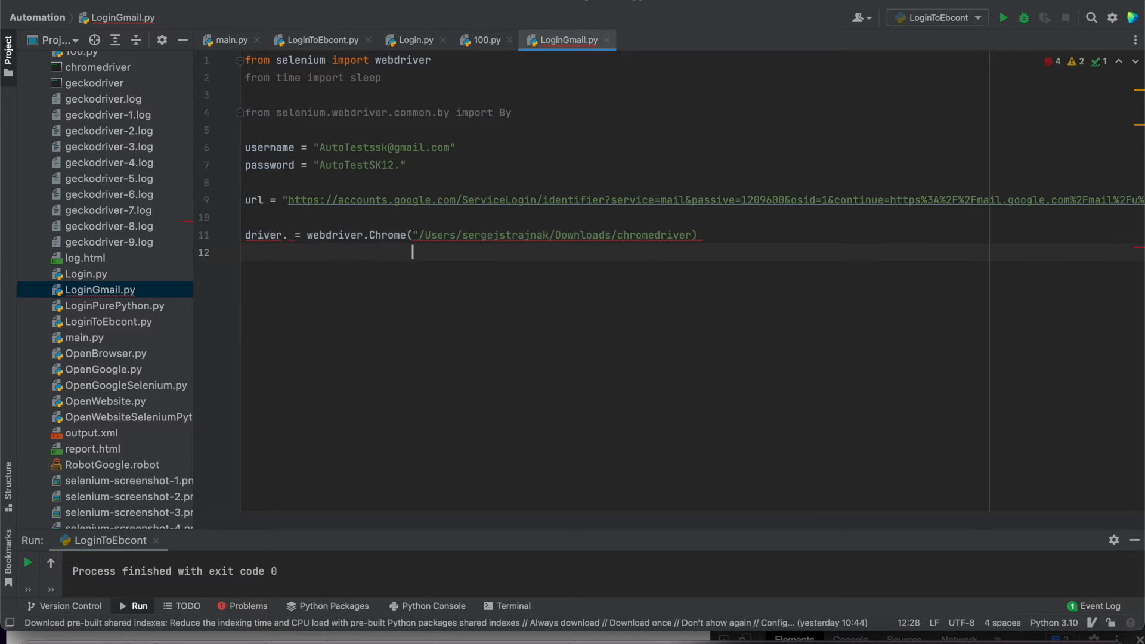
mouse_move(727, 274)
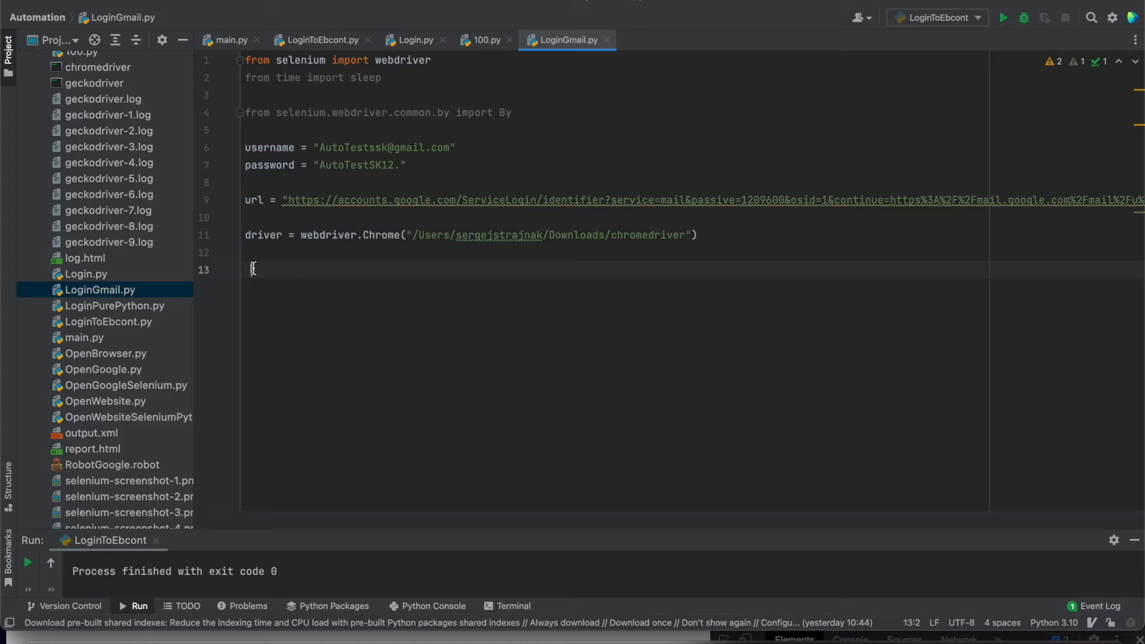
Remove the stray dot after driver and add driver.get(url)
text(driver.get()
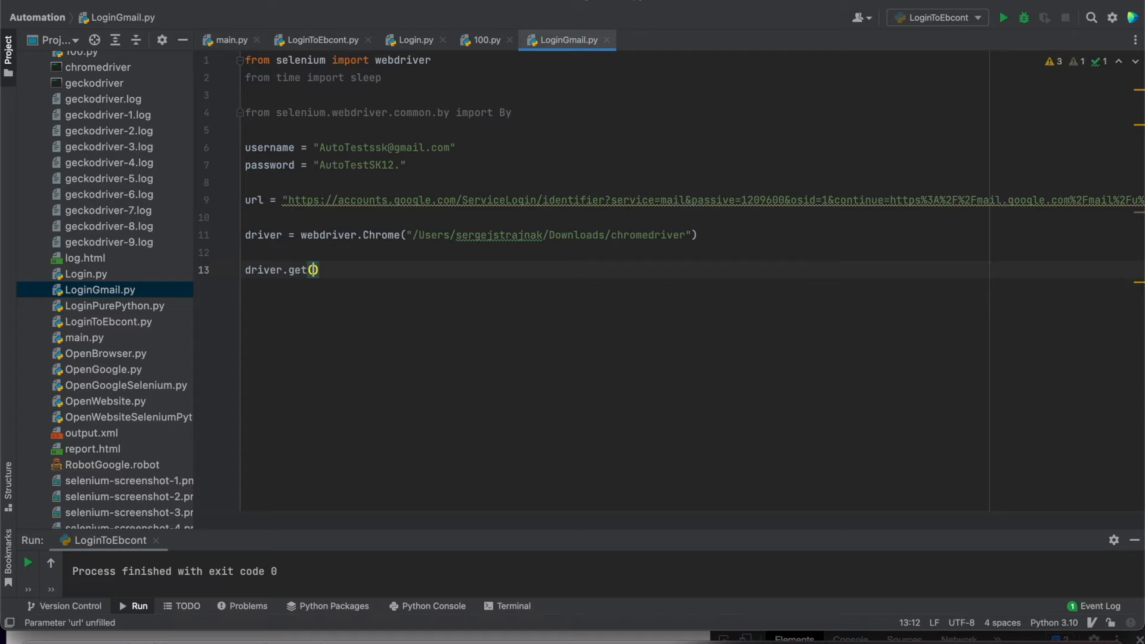
text(url)
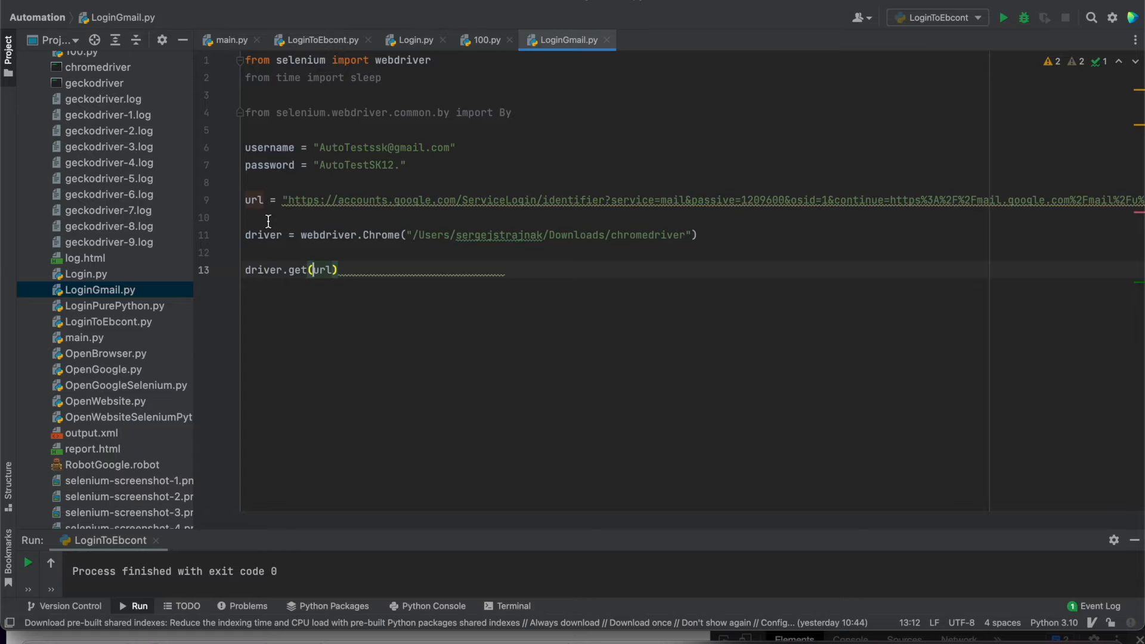
click(338, 270)
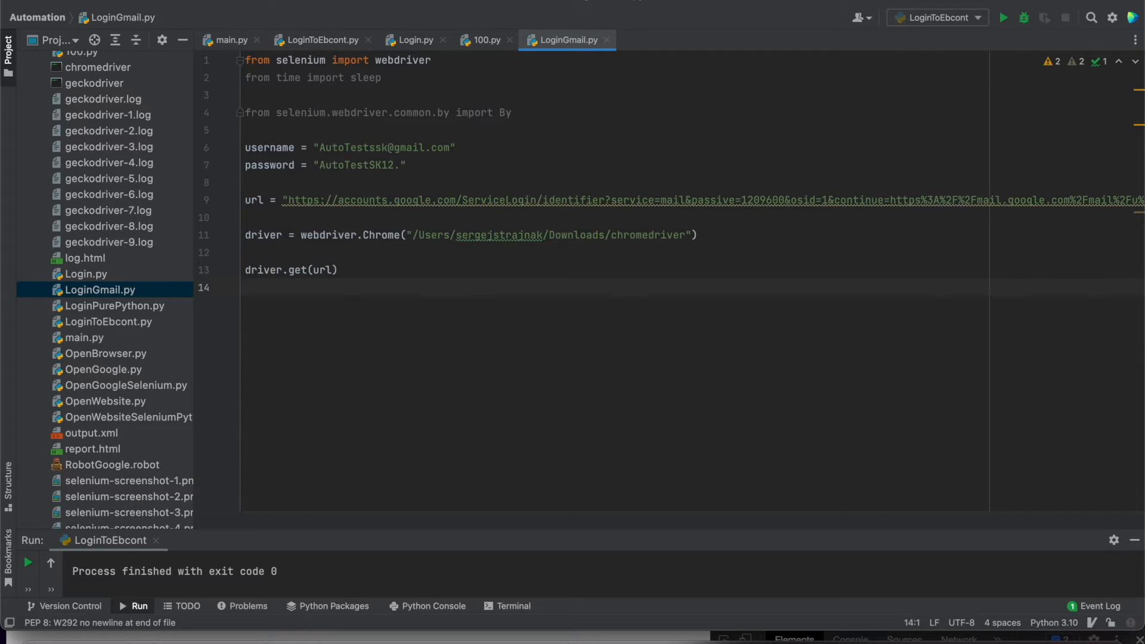
Add driver.maximize_window() and start a driver.find_element(By...) call on line 15
text(driver.)
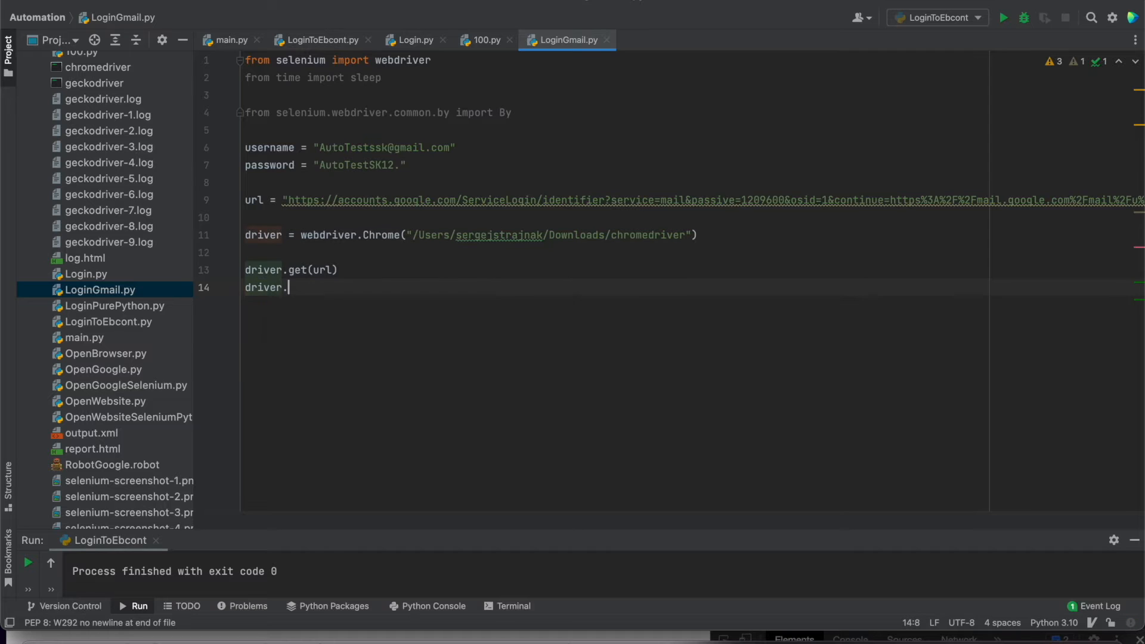
text(maximize_window())
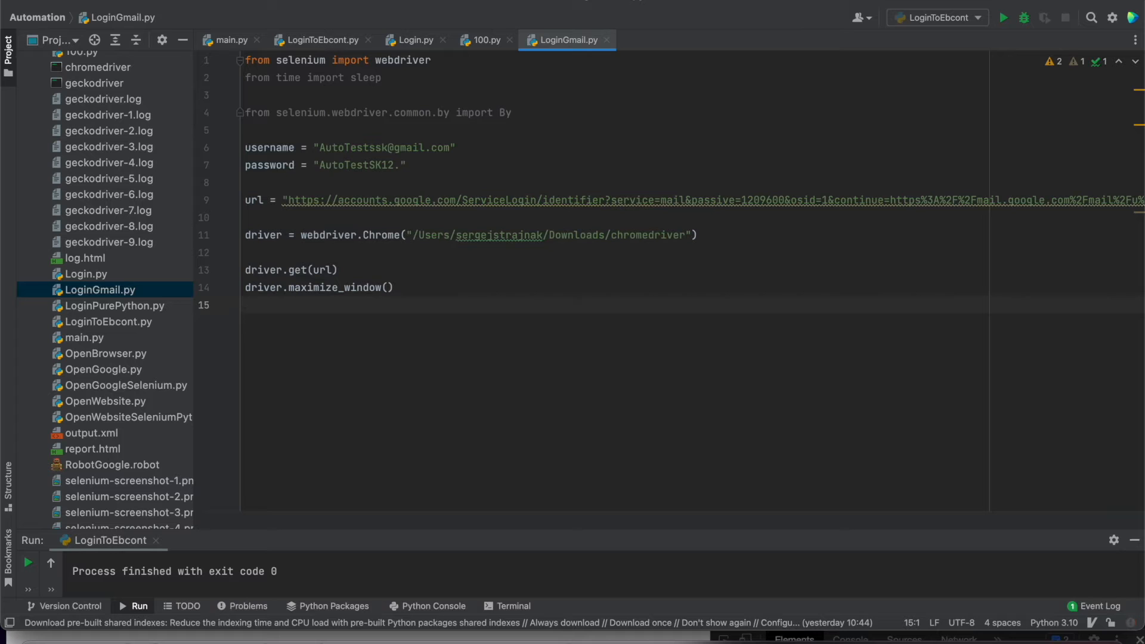
text(driver.)
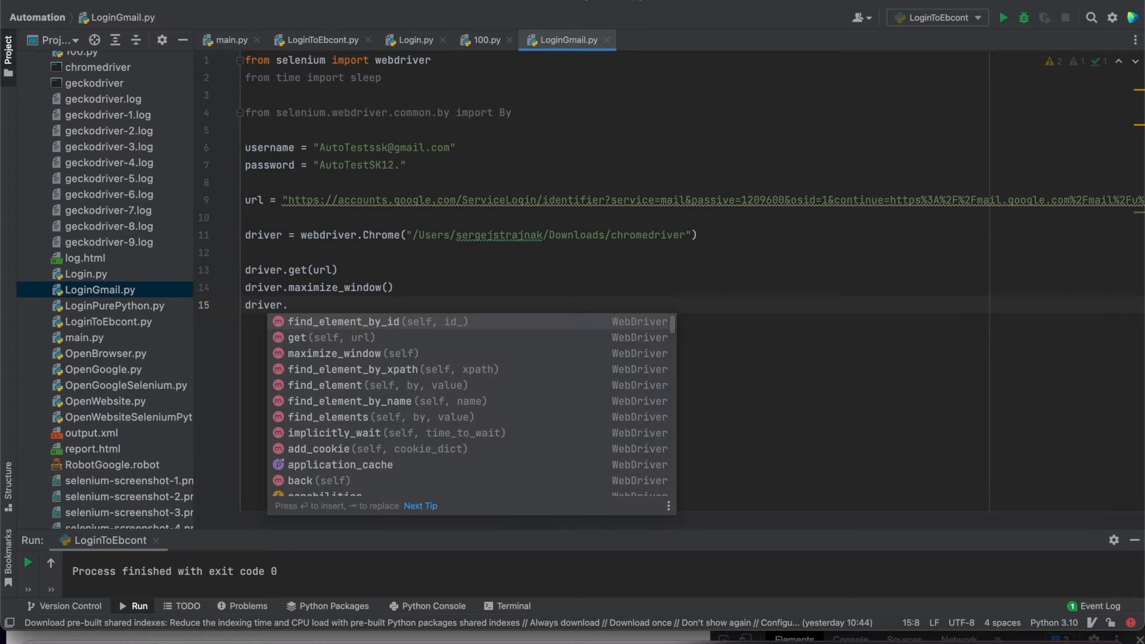
text(find_element_by_id()
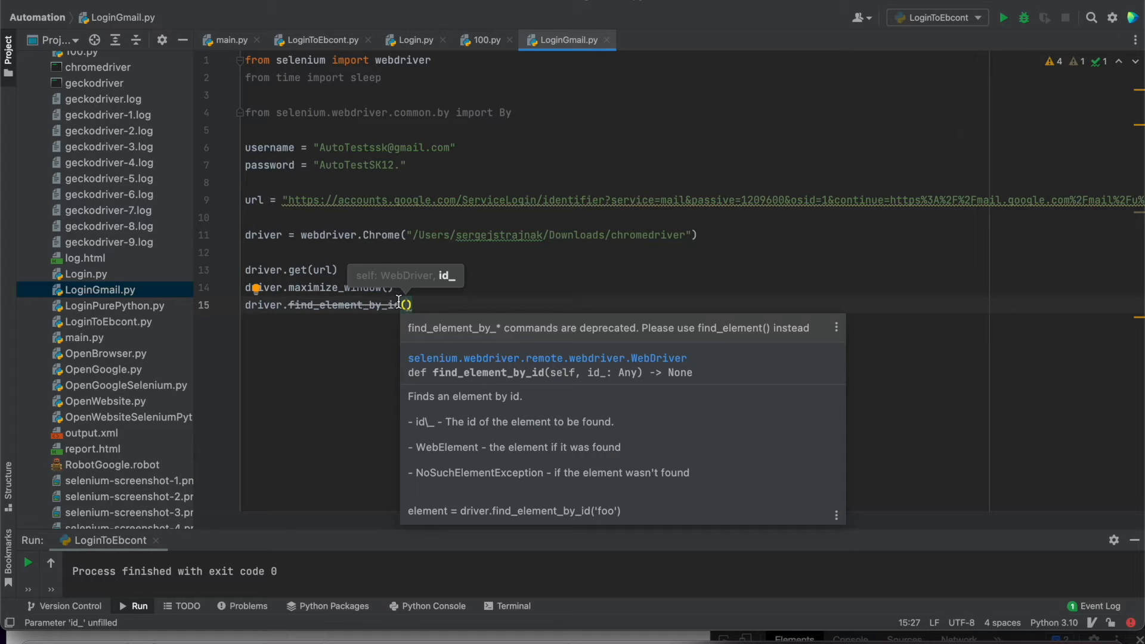
mouse_move(384, 318)
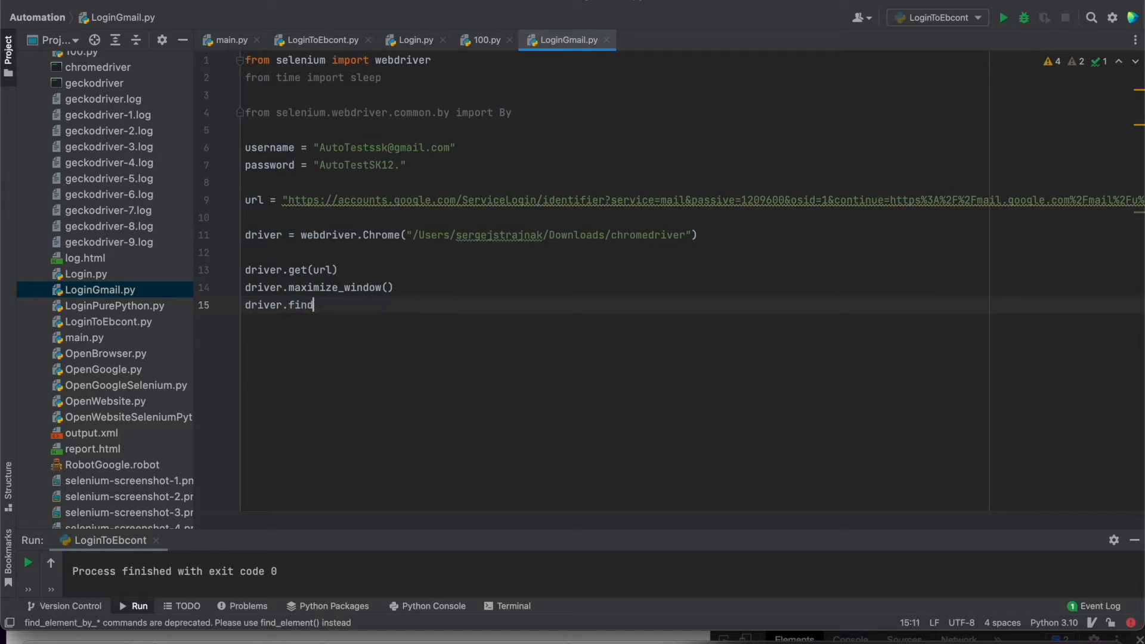
text(_element())
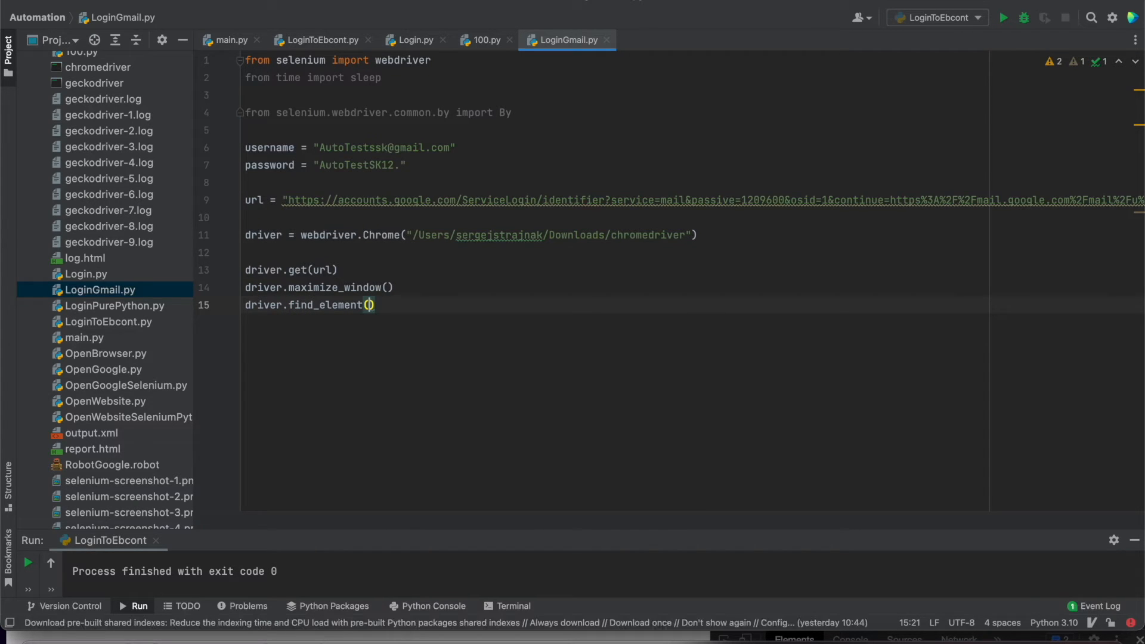
text(By)
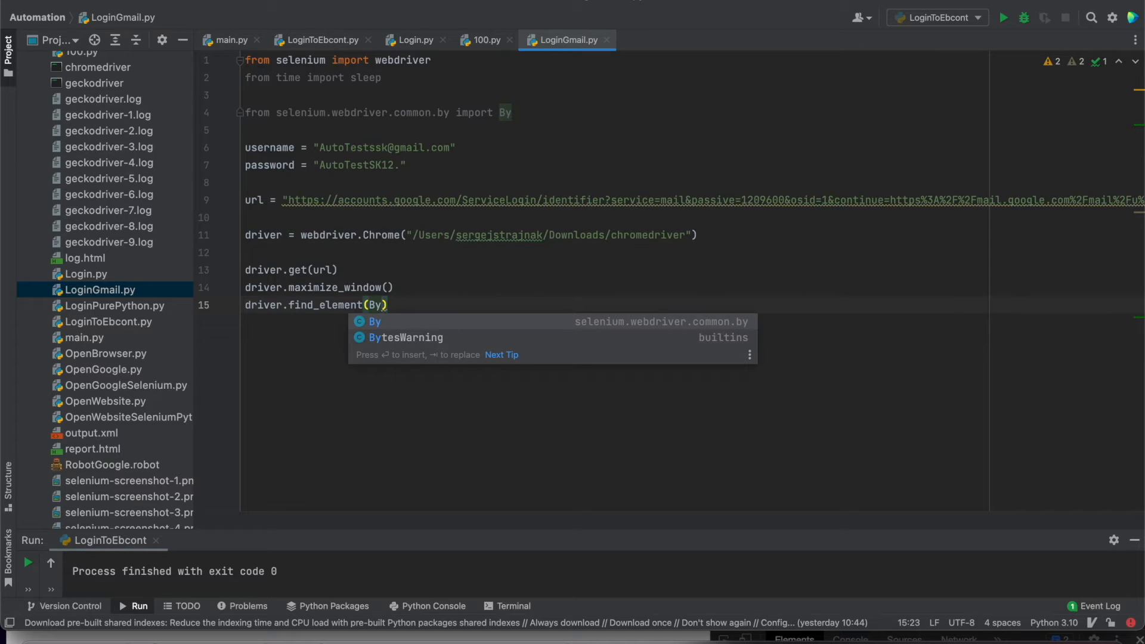
text(.ID)
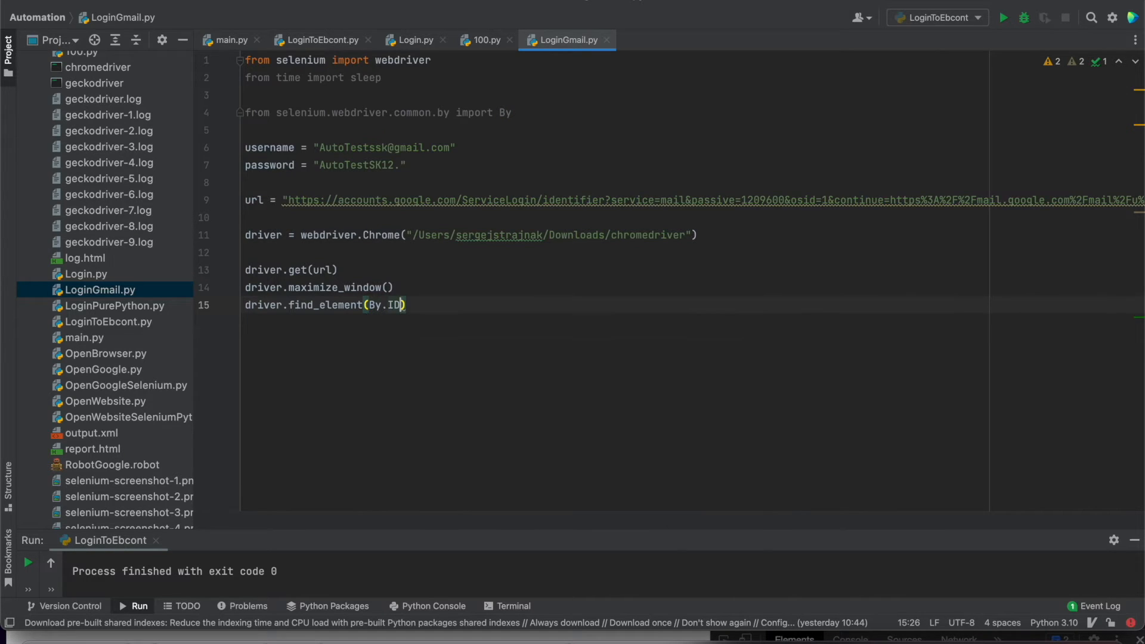
text(, "")
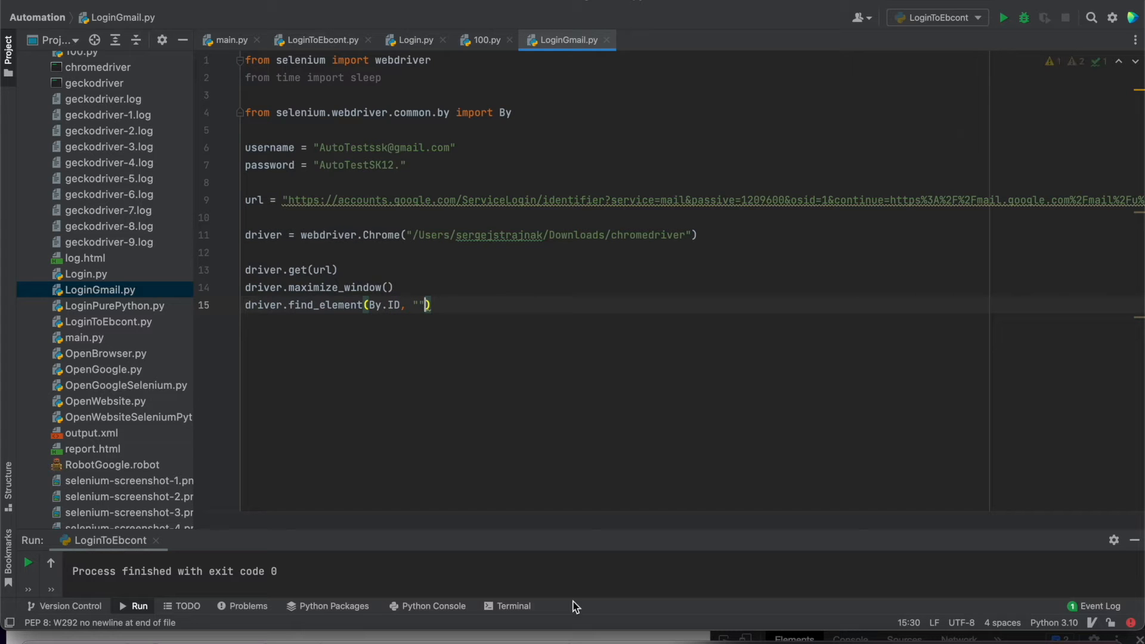
click(1003, 17)
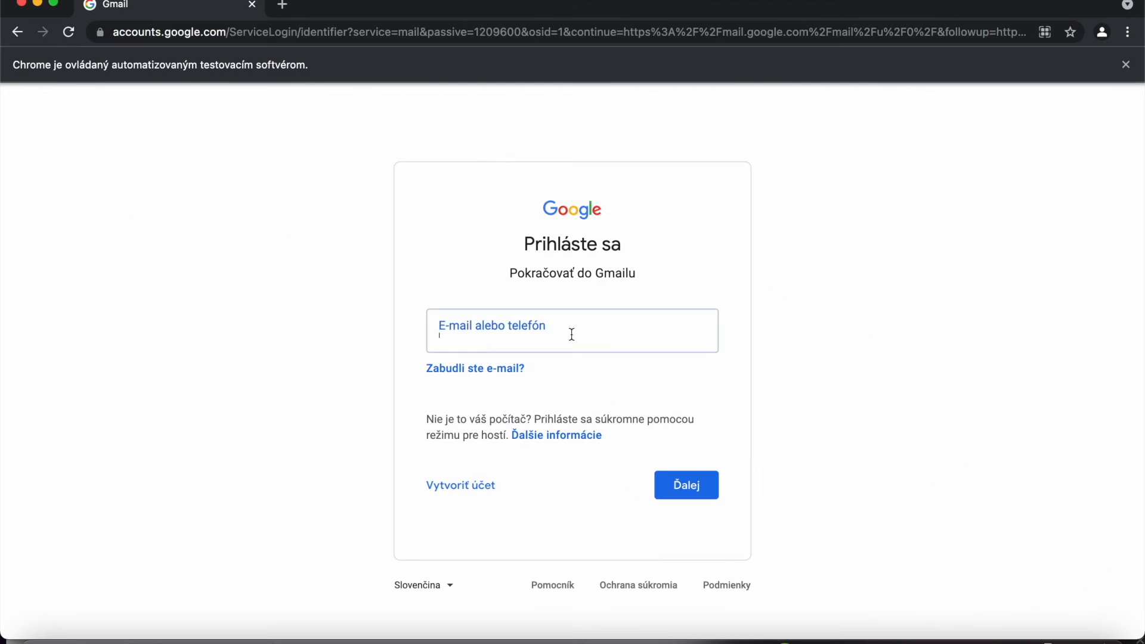
click(571, 329)
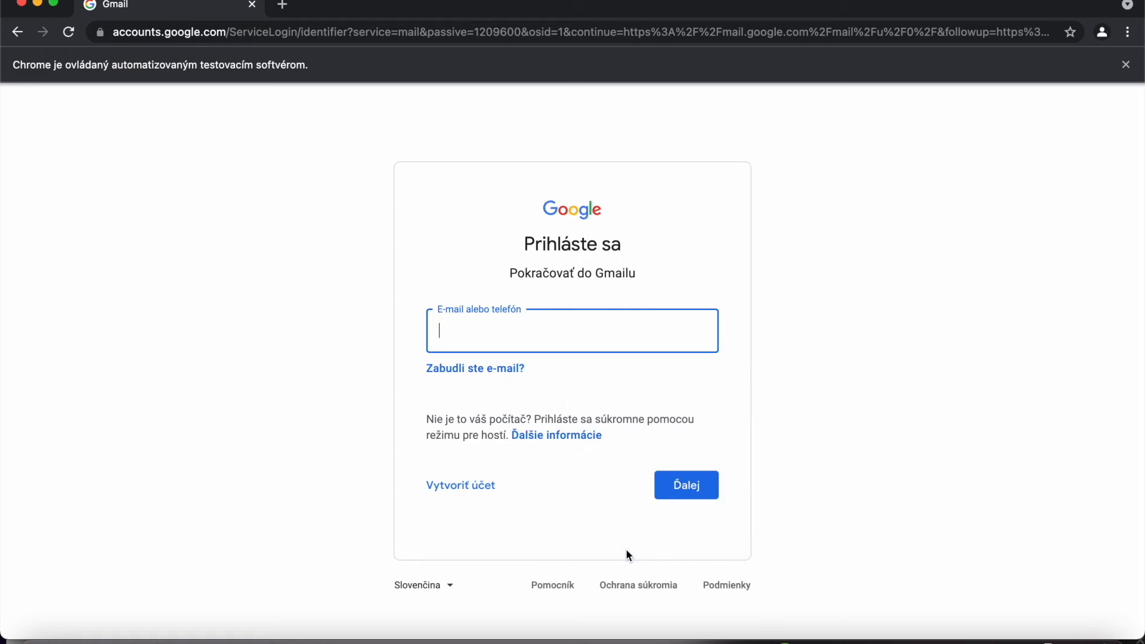
key(F12)
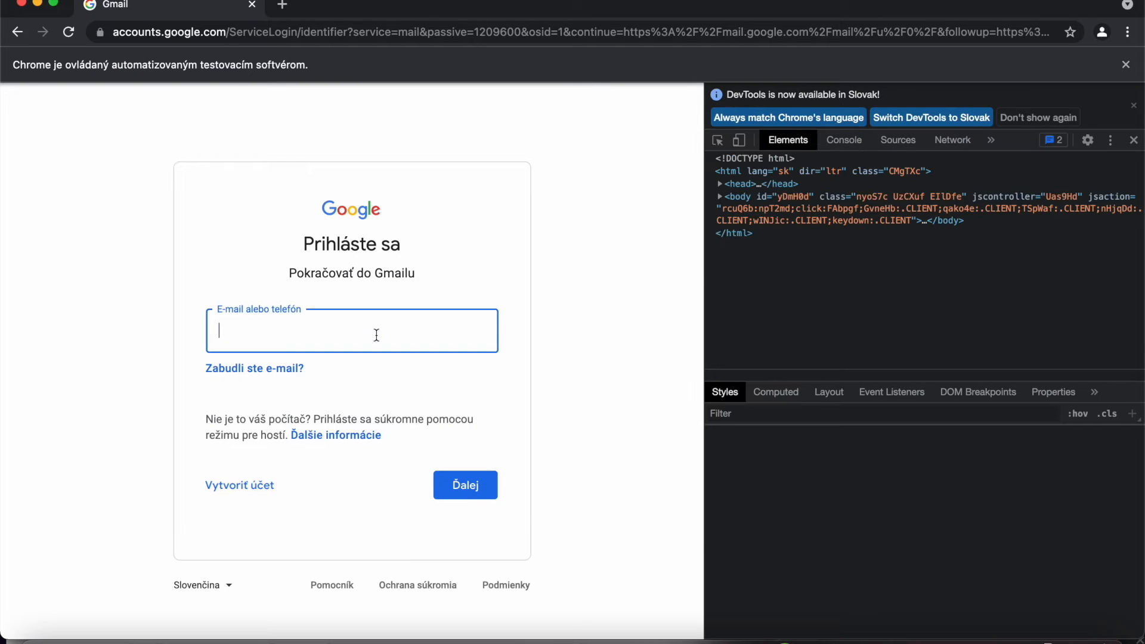
right_click(376, 334)
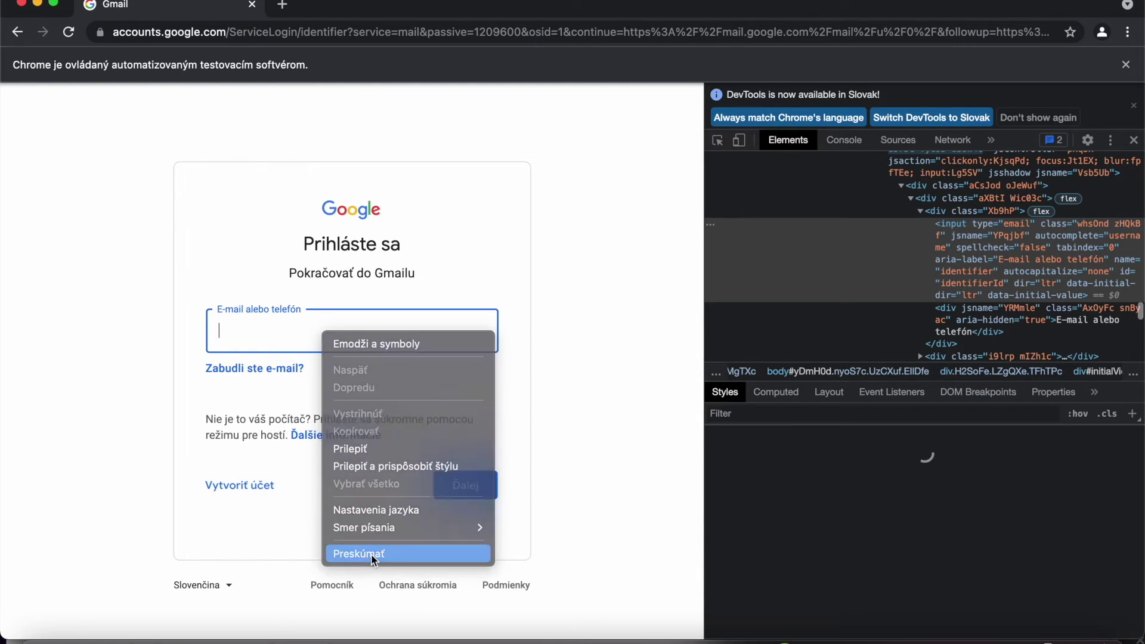
click(359, 554)
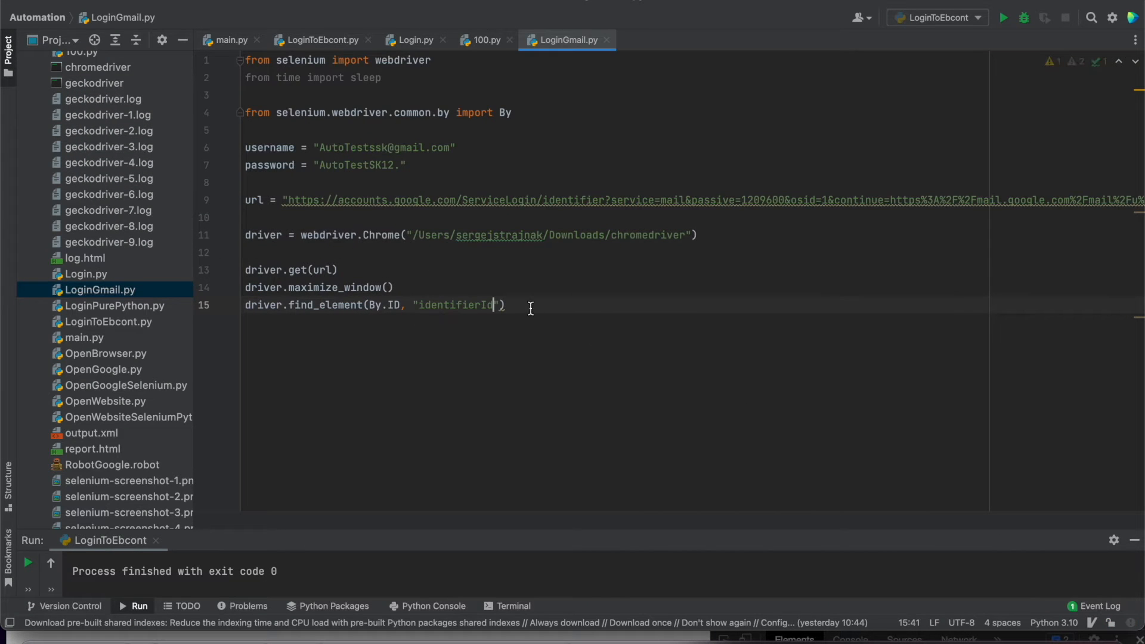
Send the username variable to the email field with send_keys(username)
text(.send)
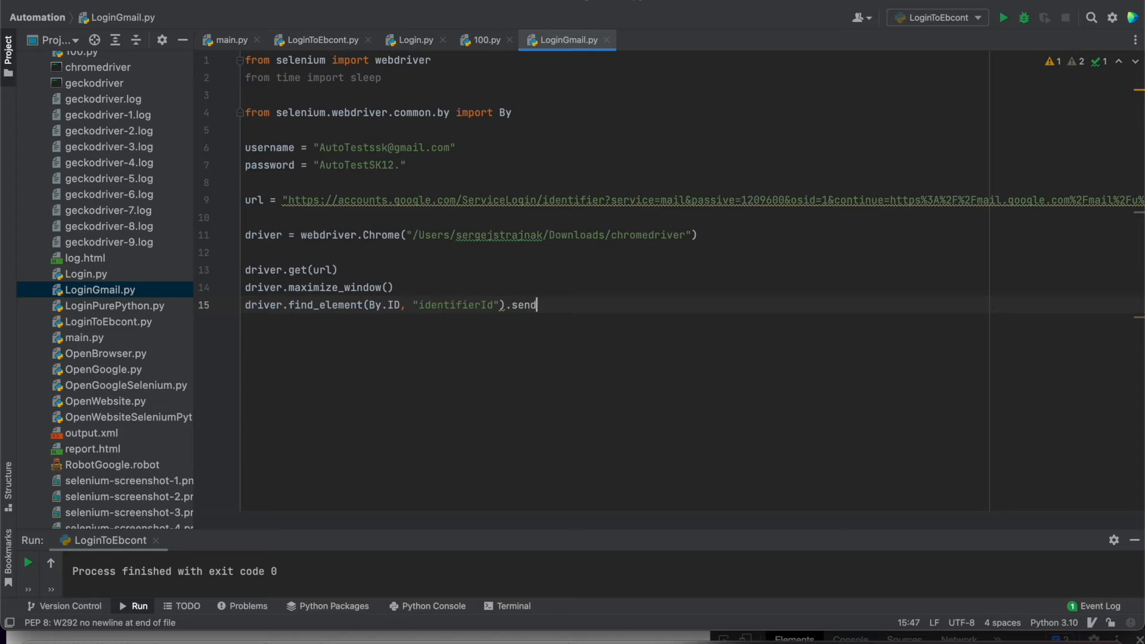
text(_ke)
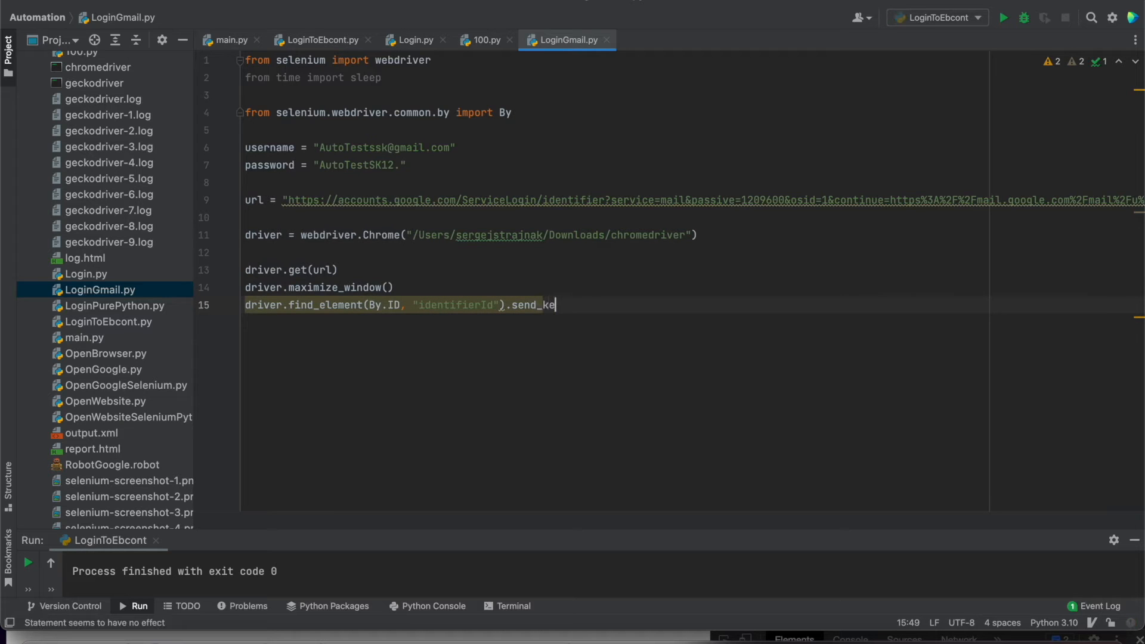
text(ys())
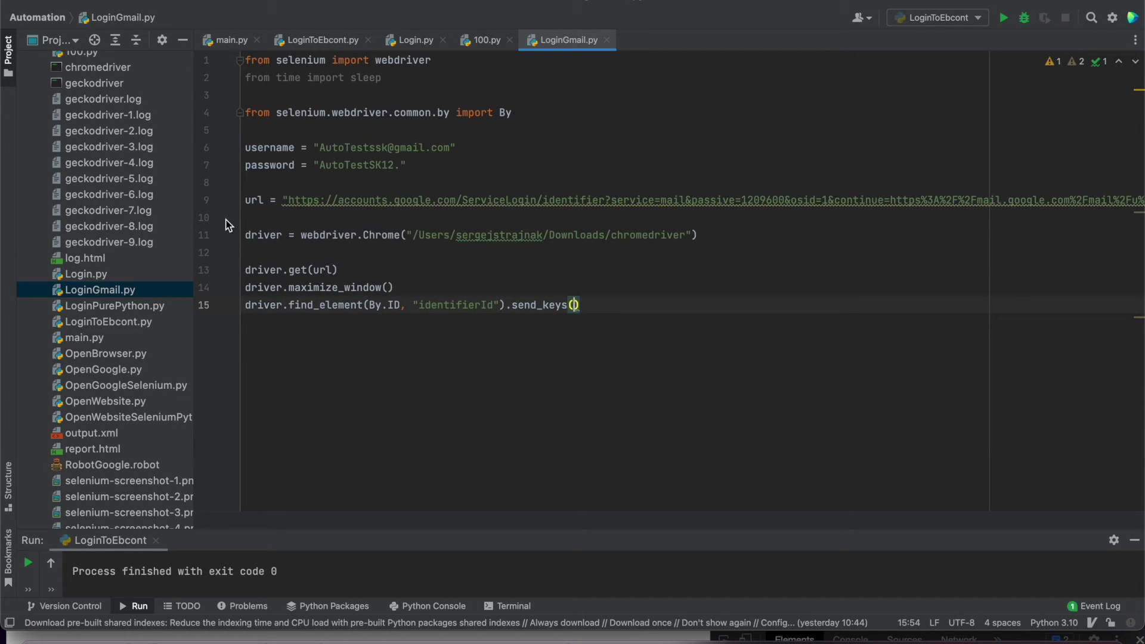
double_click(384, 147)
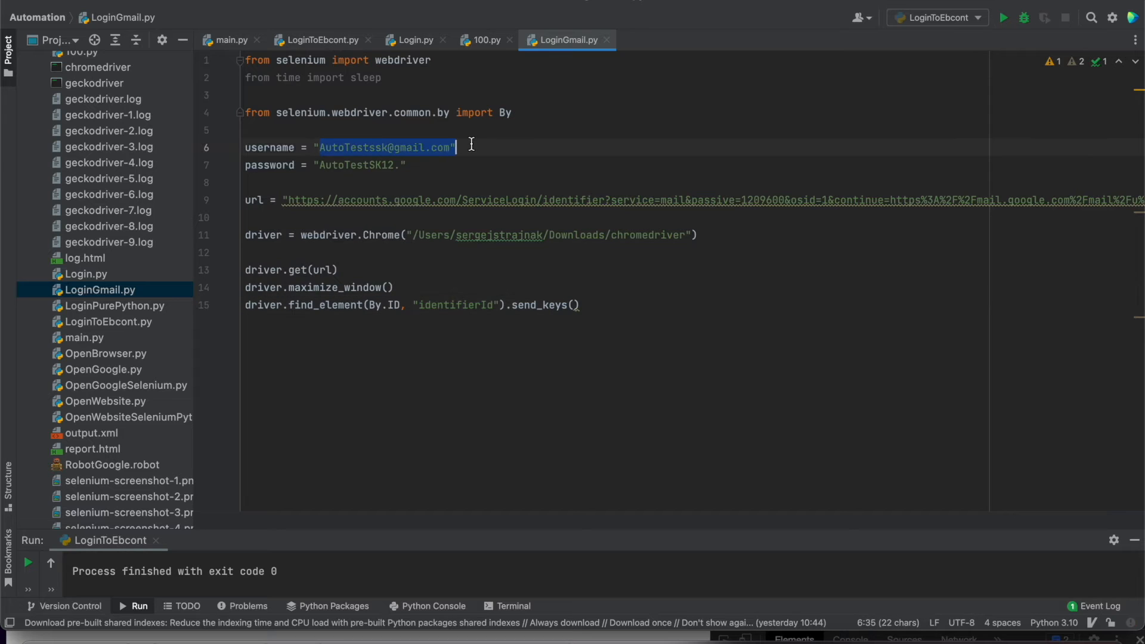
click(611, 448)
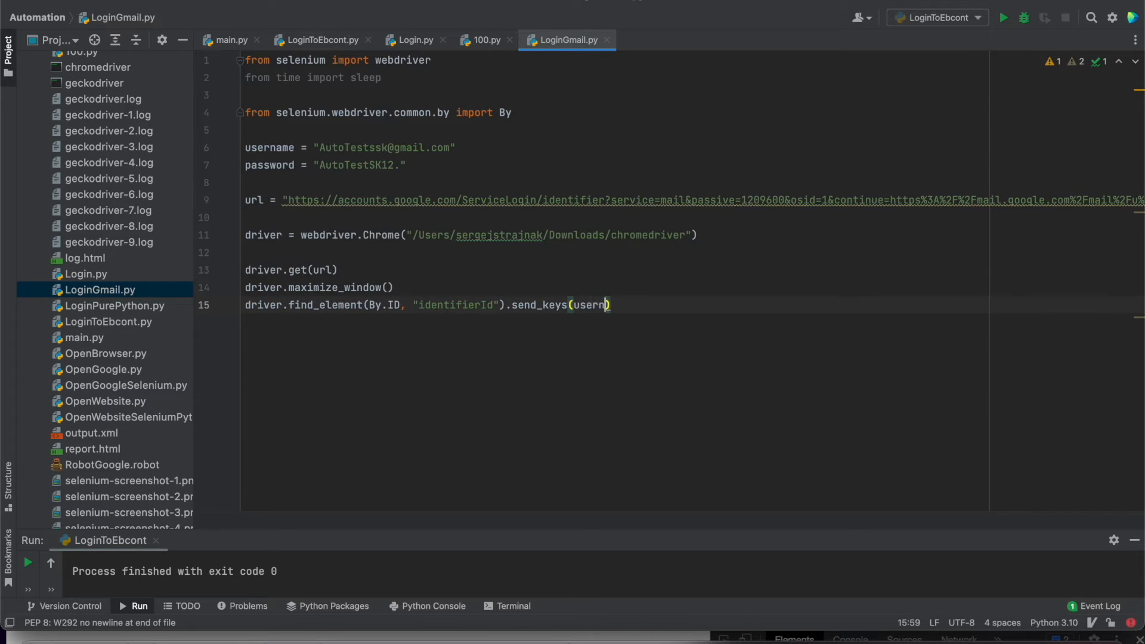
text(ame)
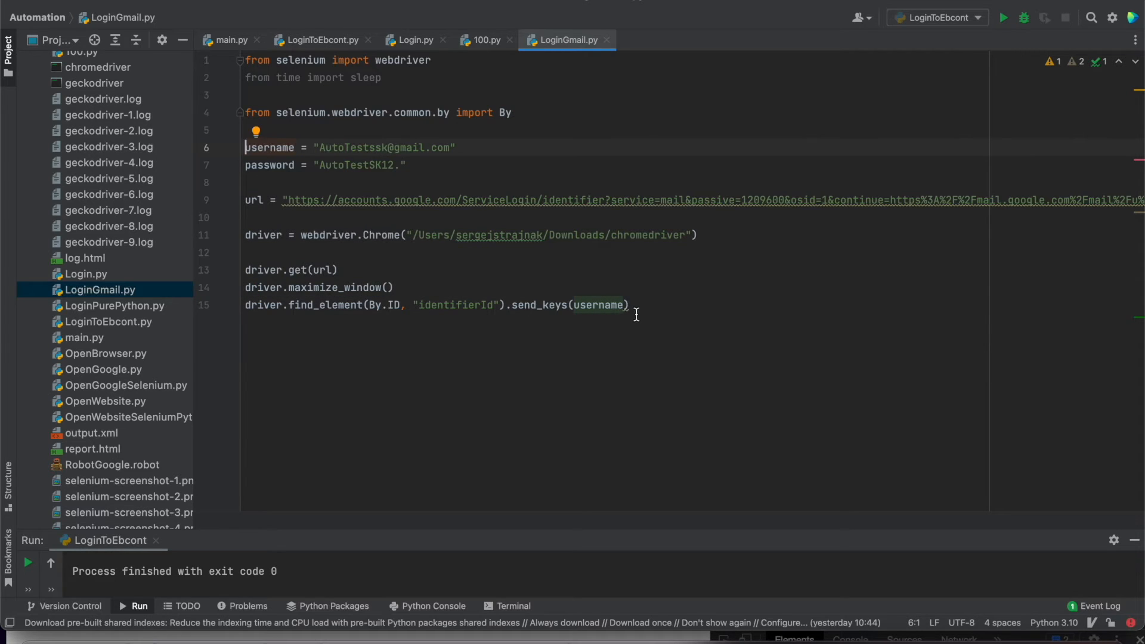
Add sleep(3) and begin a second find_element call using By.ID
text(sleep(3)
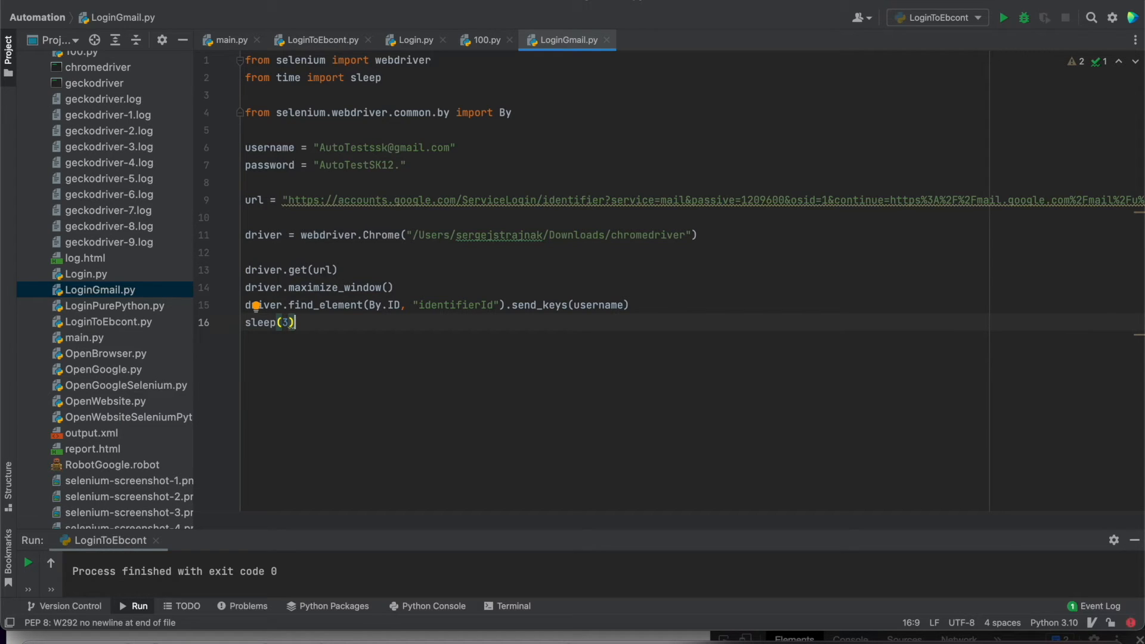
text(driver.find_element()
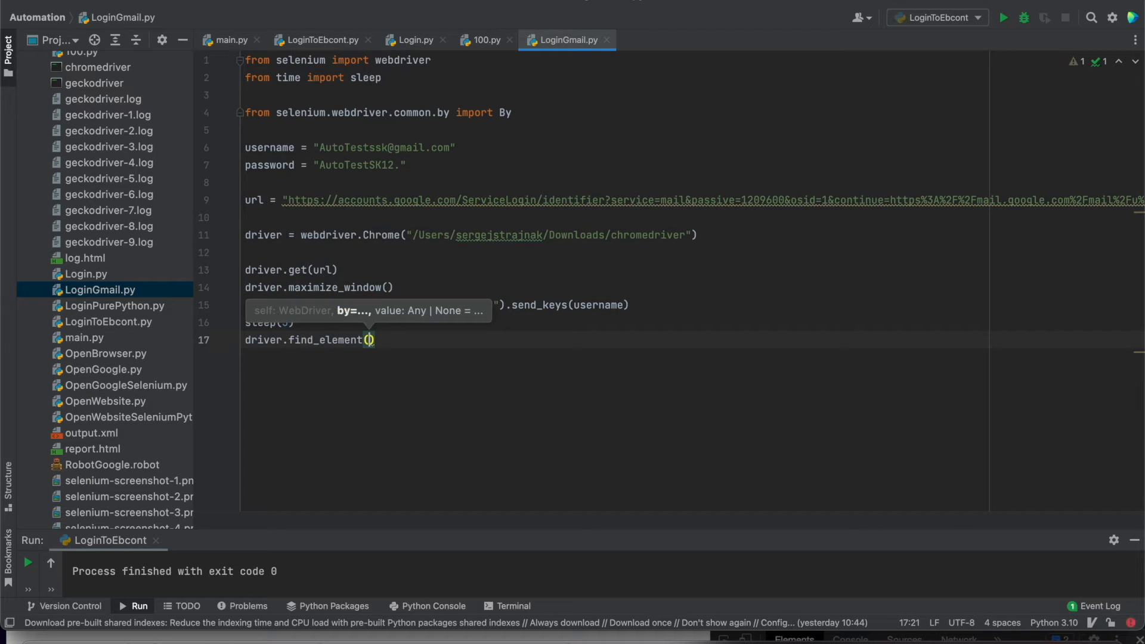
text(By.)
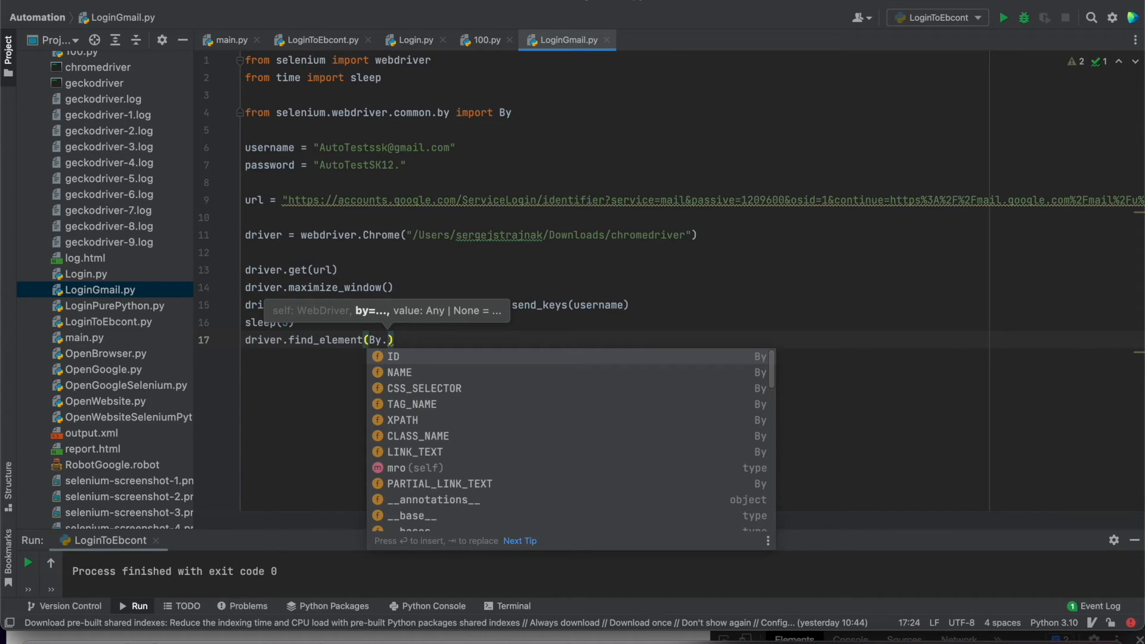
click(392, 357)
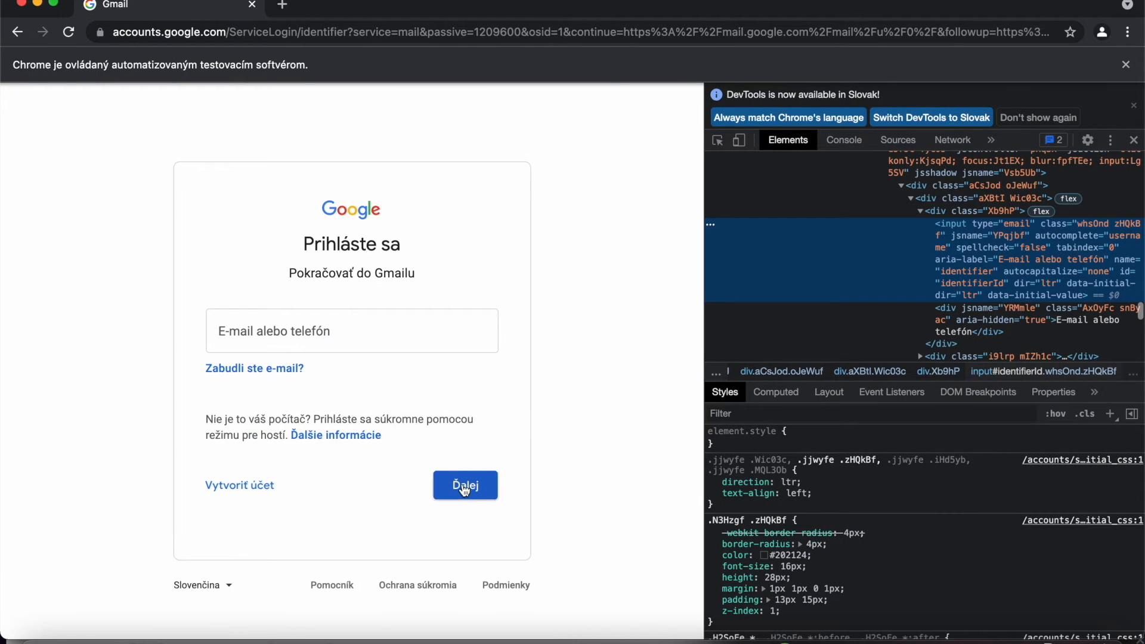
Inspect the Ďalej (Next) button's element using Preskúmať in Chrome
click(465, 484)
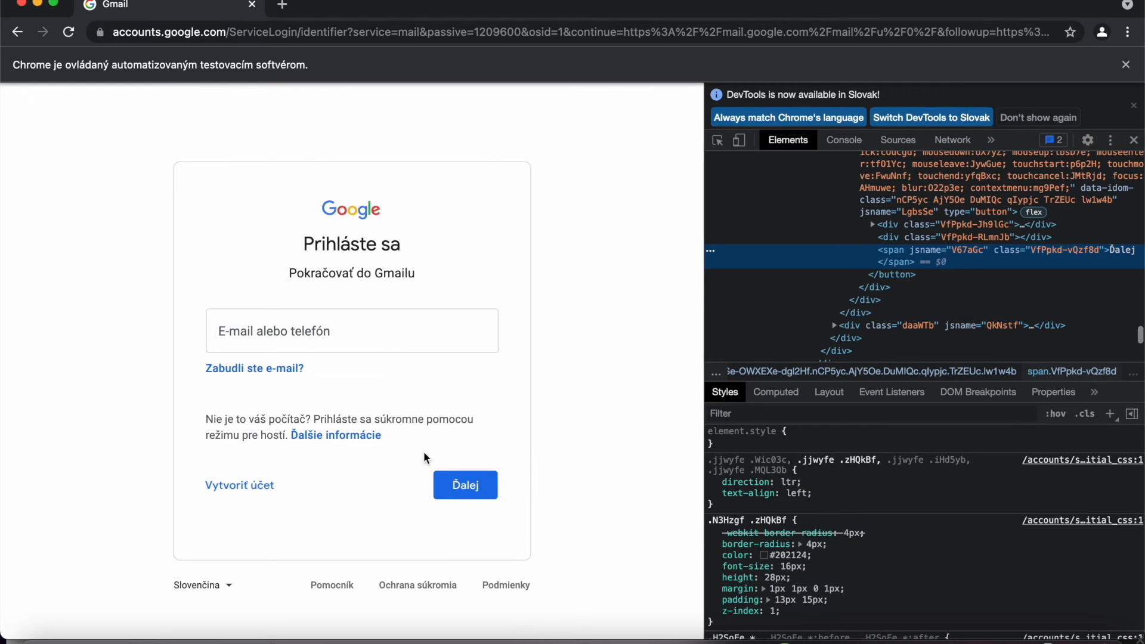
right_click(426, 458)
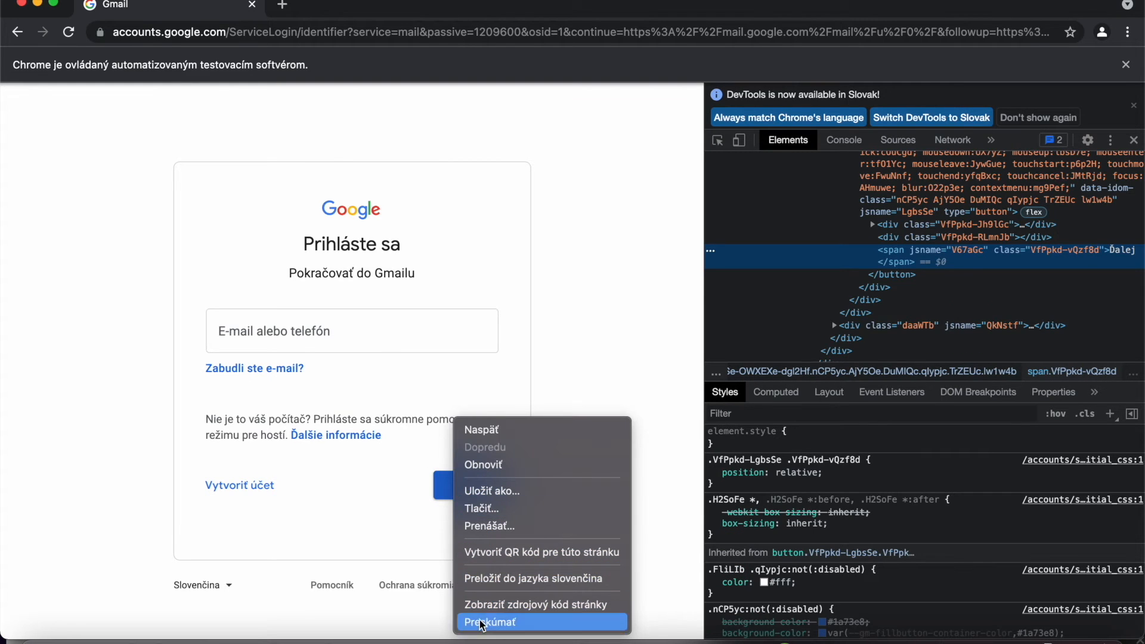
click(490, 621)
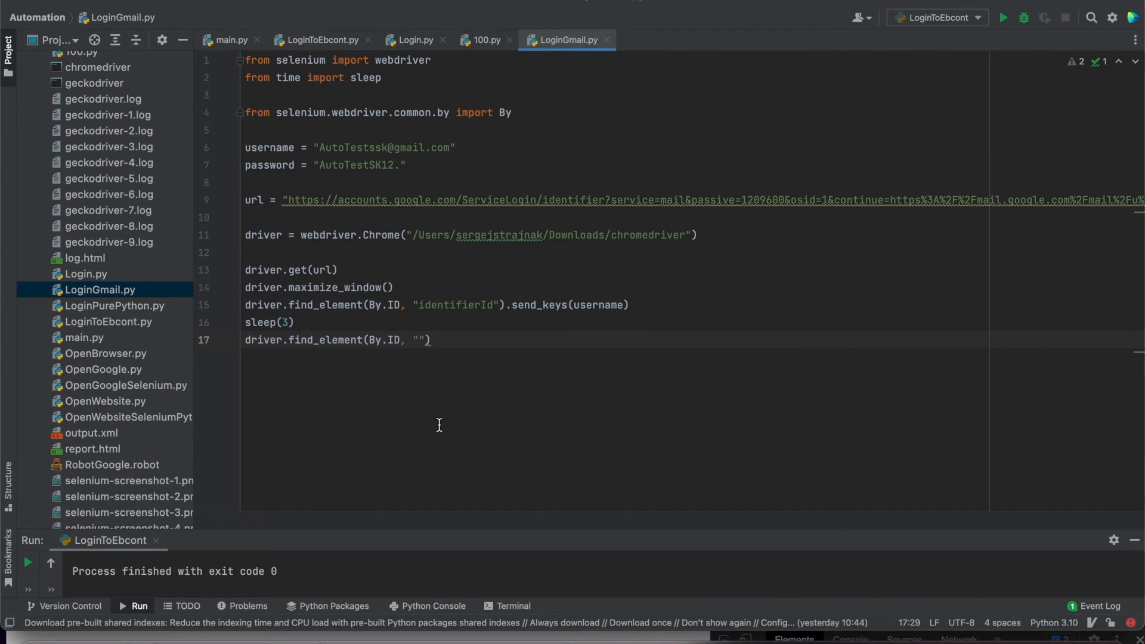
Make line 17 find the element with id identifierNext and click it
text(//*[@id="identifierNext"]/div/button/span)
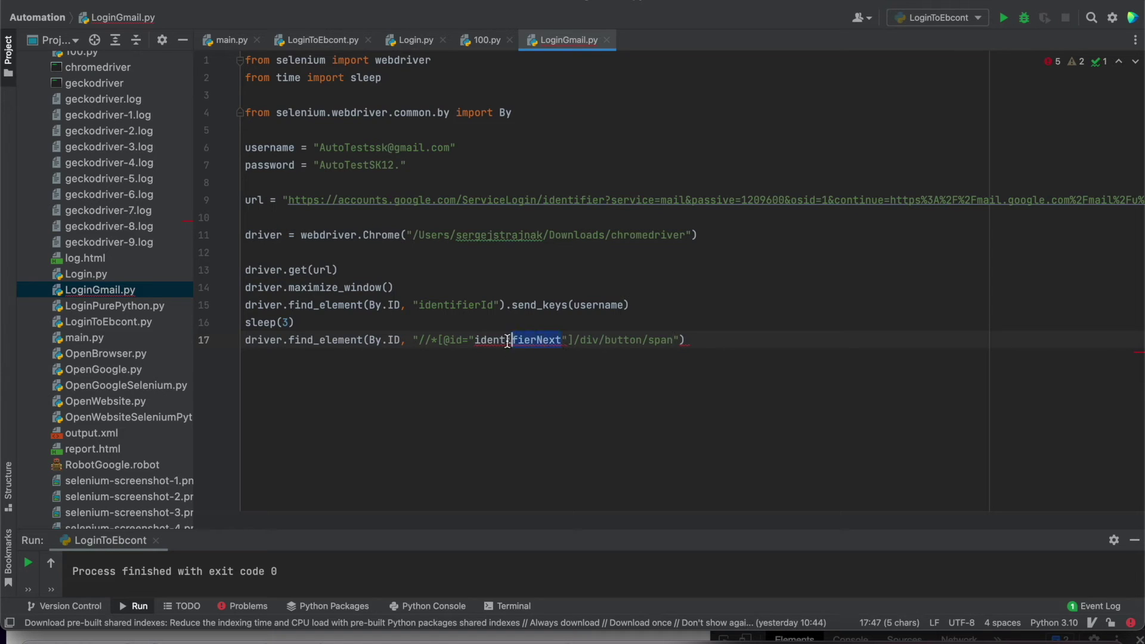
double_click(518, 339)
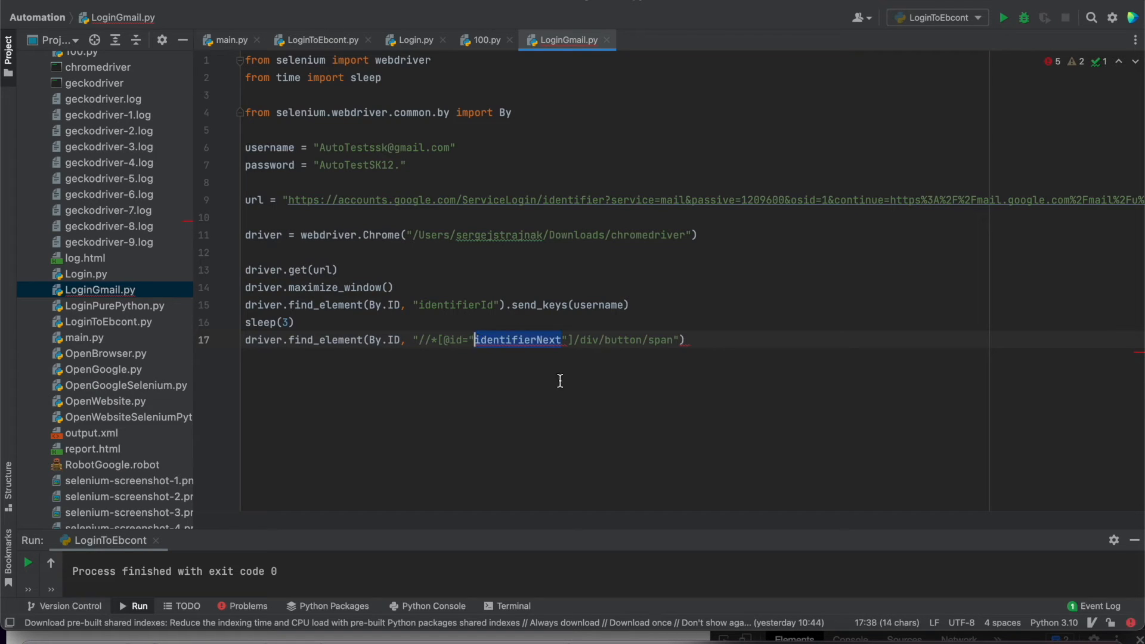
click(579, 339)
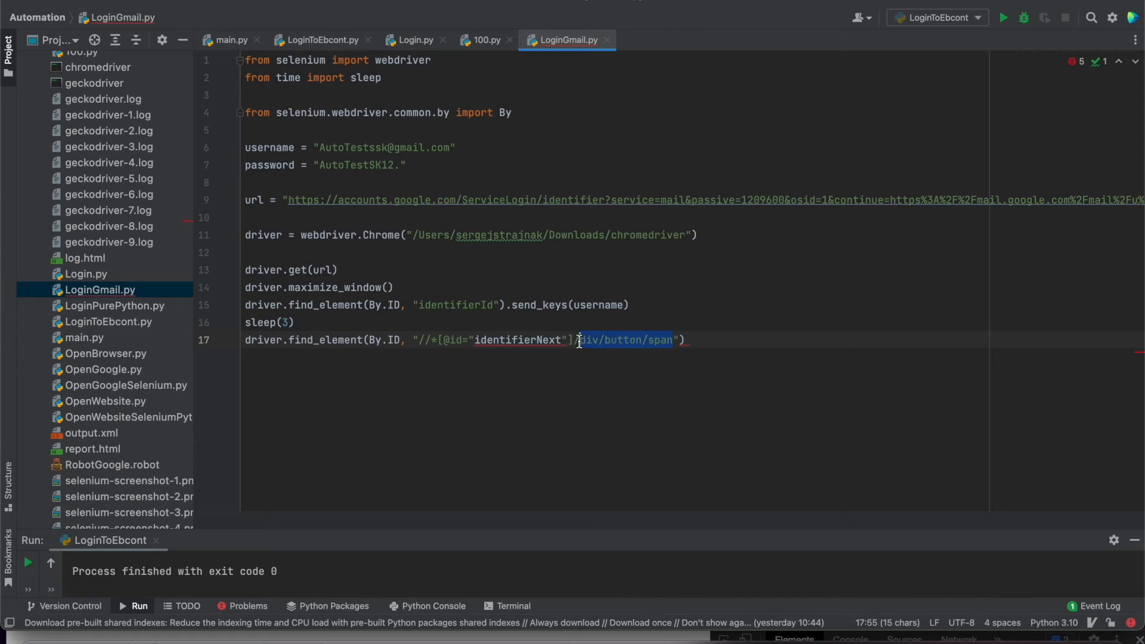
click(562, 339)
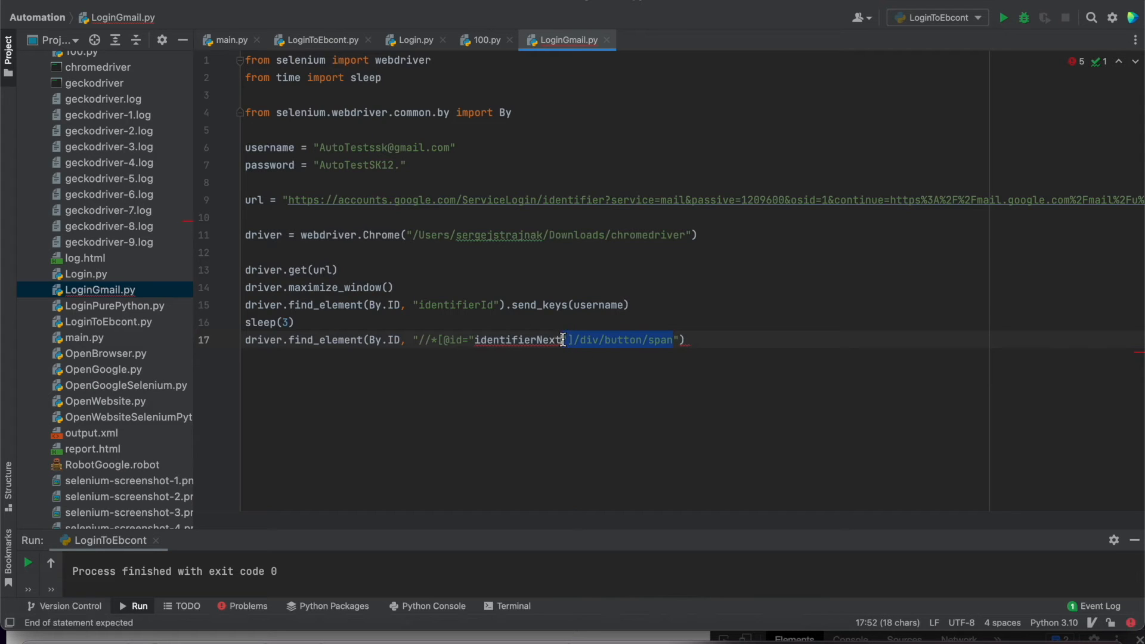
key(Backspace)
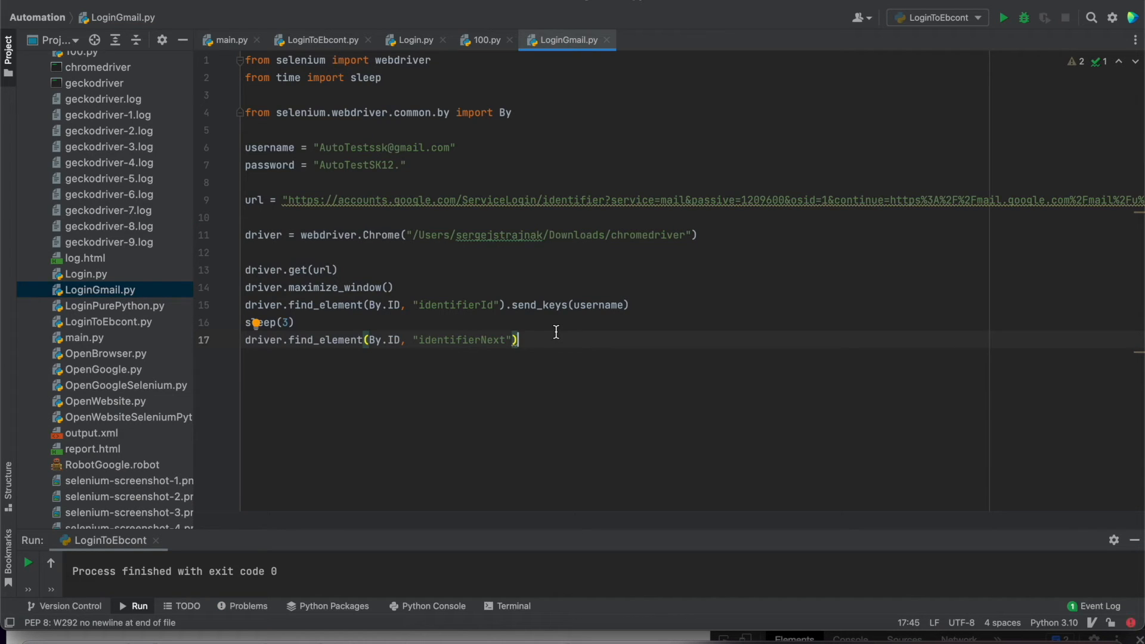
text(.cli)
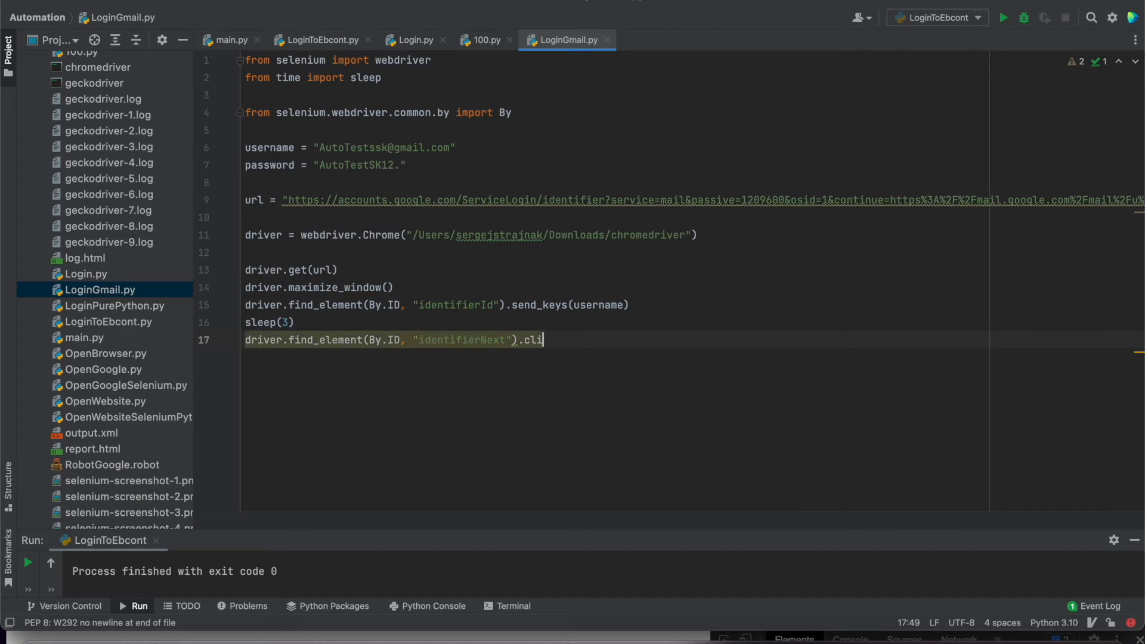
text(ck())
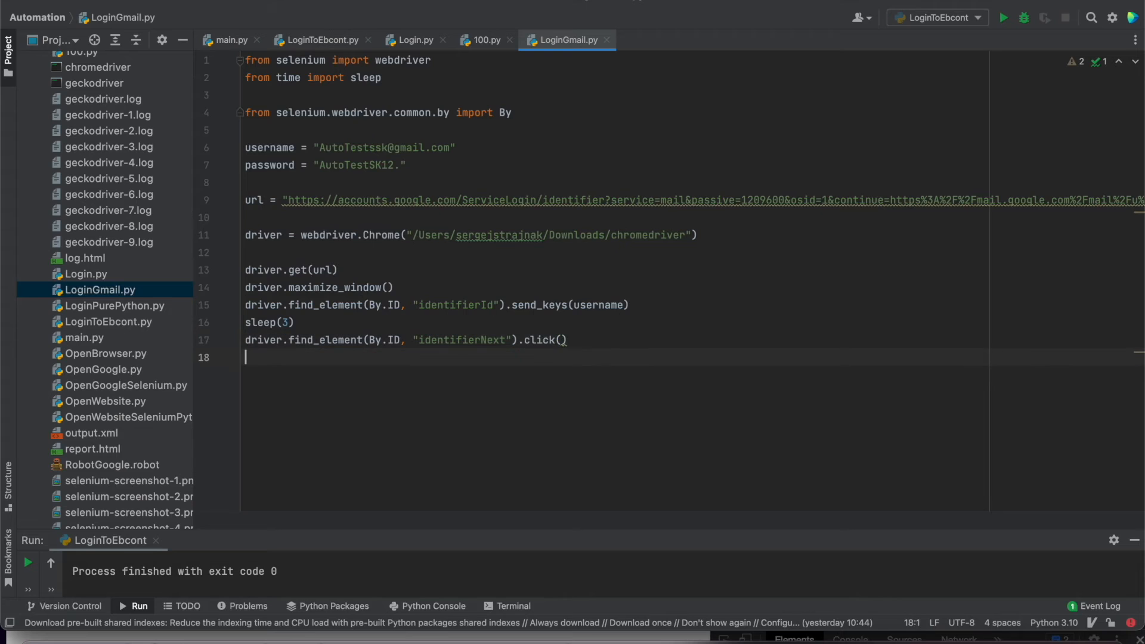
Add sleep(2) on line 18, then select the username value on line 6
text(sleep)
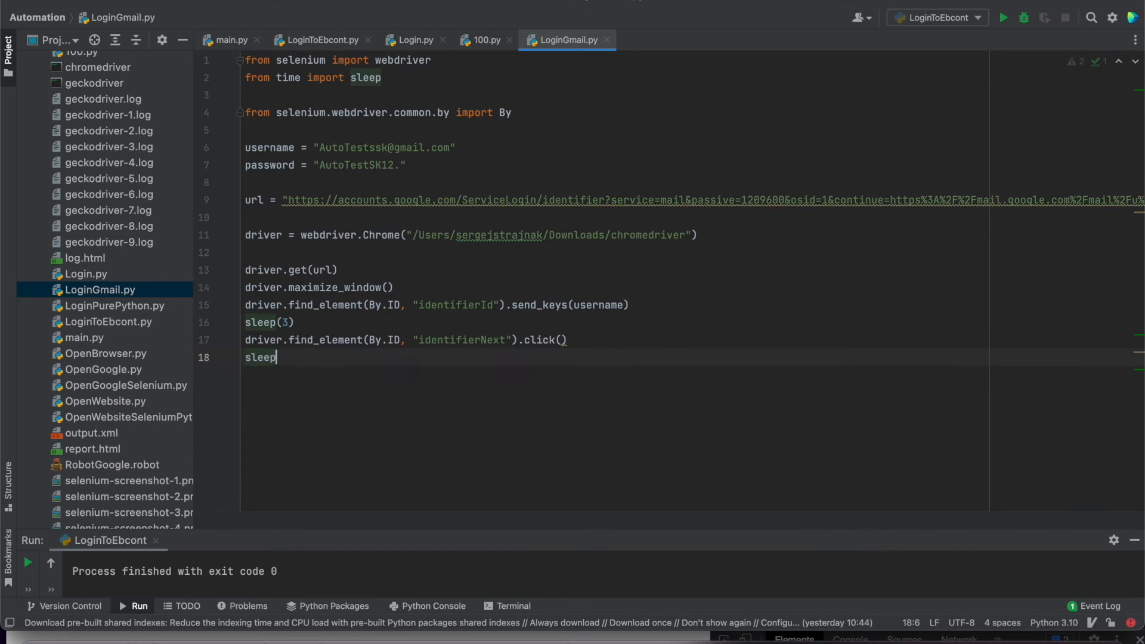
text((2))
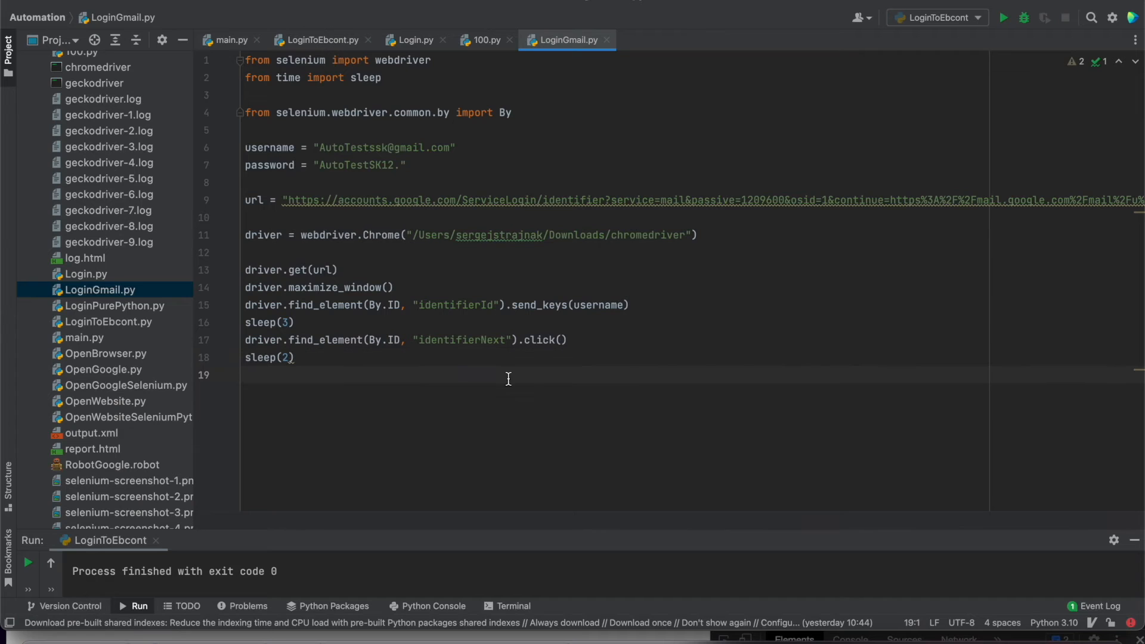
mouse_move(417, 143)
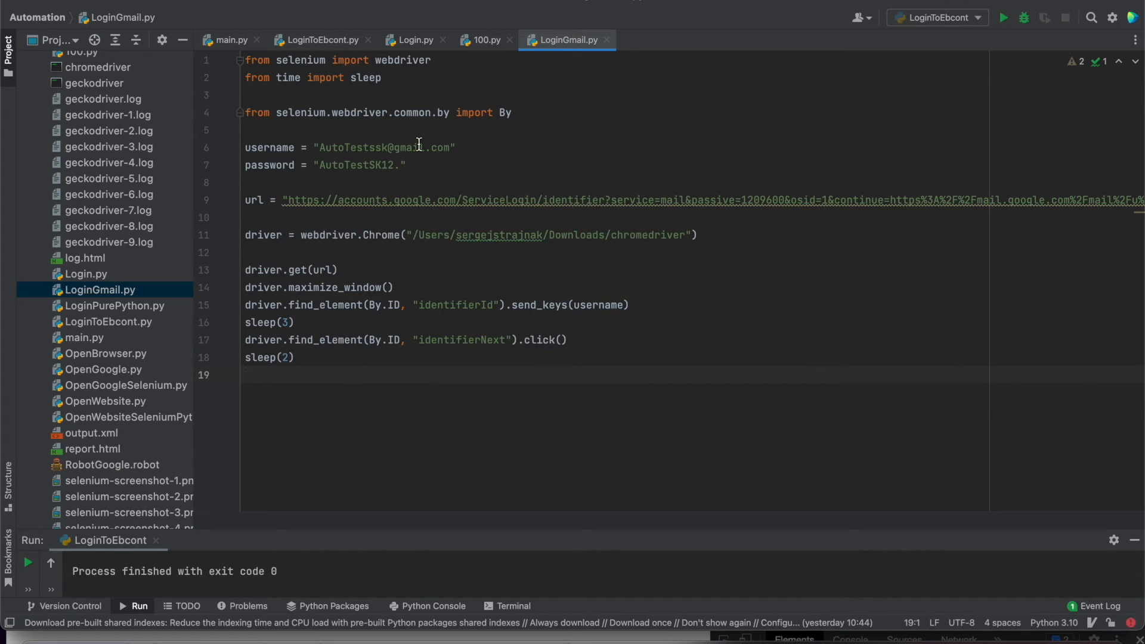
double_click(331, 147)
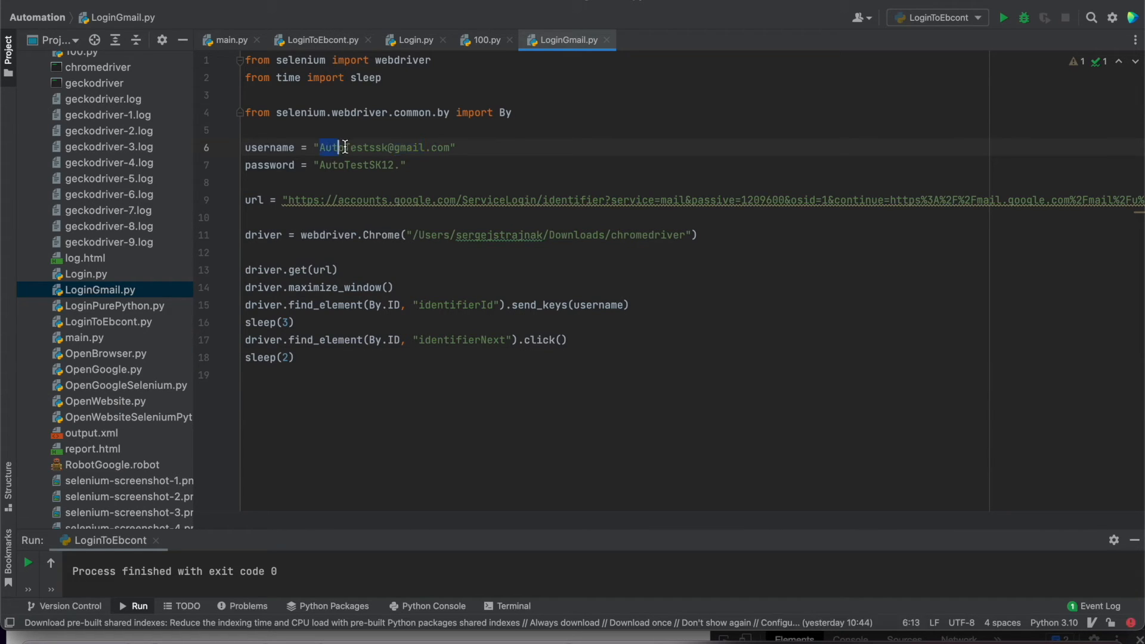
double_click(383, 147)
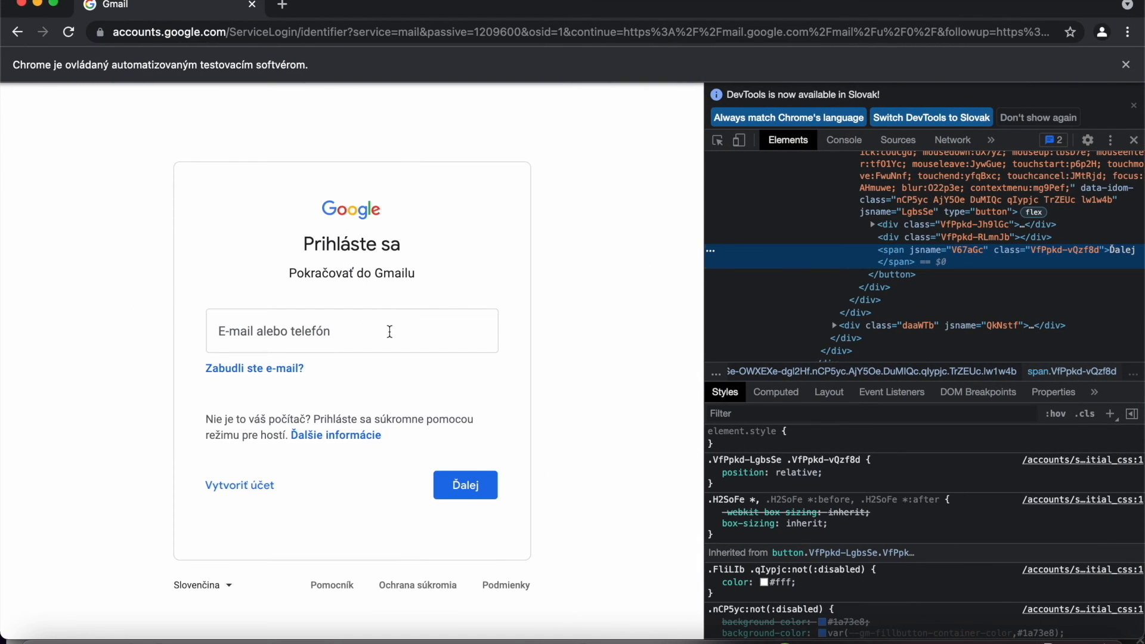
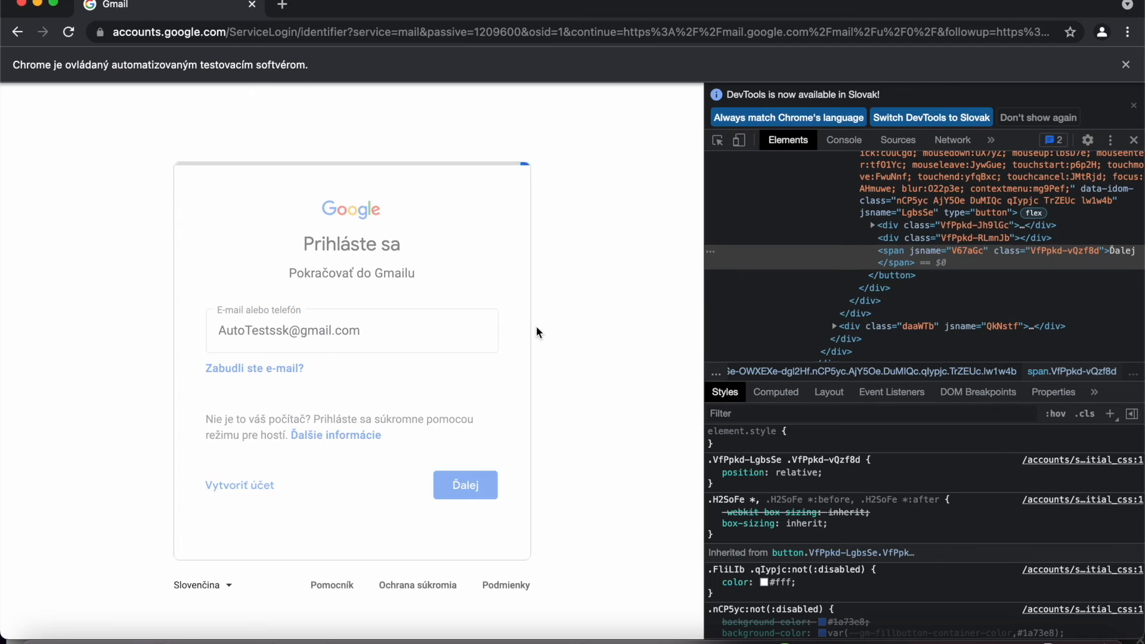
click(465, 484)
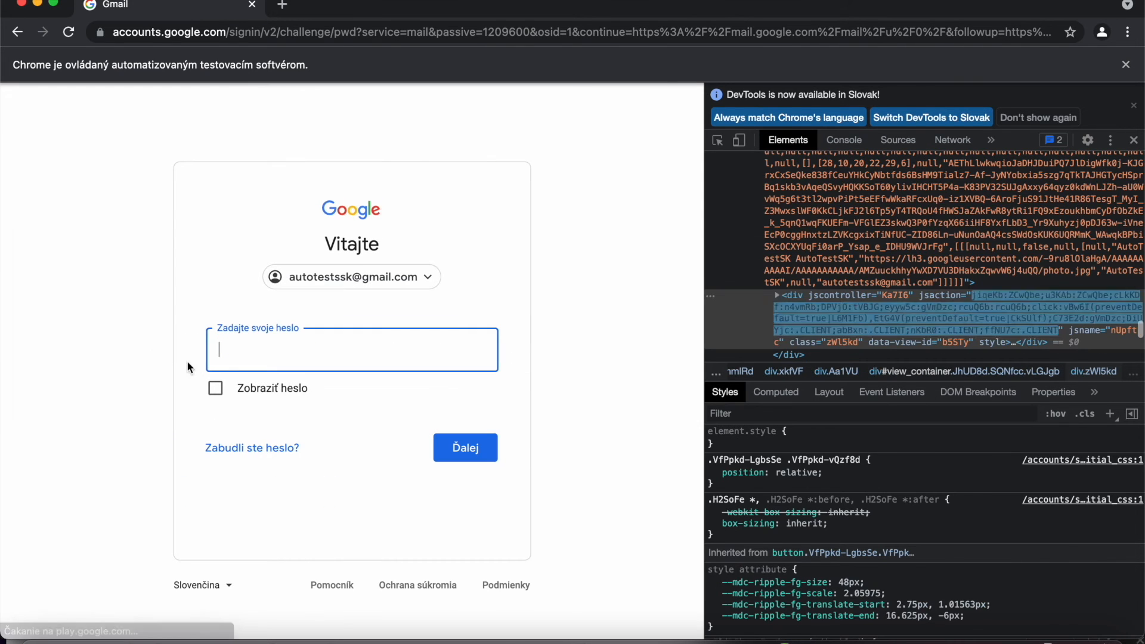
right_click(351, 350)
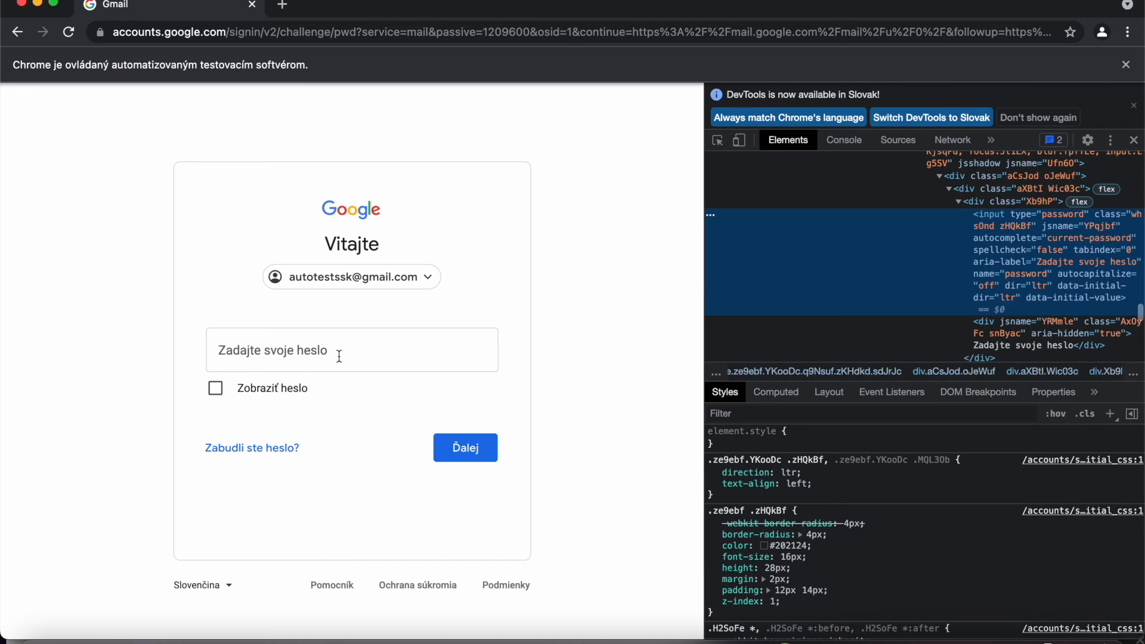
right_click(350, 349)
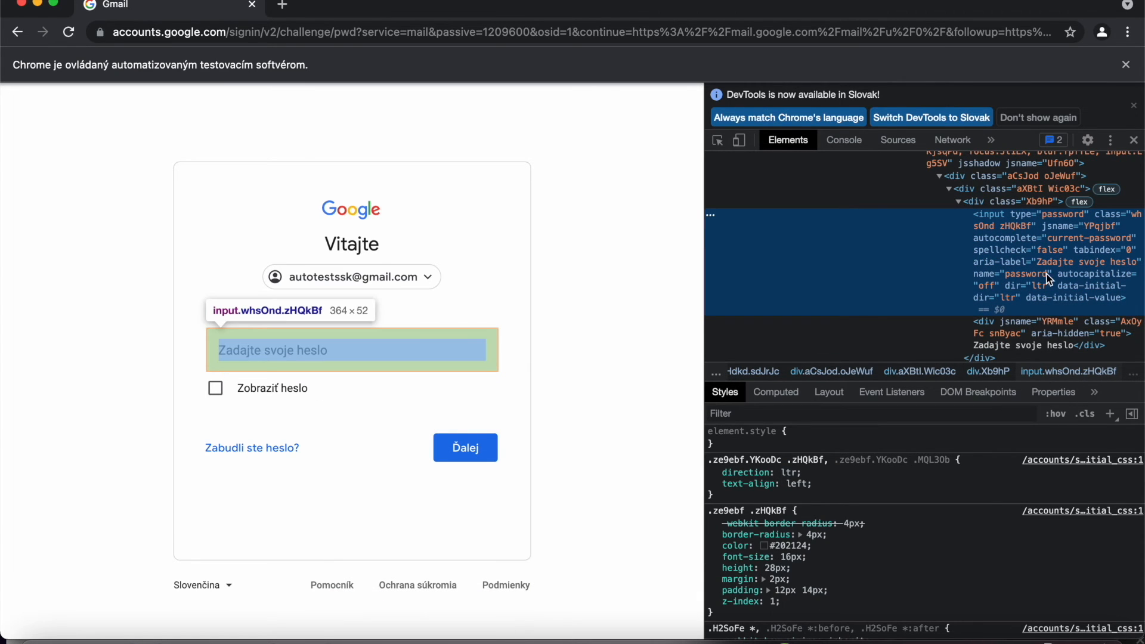
mouse_move(1000, 271)
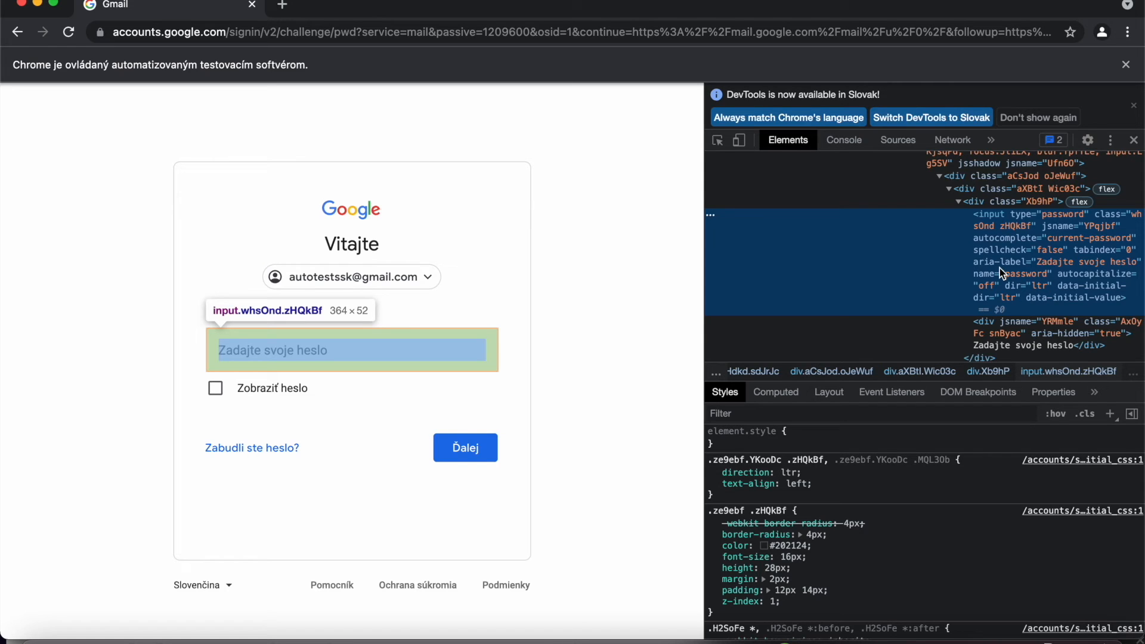
mouse_move(1034, 281)
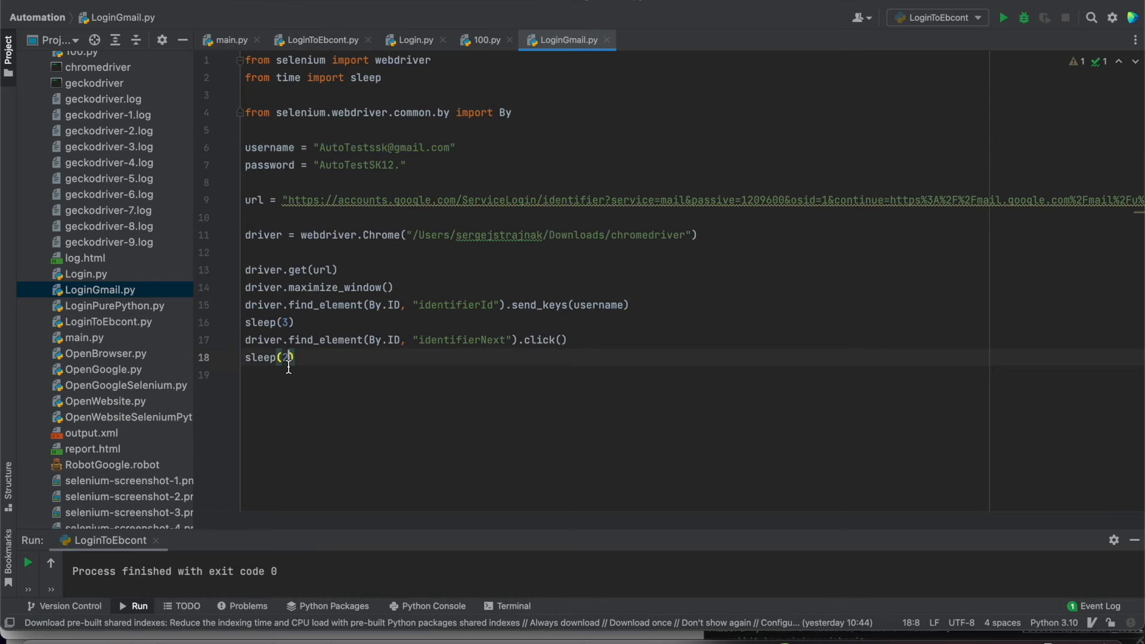
On line 19, send the password to the element found By.NAME "password"
text(driver.)
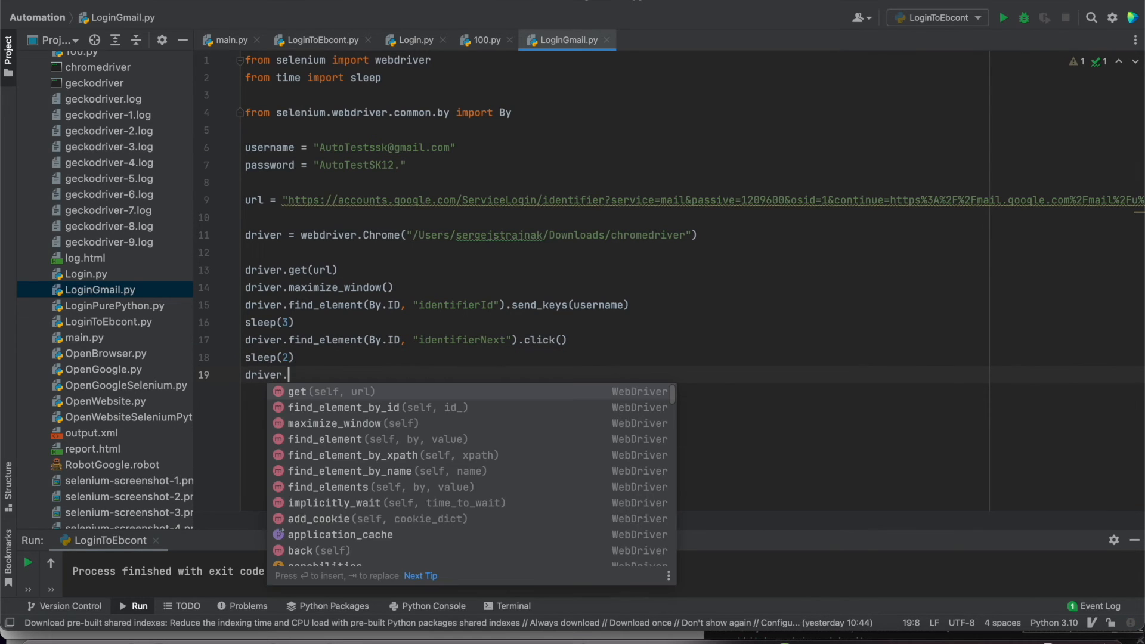
text(find_element(By)
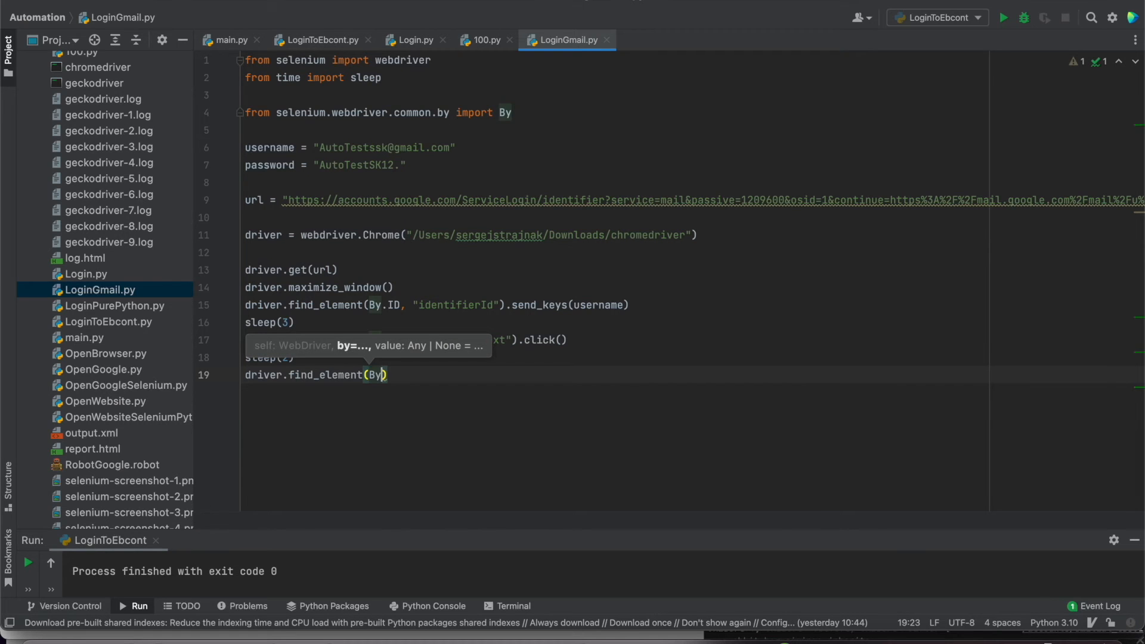
text(.NAME, "password)
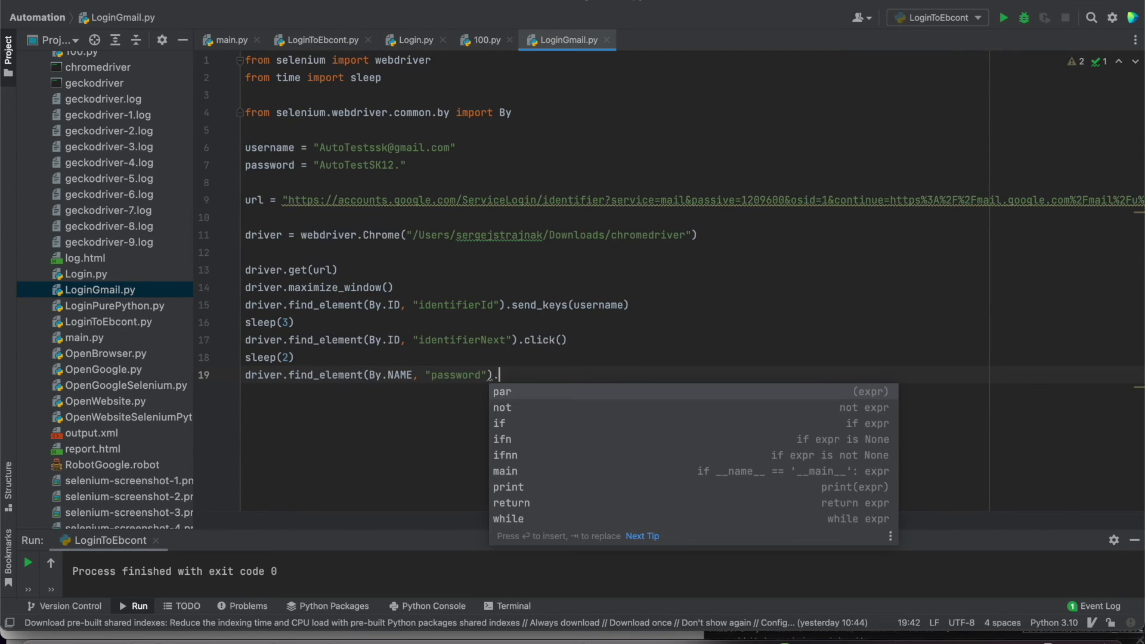
text(send_)
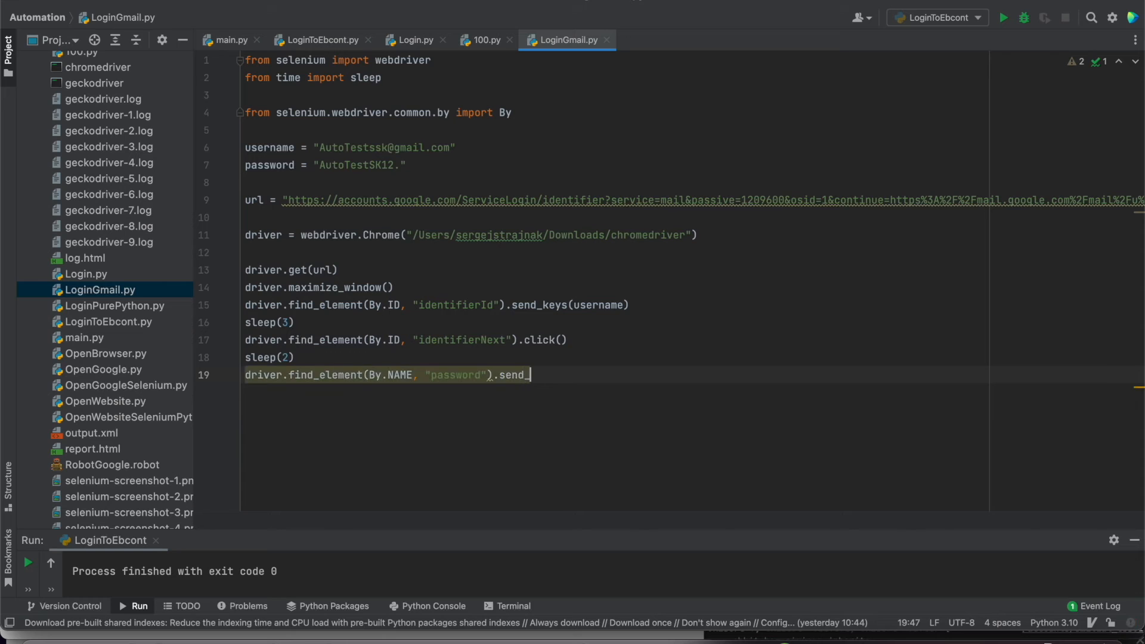
text(keys)
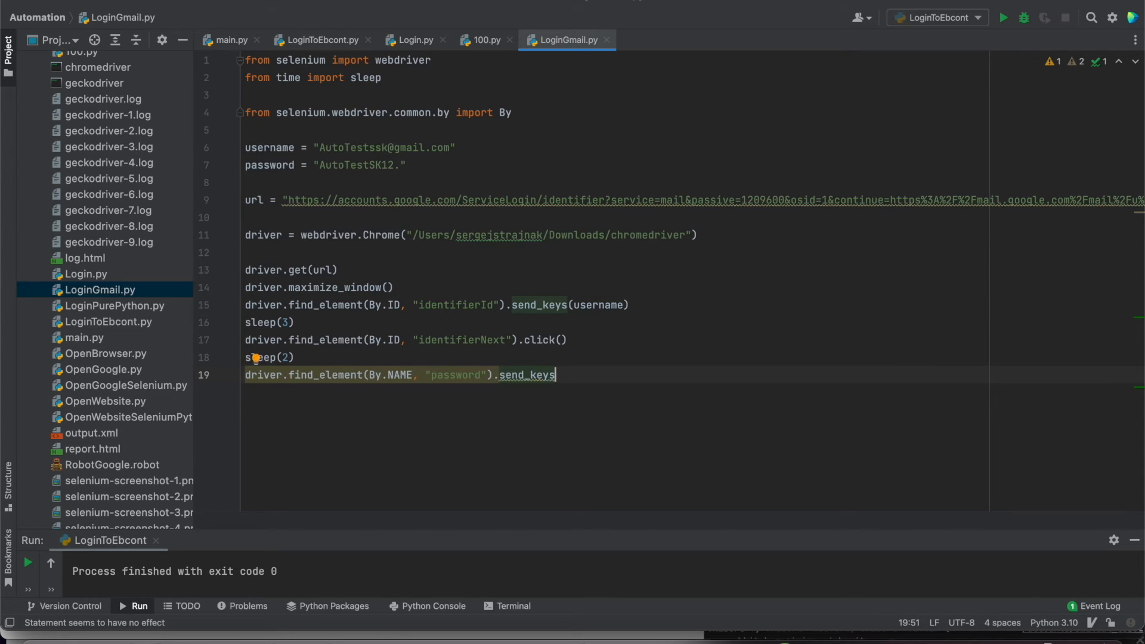
text((password)
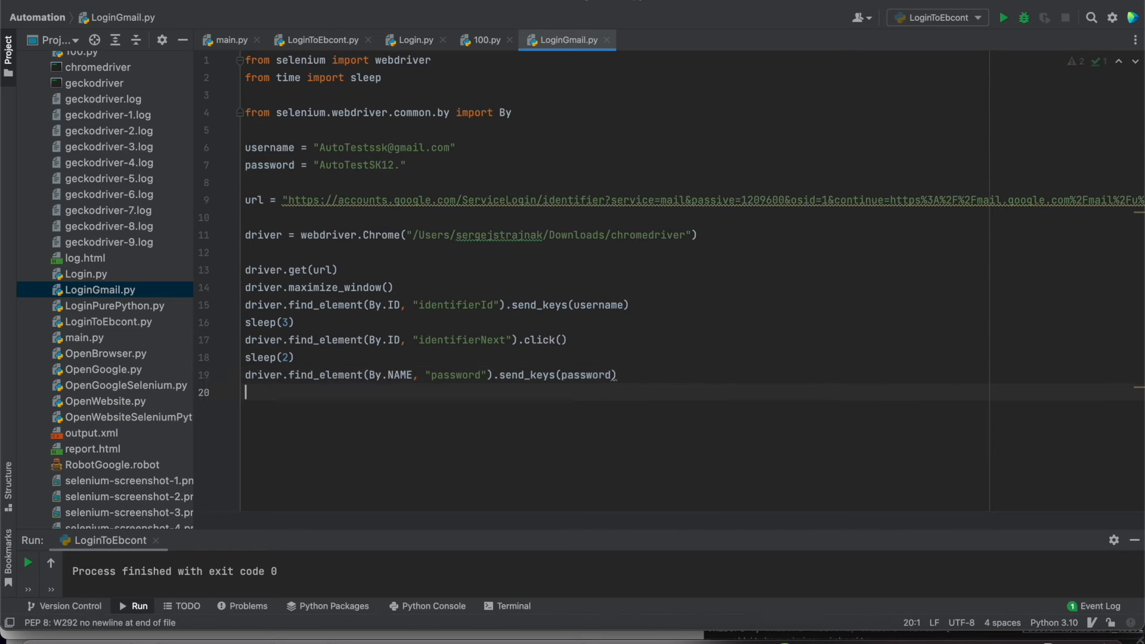
Add sleep(2) on line 20 and start a new driver call below it
text(sleep(2)
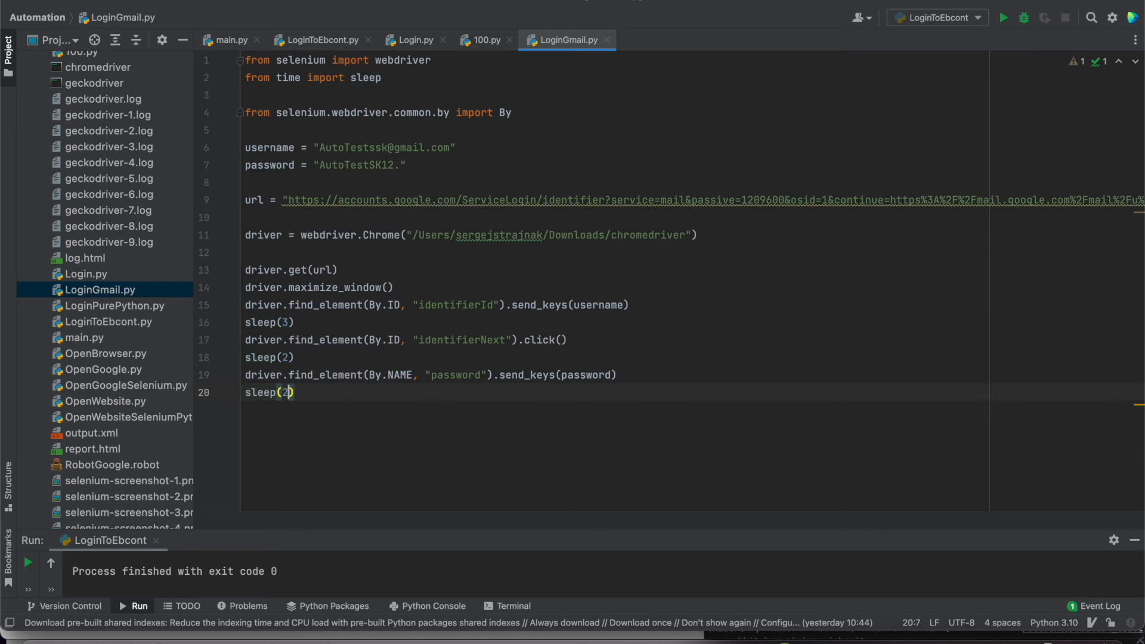
key(enter)
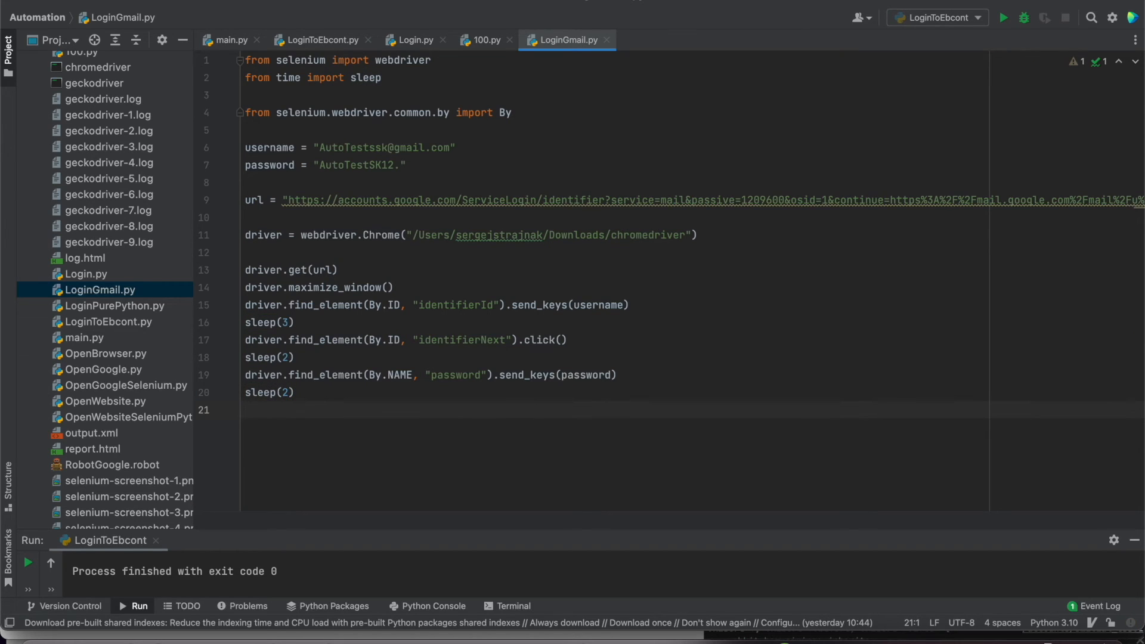
text(driver)
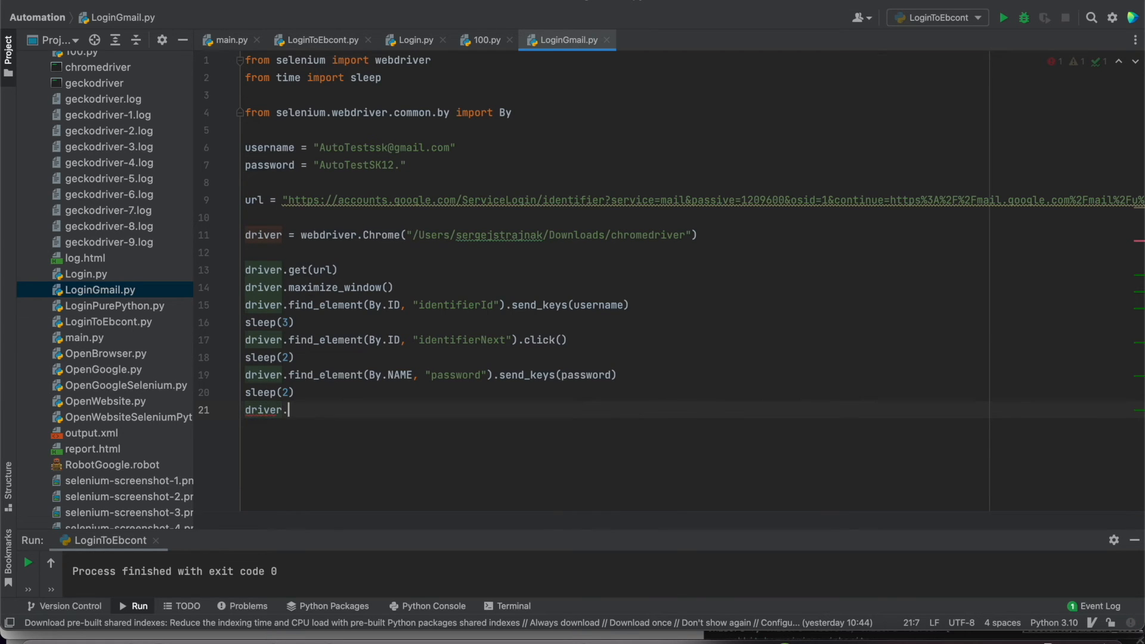
Complete line 21 as driver.find_element(By.) using the autocomplete suggestion
text(.)
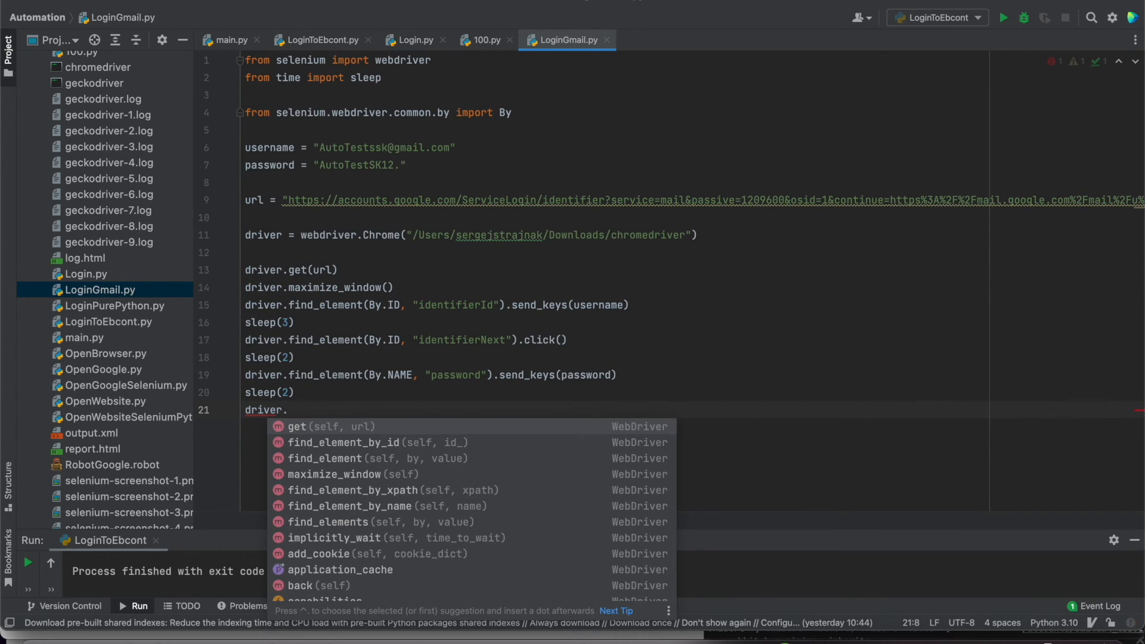
text(fin)
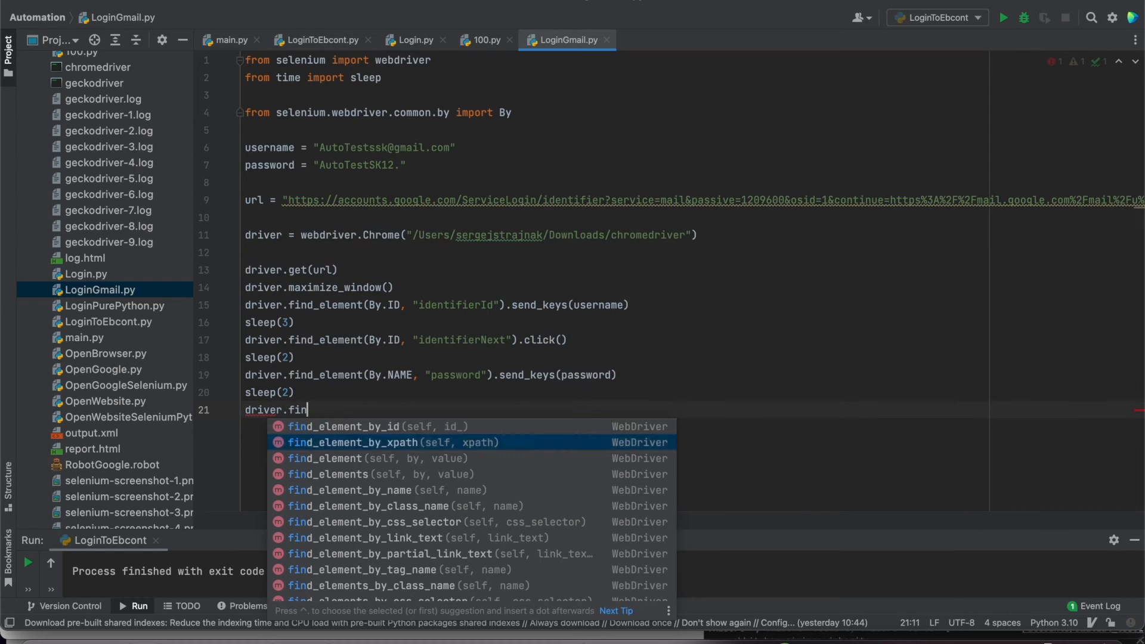
click(326, 458)
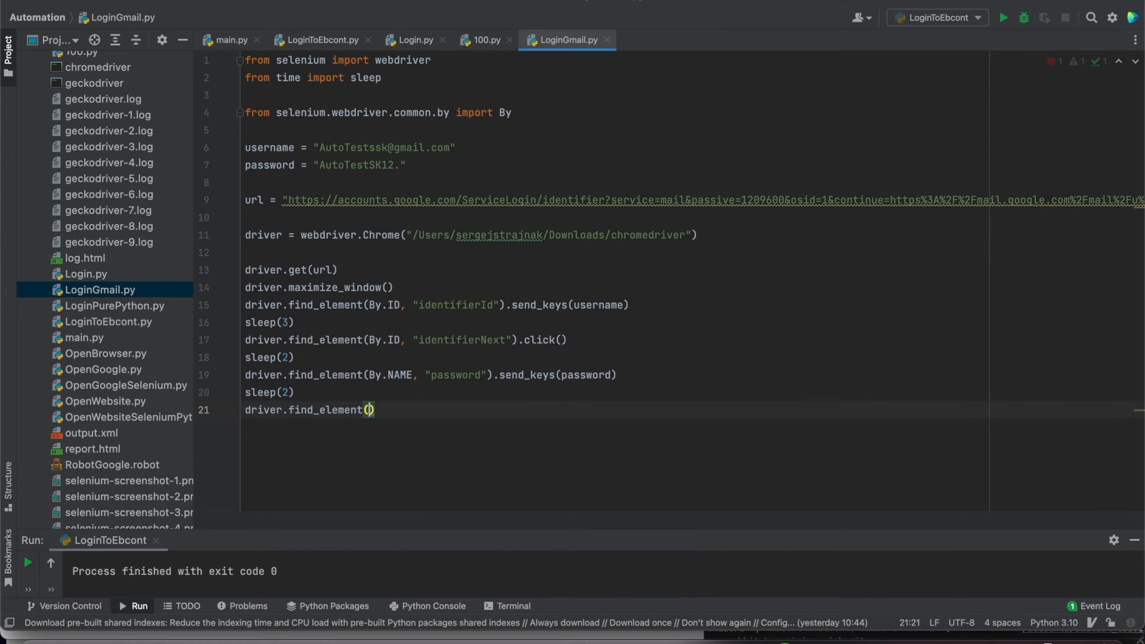
text(By.)
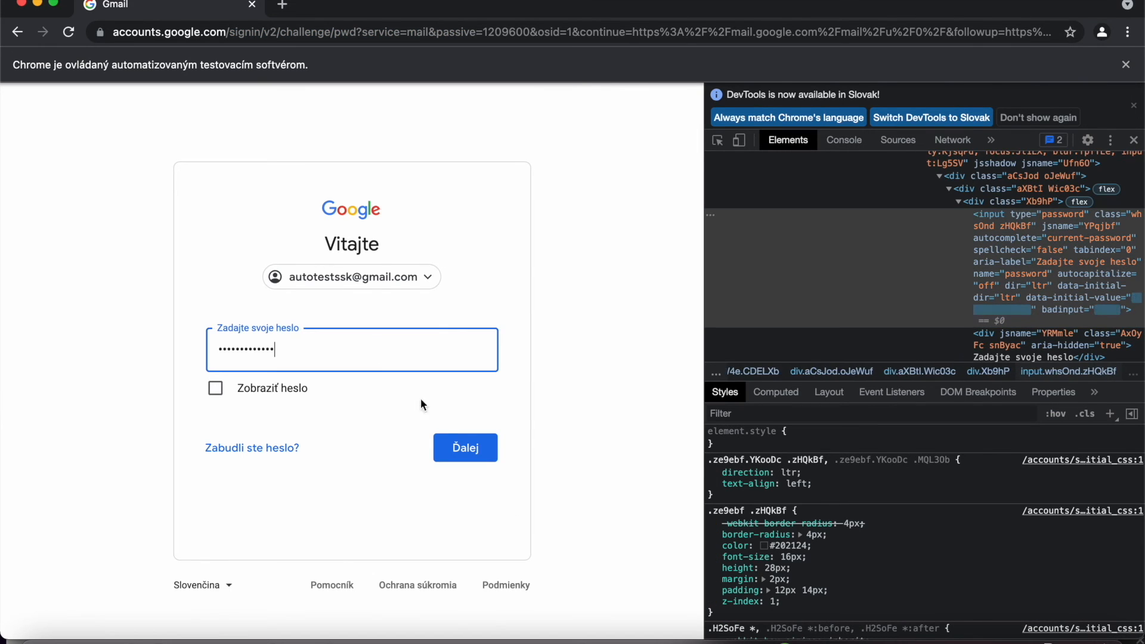
Inspect the password page's Ďalej button and open options for its span in Elements
right_click(422, 404)
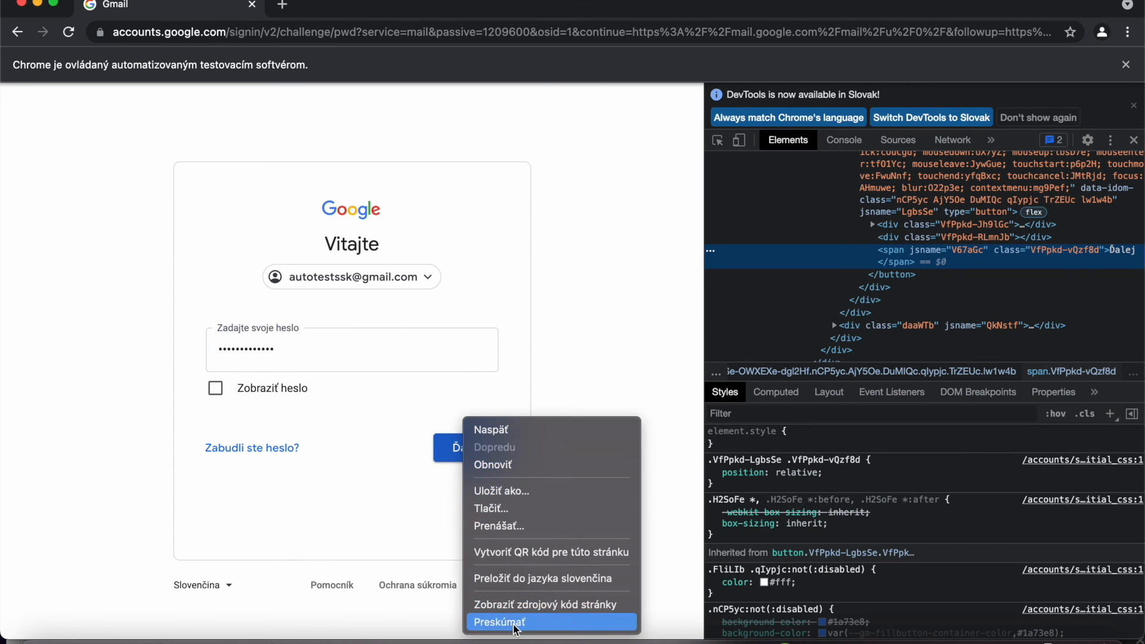
click(500, 621)
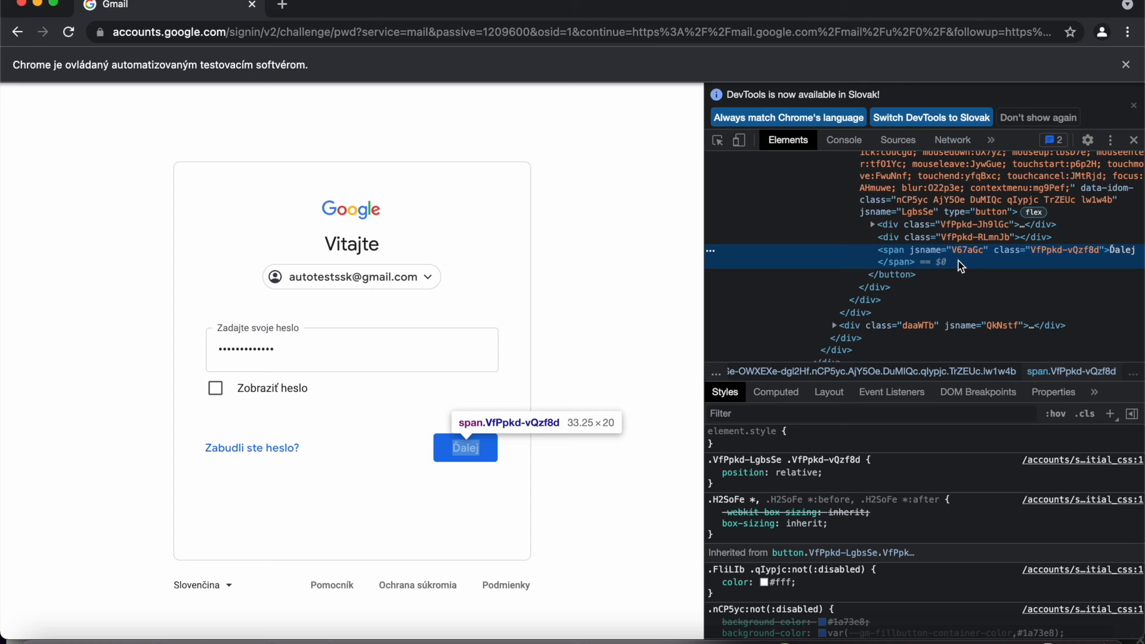
right_click(959, 264)
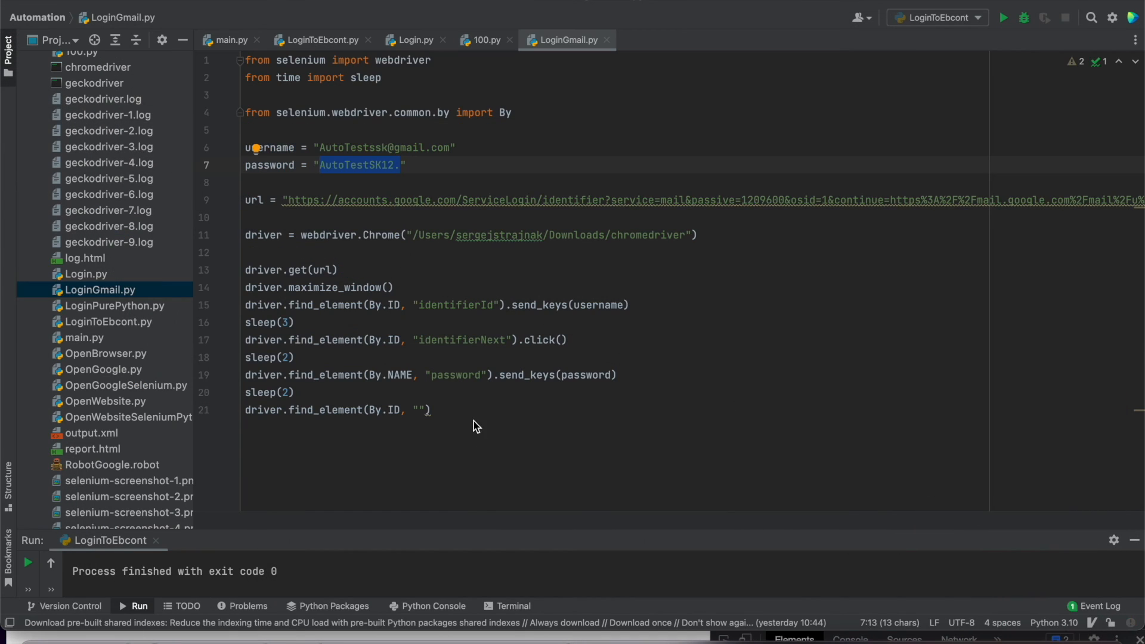
Trim the pasted XPath to passwordNext and append .click() on line 21
text(//*[@id="passwordNext"]/div/button/span)
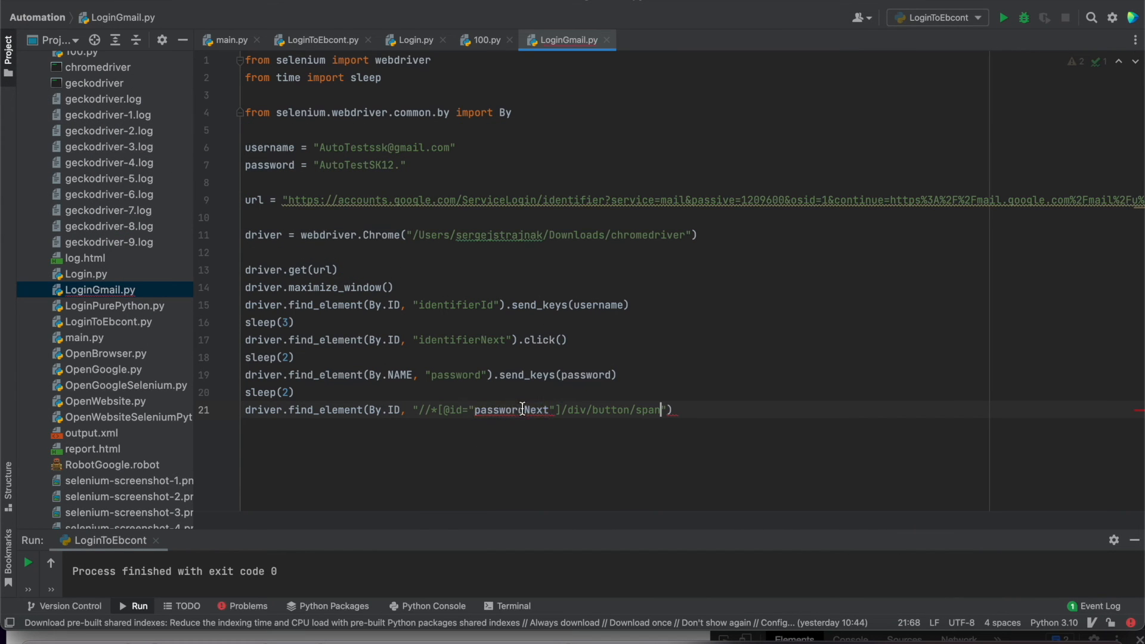
double_click(511, 410)
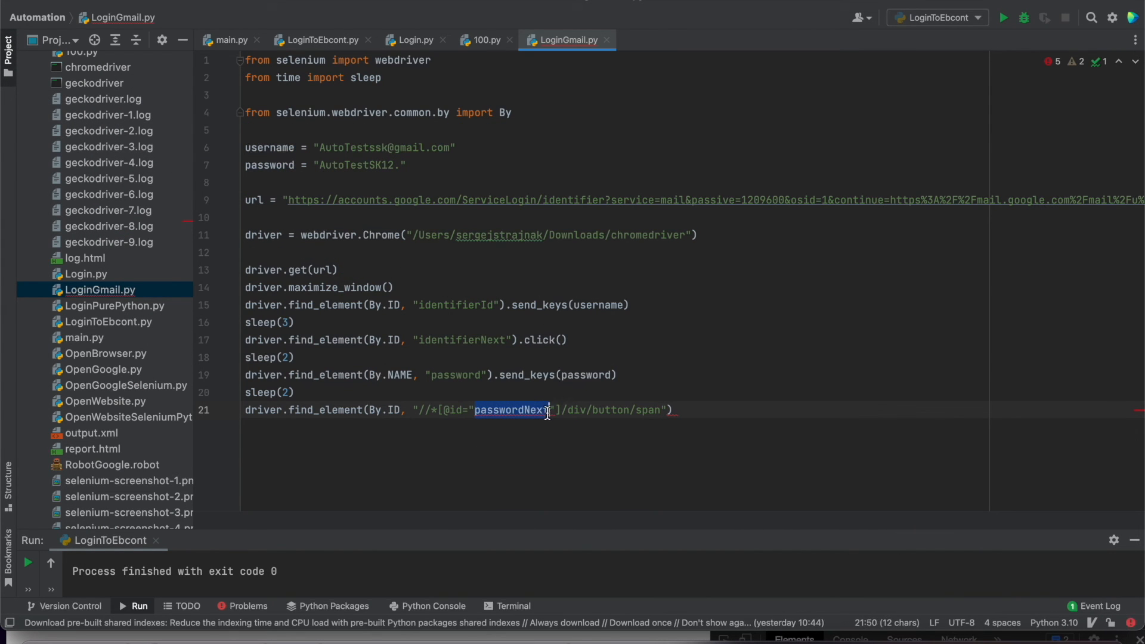
double_click(645, 410)
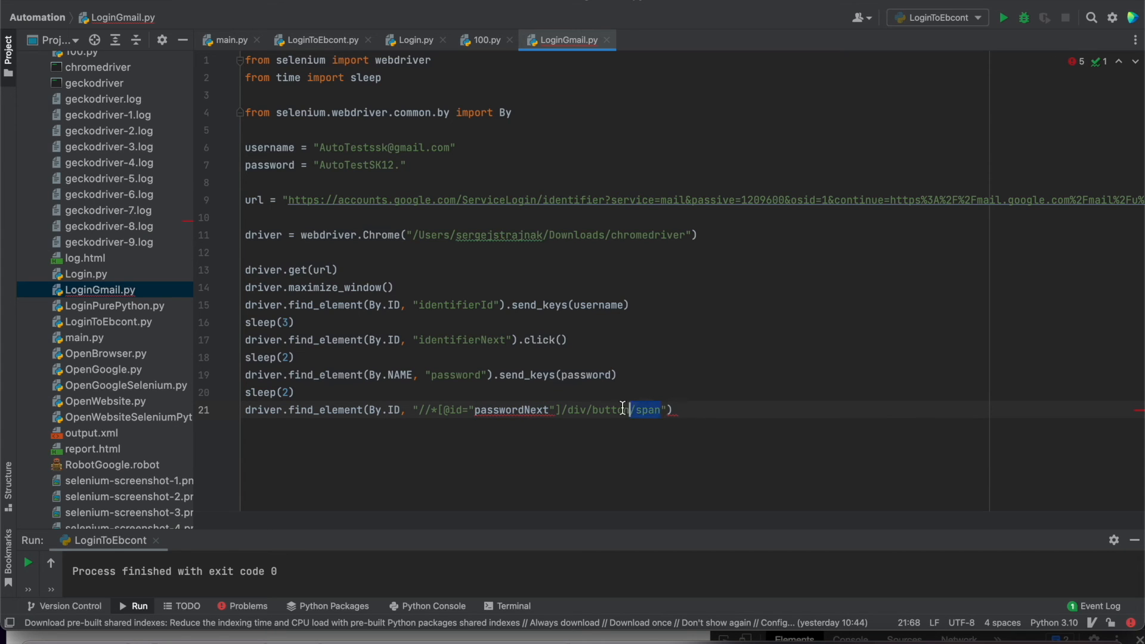
key(Backspace)
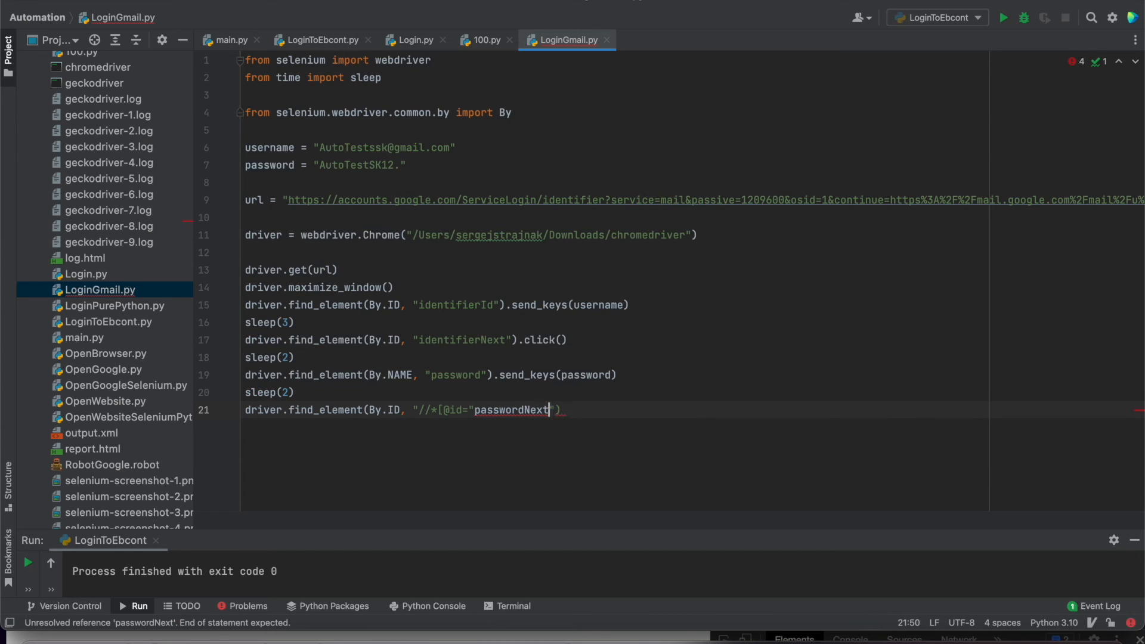
double_click(452, 410)
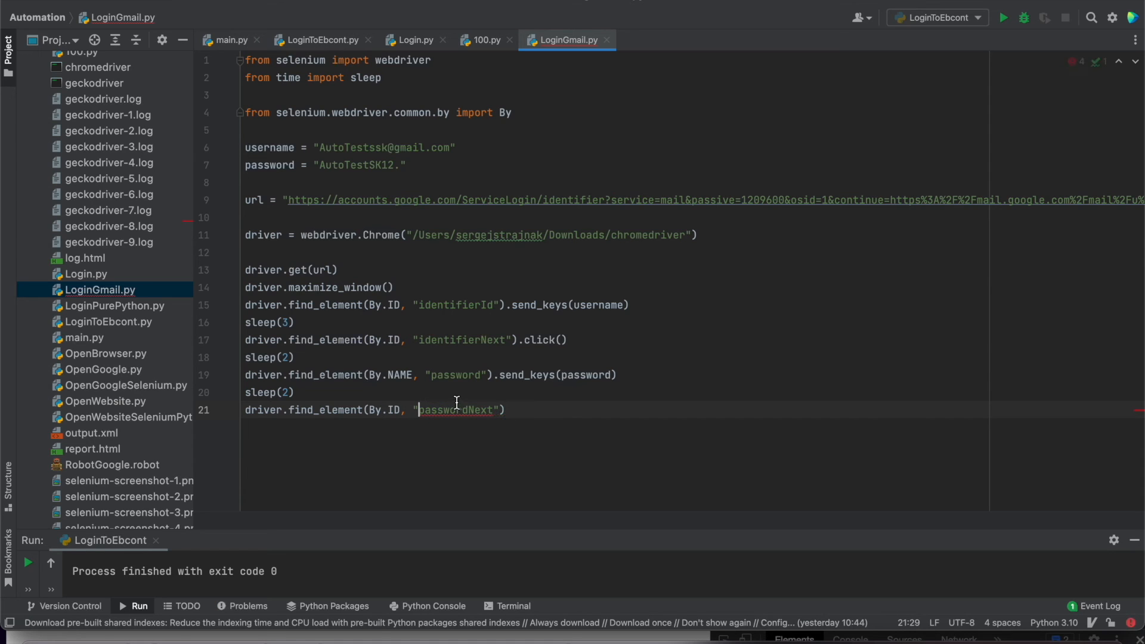
click(505, 410)
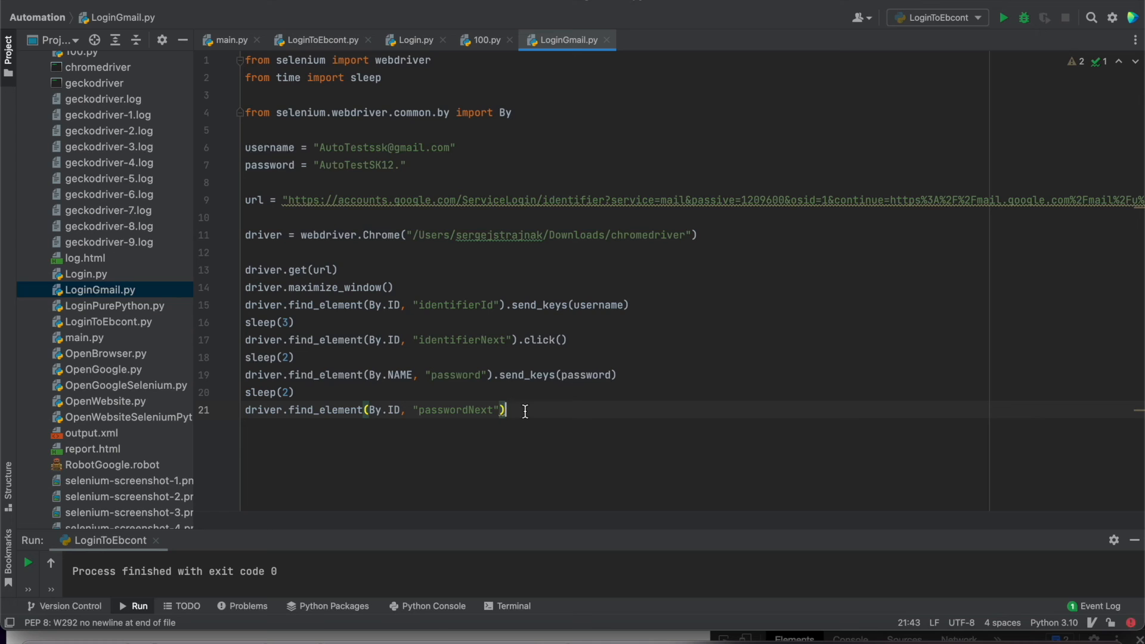
text(.click/)
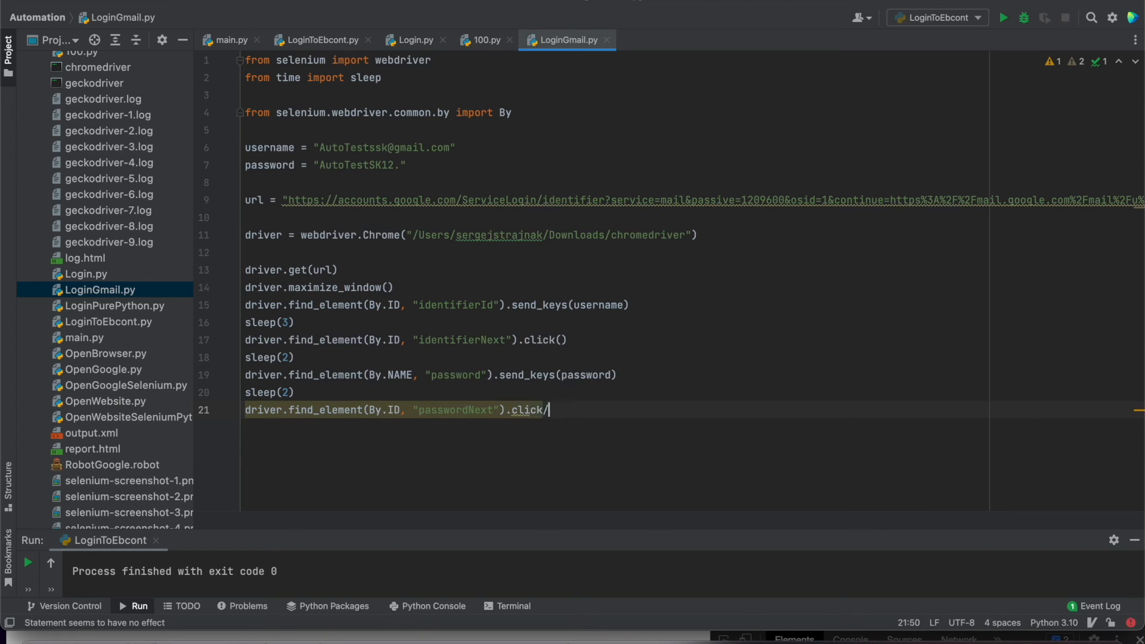
text(())
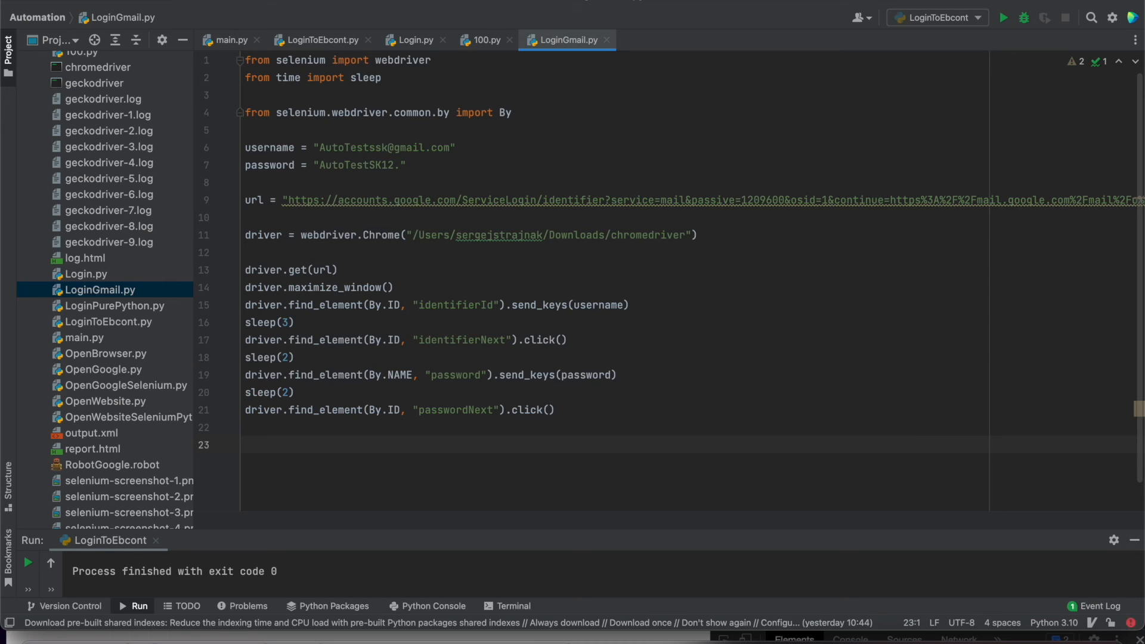
Type print("Logged is Successfully") on line 23
text(print())
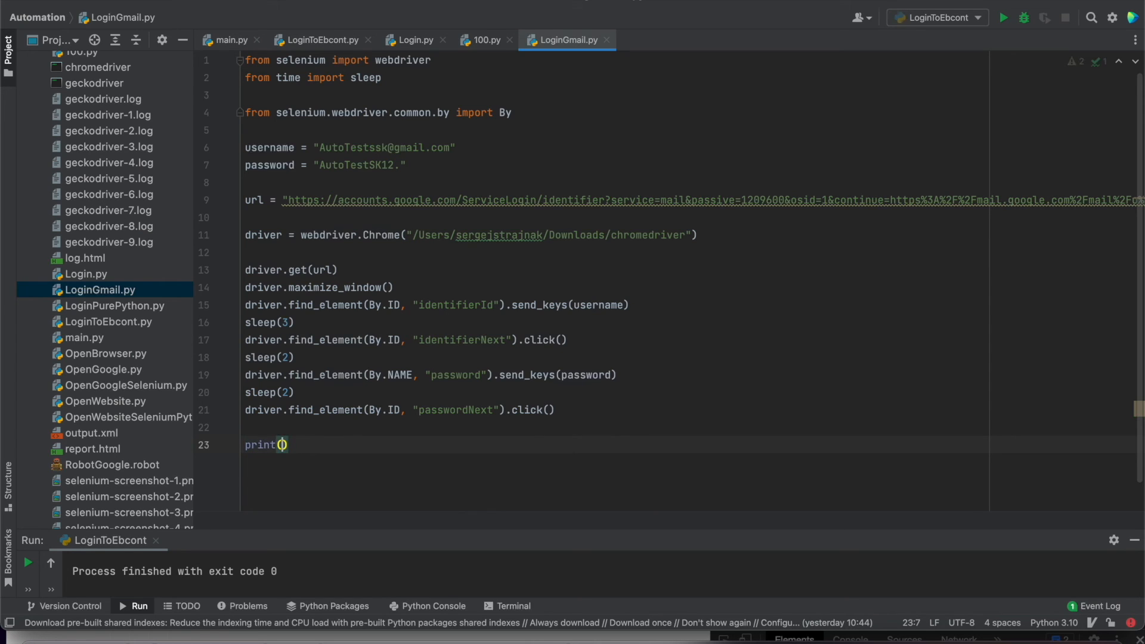
text(")
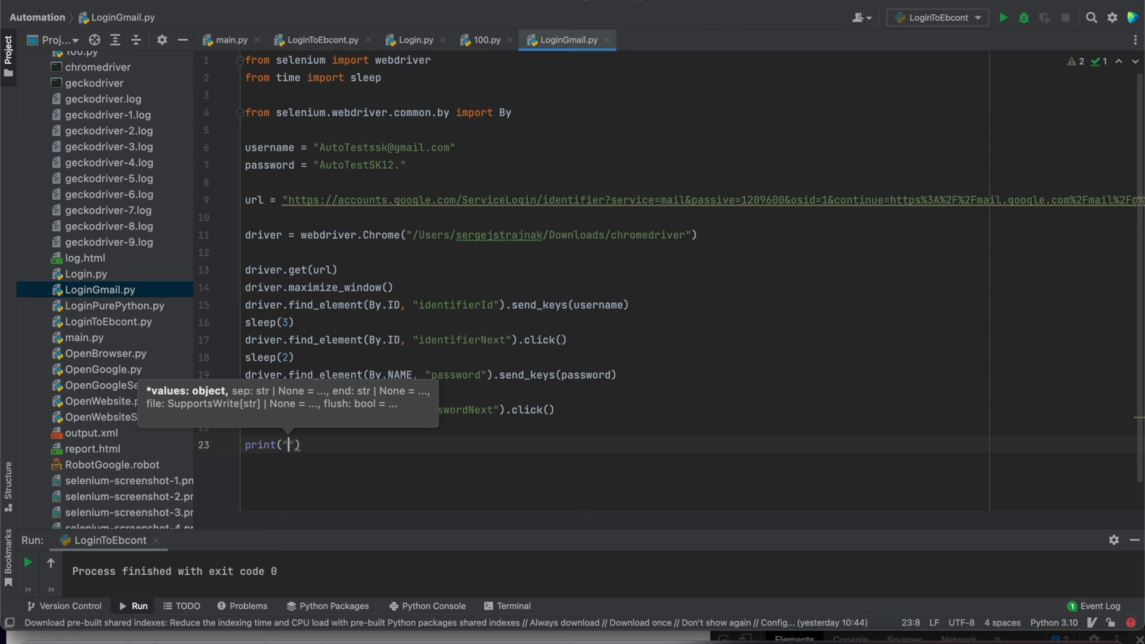
text(Logged)
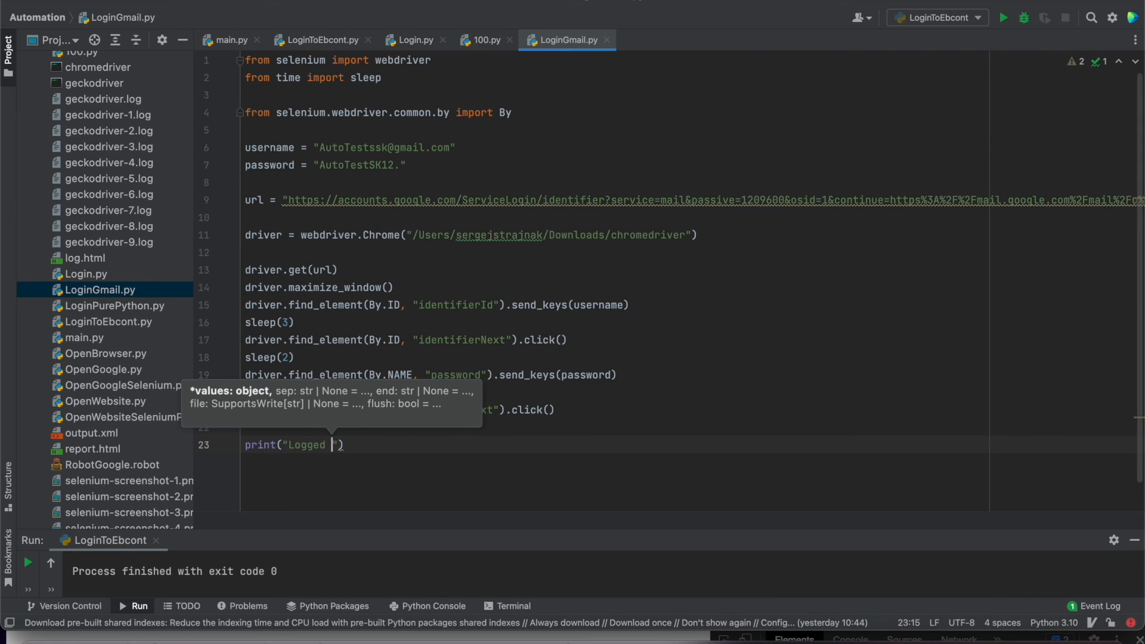
text(is)
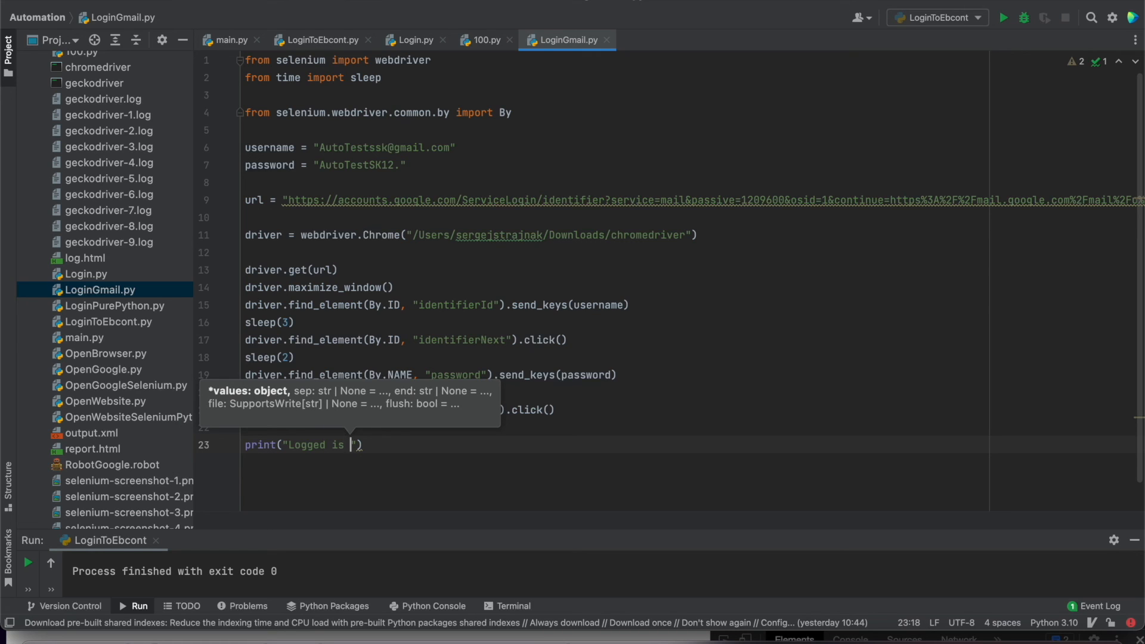
text(Su)
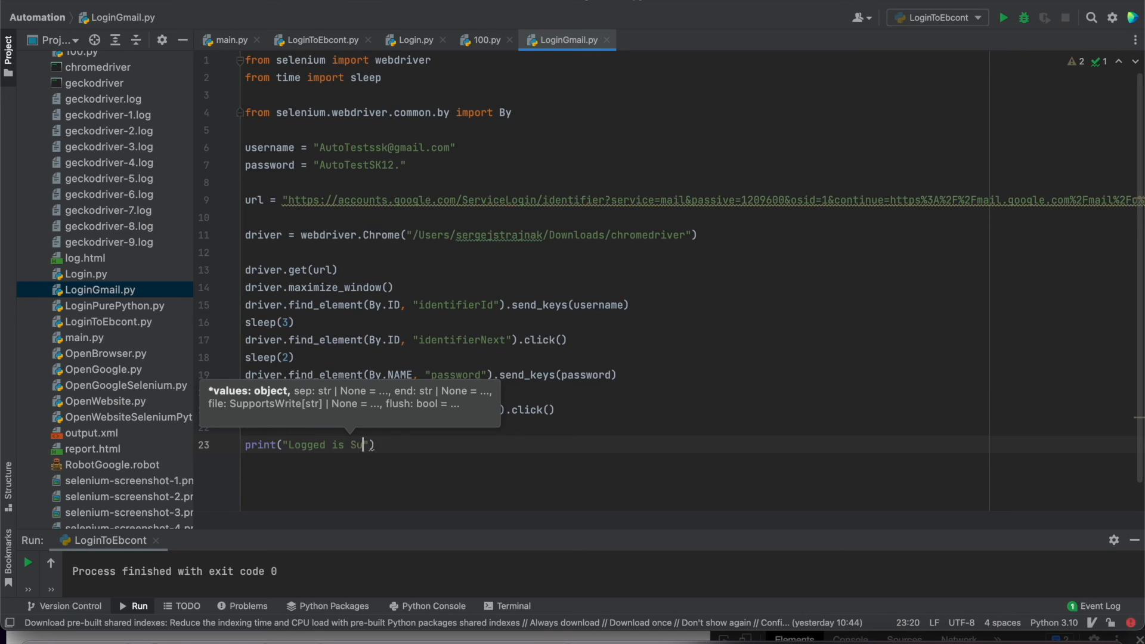
text(cces)
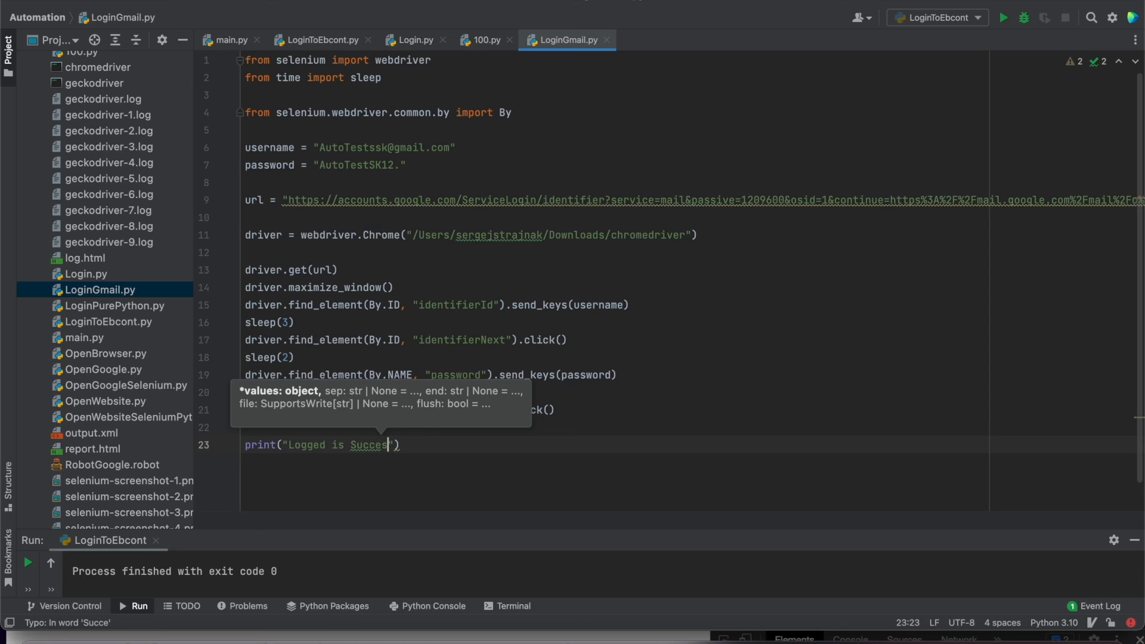
text(sfully)
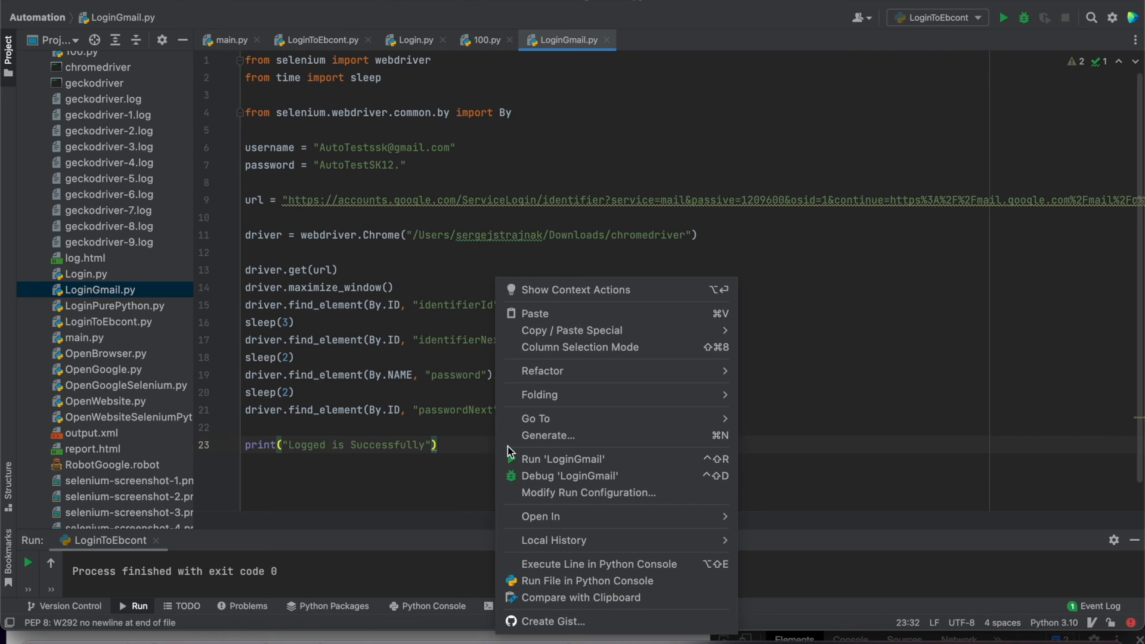
mouse_move(562, 458)
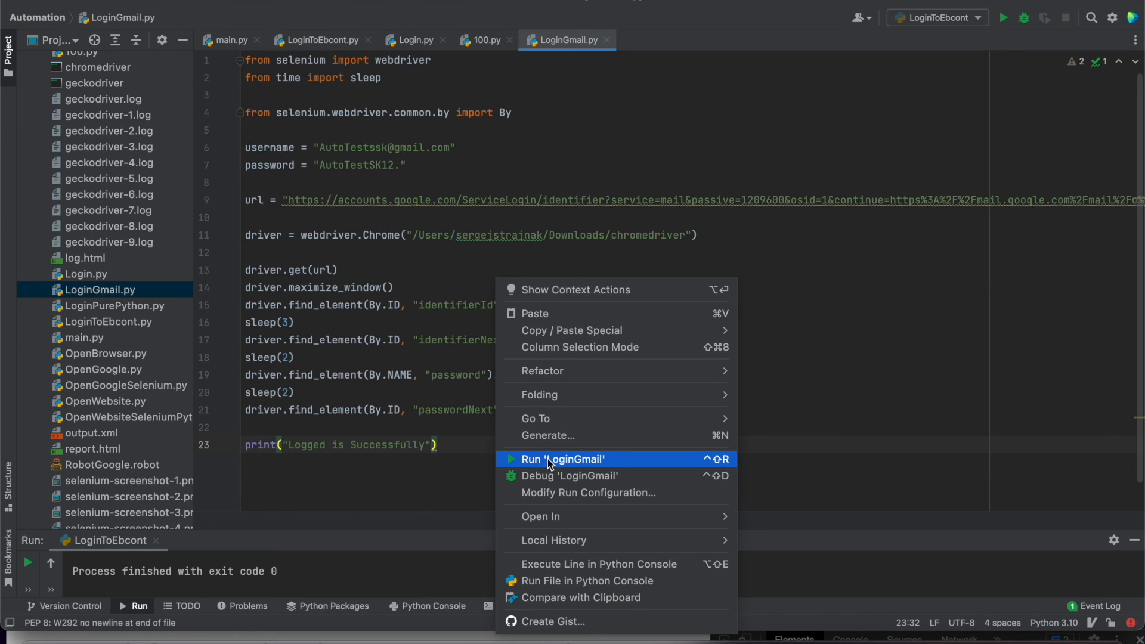
Run 'LoginGmail' from the editor's context menu
click(561, 459)
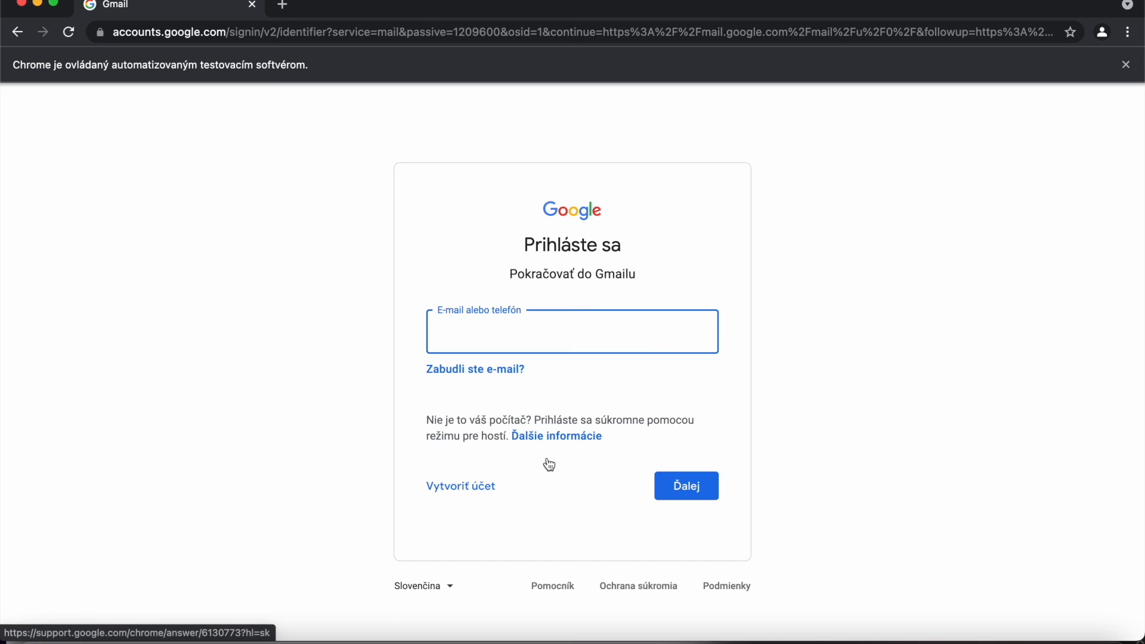
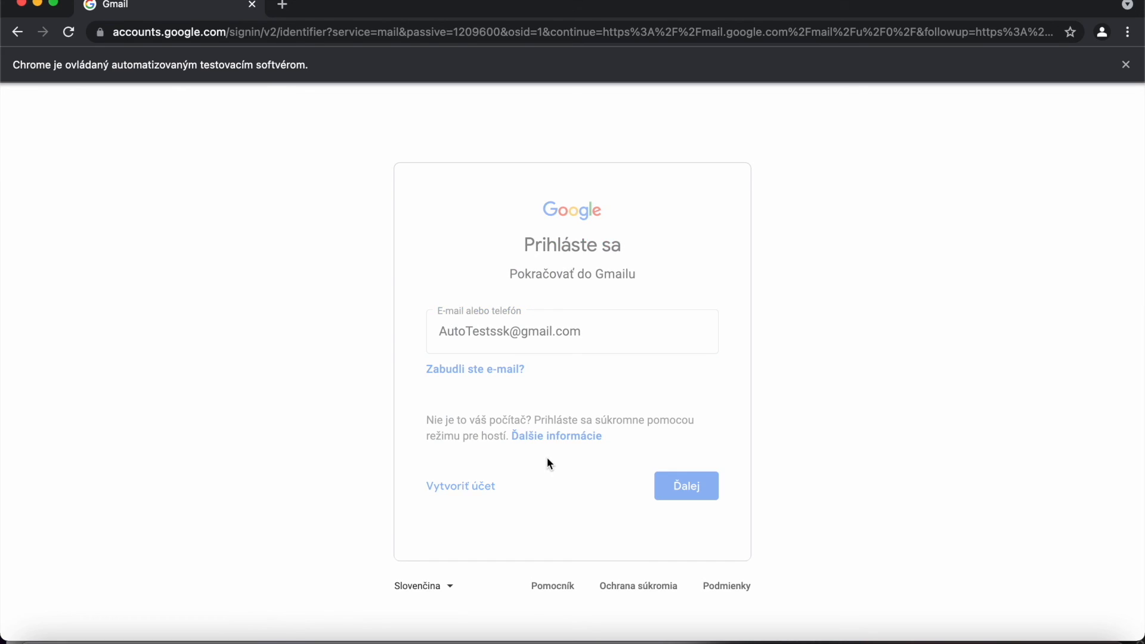
Watch the script submit email and password, then confirm exit code 0 in the Run panel
click(685, 485)
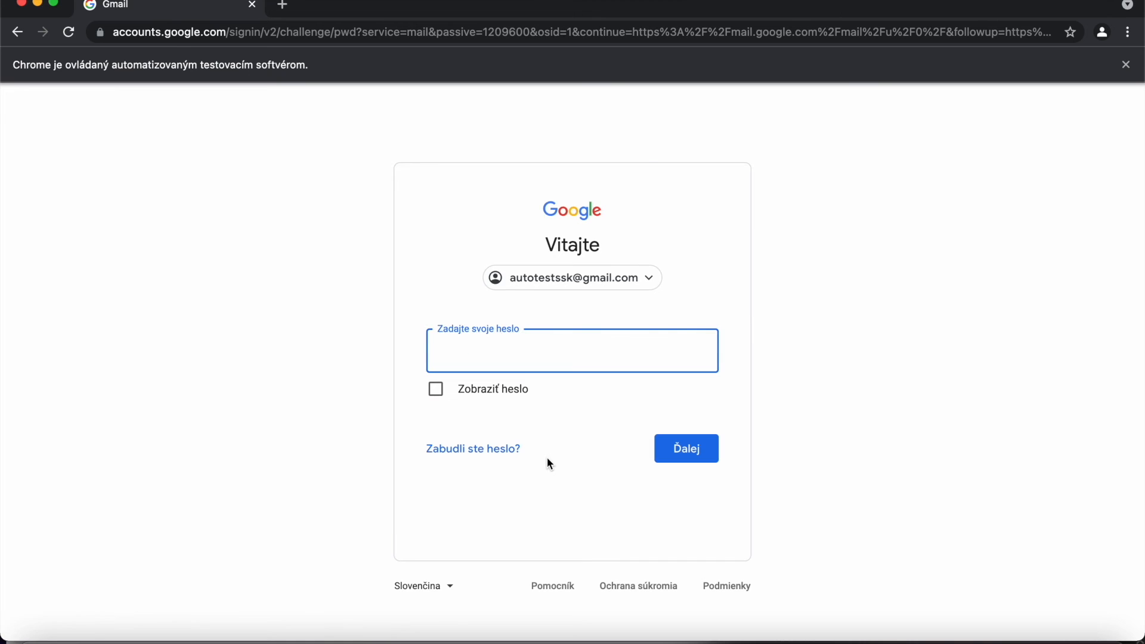
text(password)
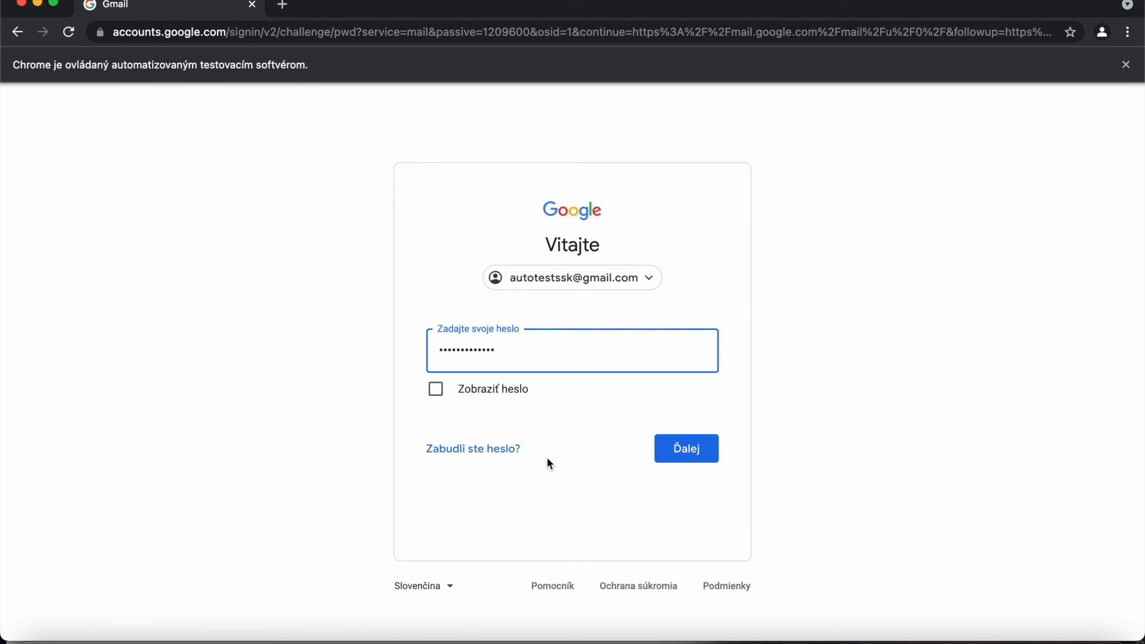
click(685, 447)
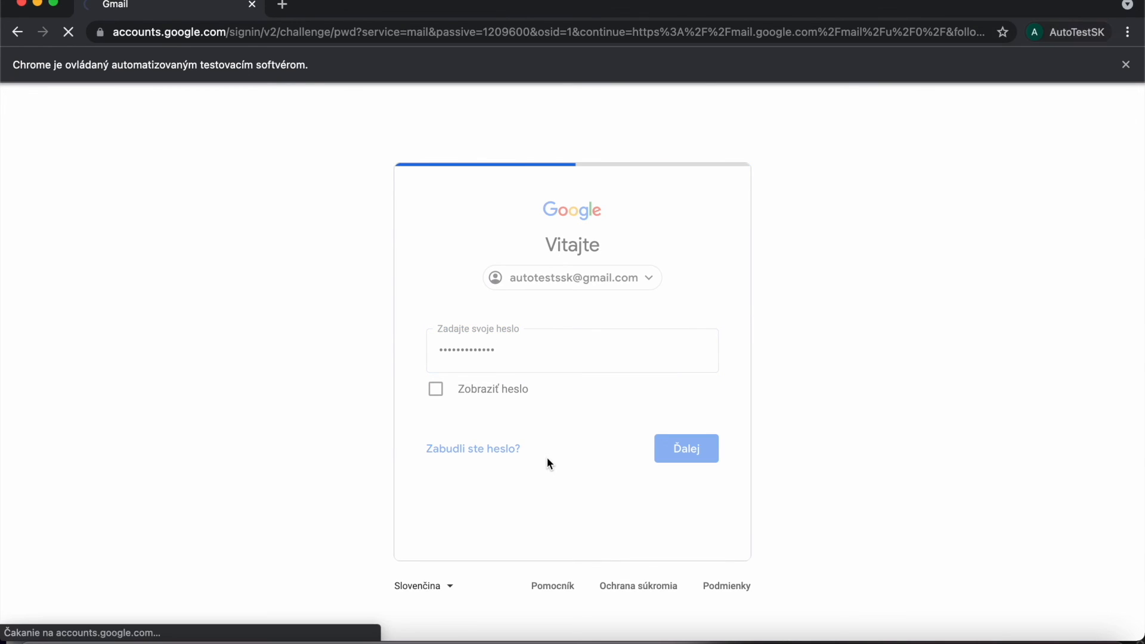
click(685, 448)
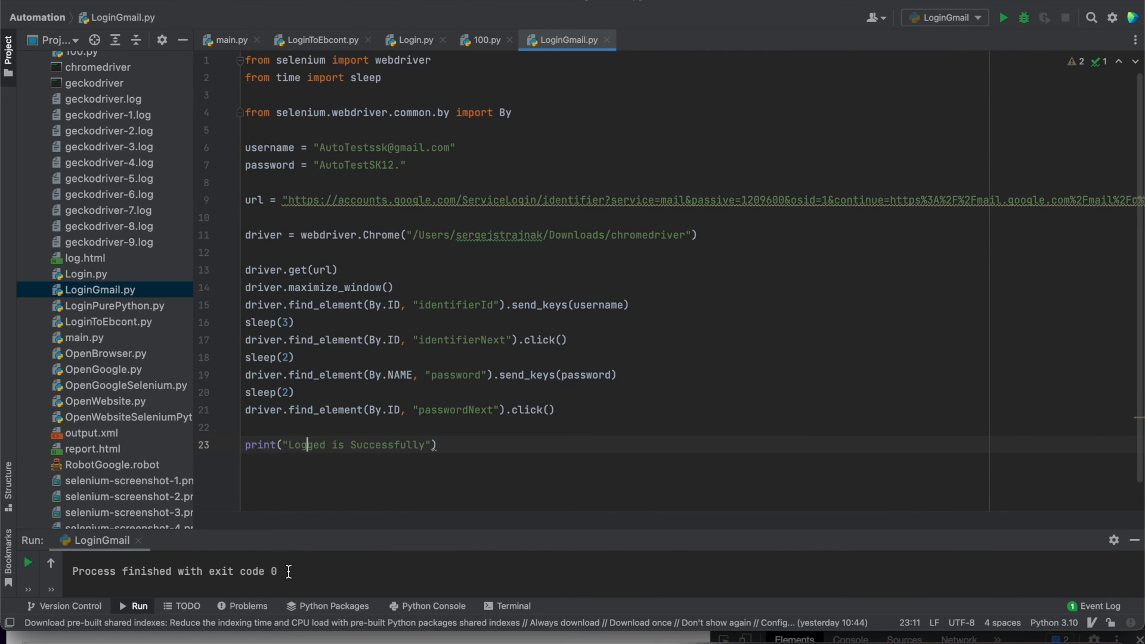
triple_click(175, 571)
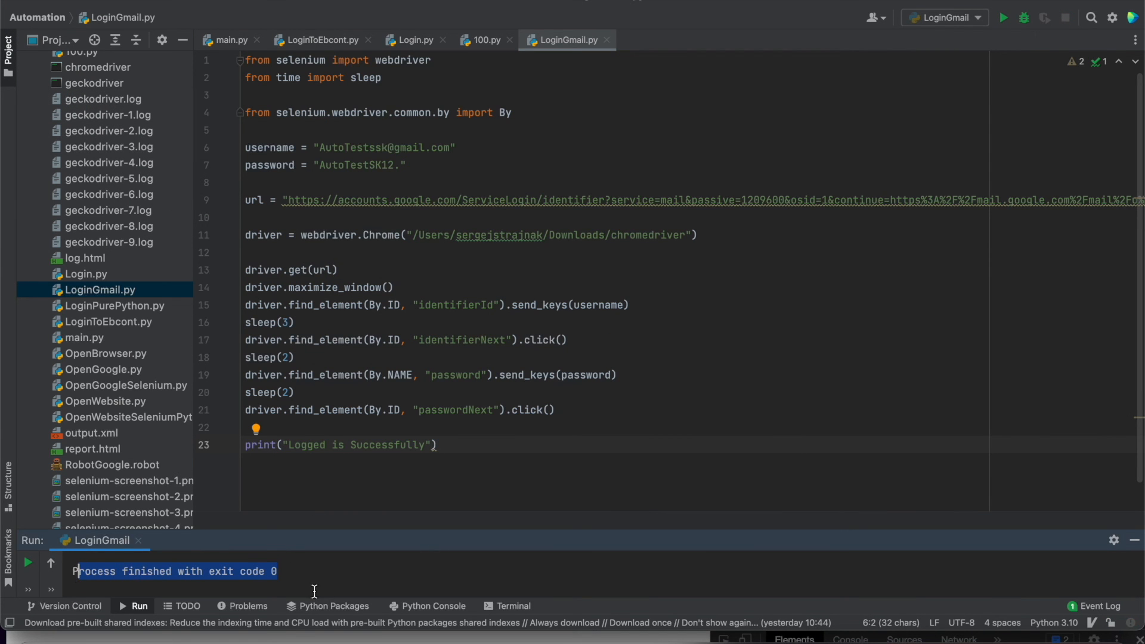
click(465, 444)
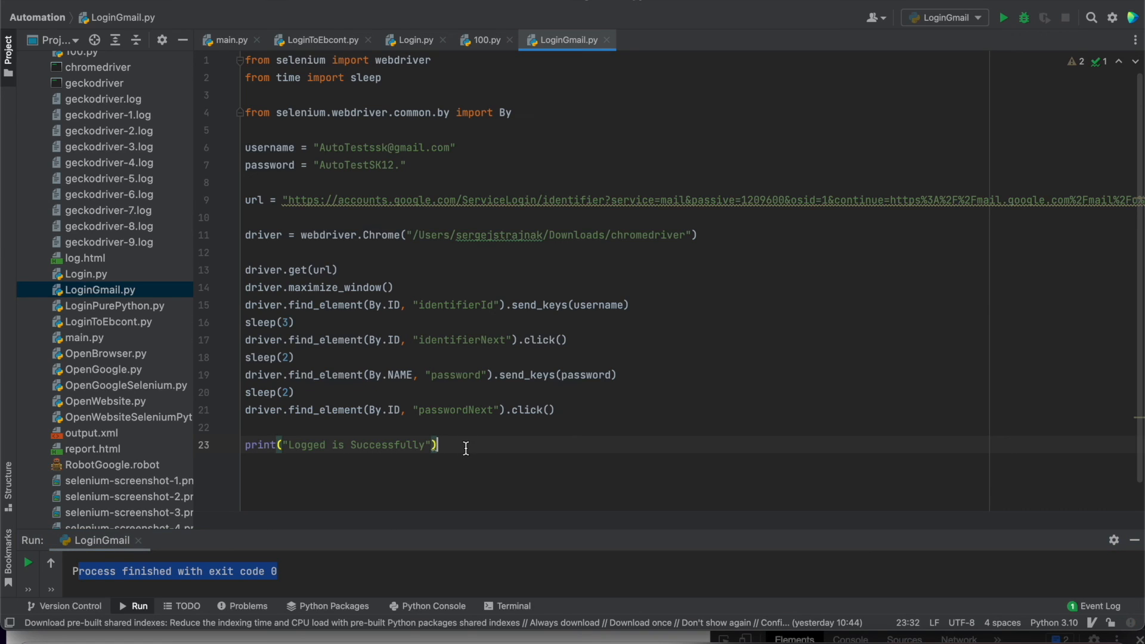